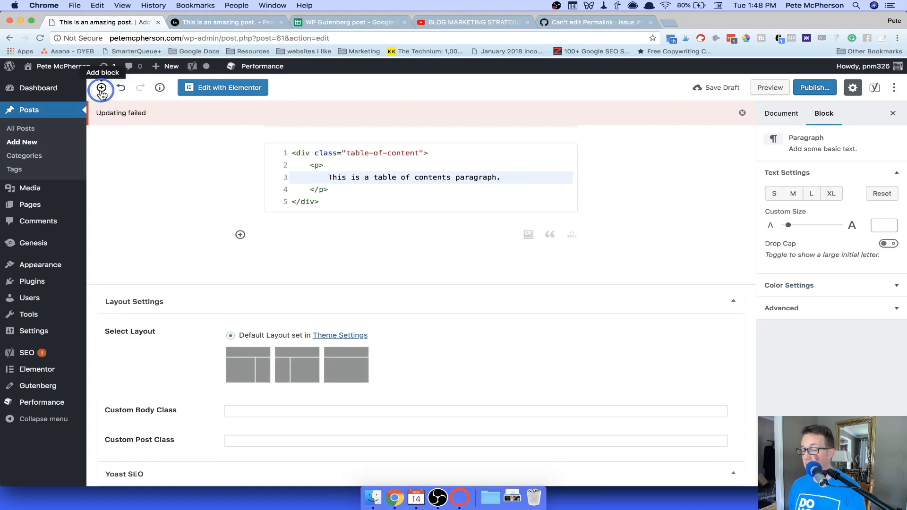
Insert a Cover Image block from Common Blocks and title it 'This is mark.'
left_click(101, 88)
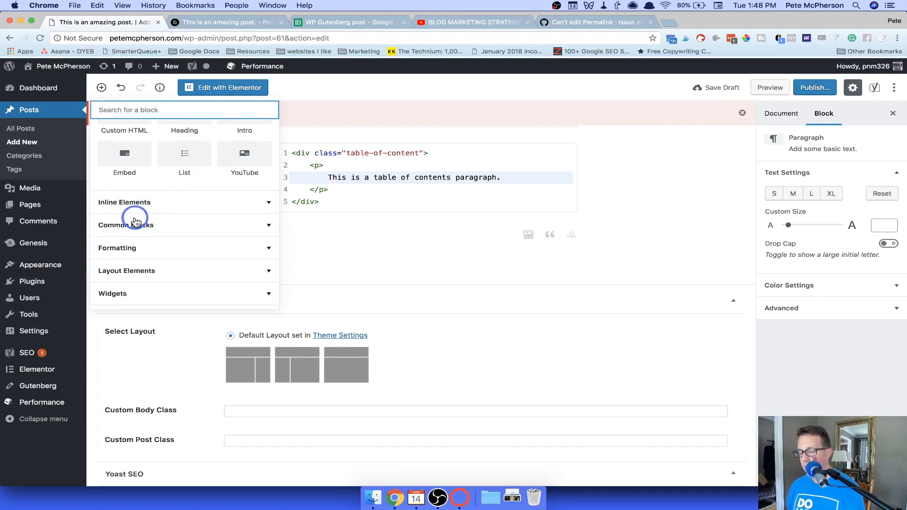
left_click(126, 225)
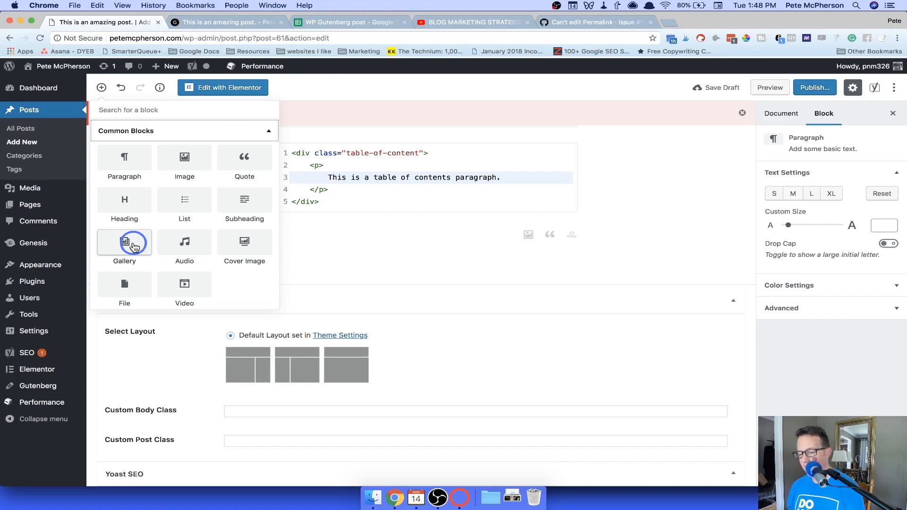
left_click(244, 242)
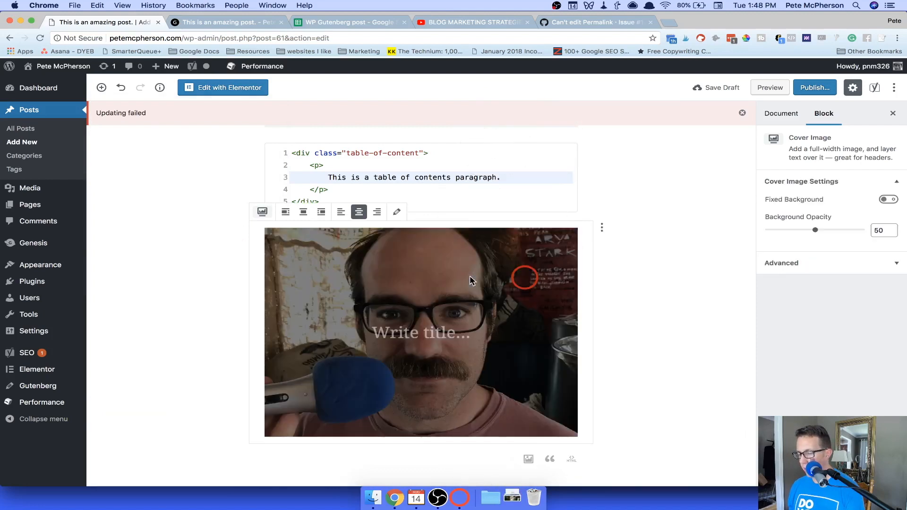
left_click(421, 333)
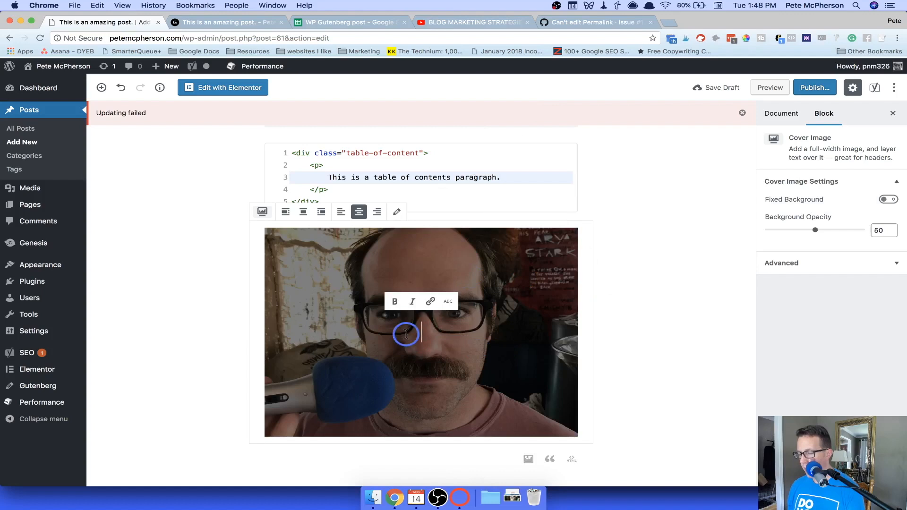
type("This is mark.")
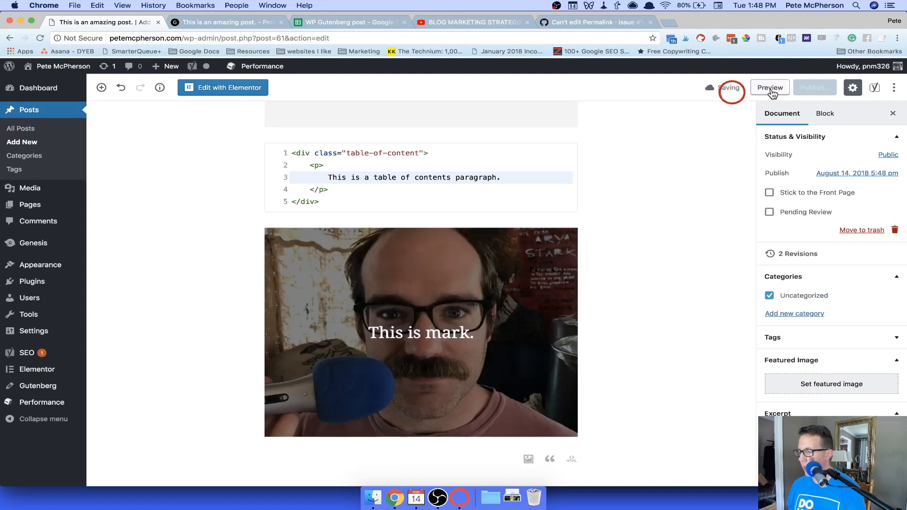
Preview the post and scroll through the rendered blocks
left_click(770, 87)
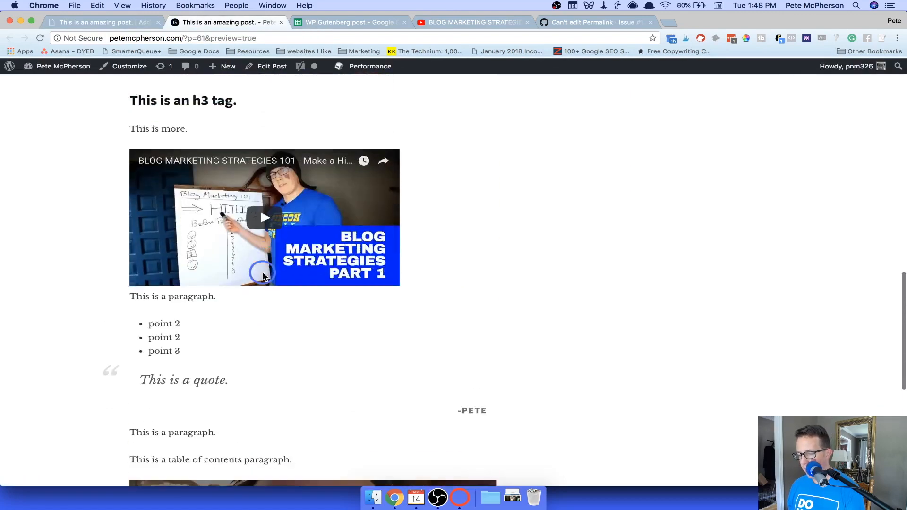
scroll("down", 3)
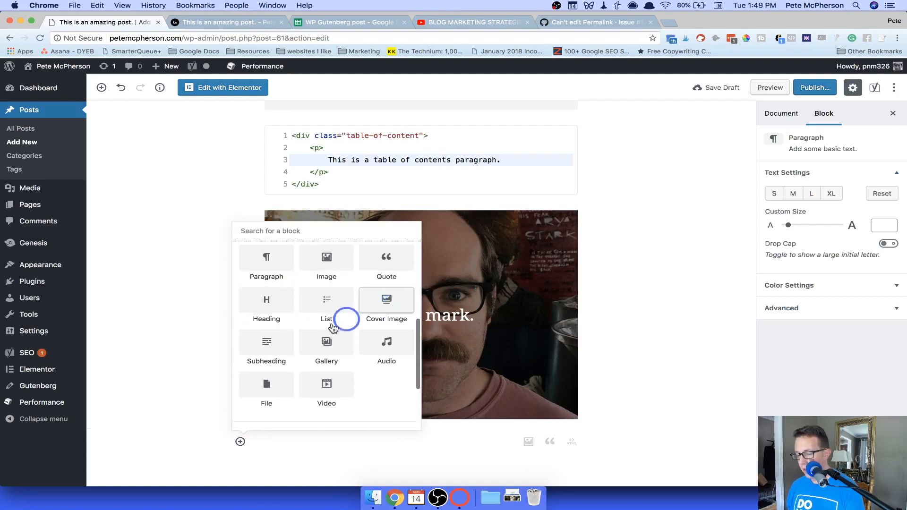
mouse_move(386, 281)
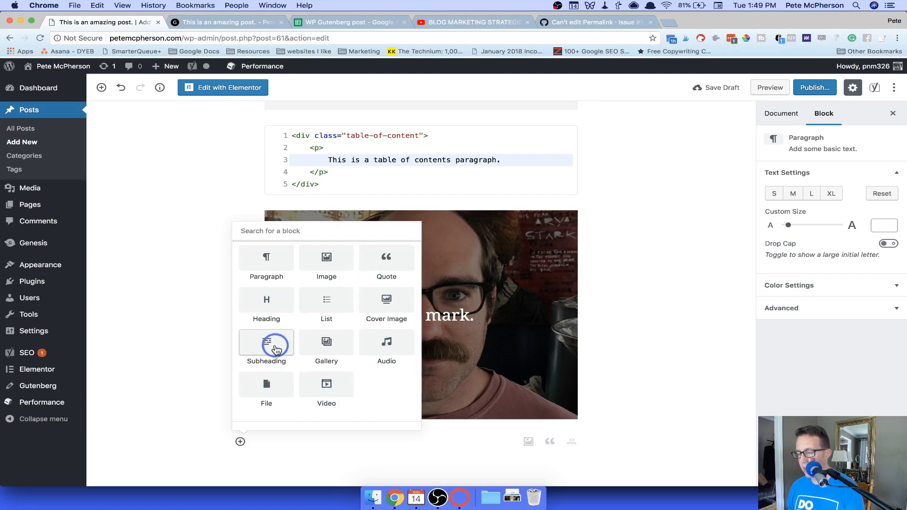
Add a subheading, the H2 'This is an H2' and the paragraph 'This is the paragraph.'
left_click(266, 345)
type("This is a subhead")
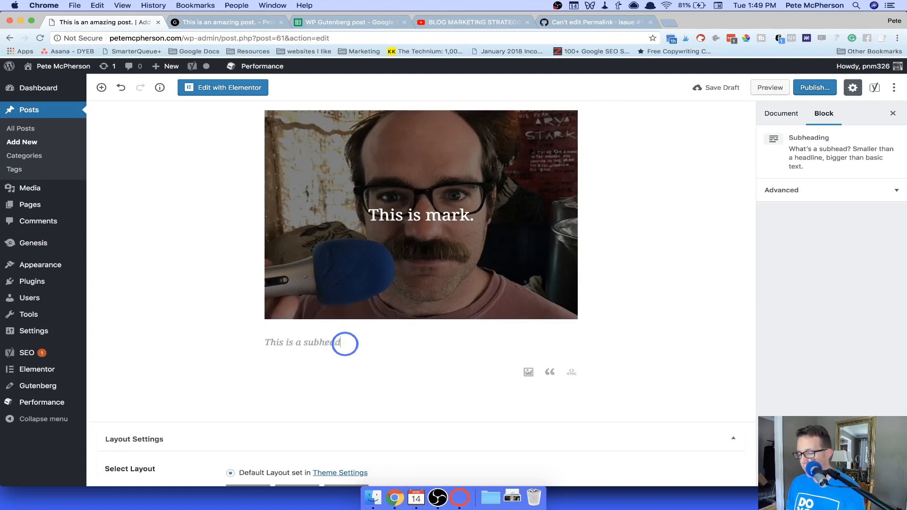
type("ing.")
type("T")
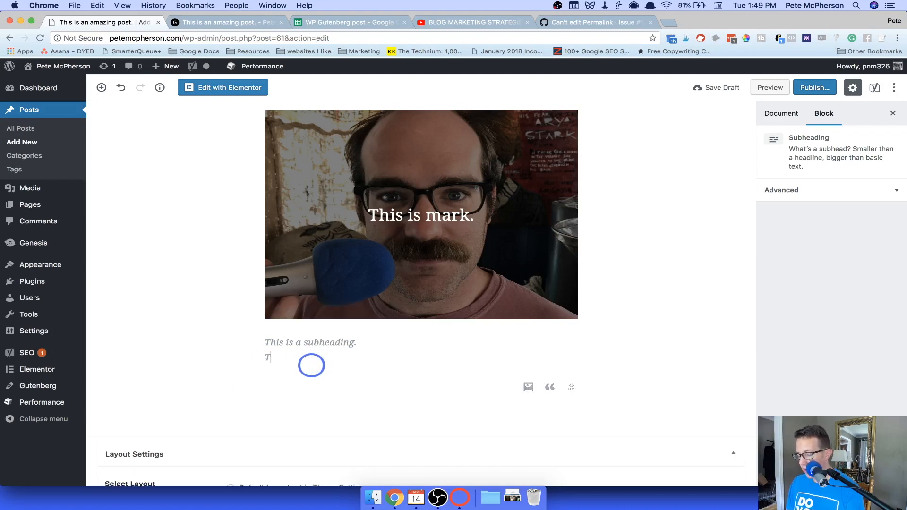
type("his is an H2")
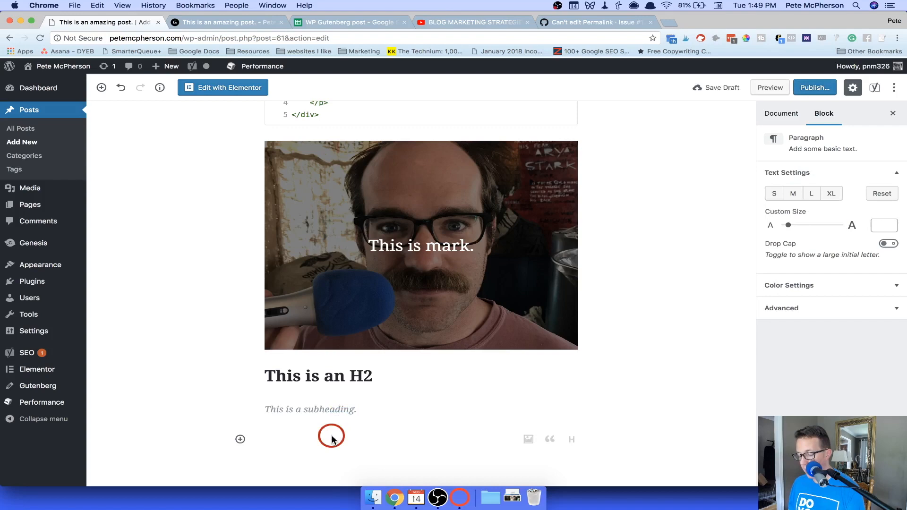
type("This is the paragraph.")
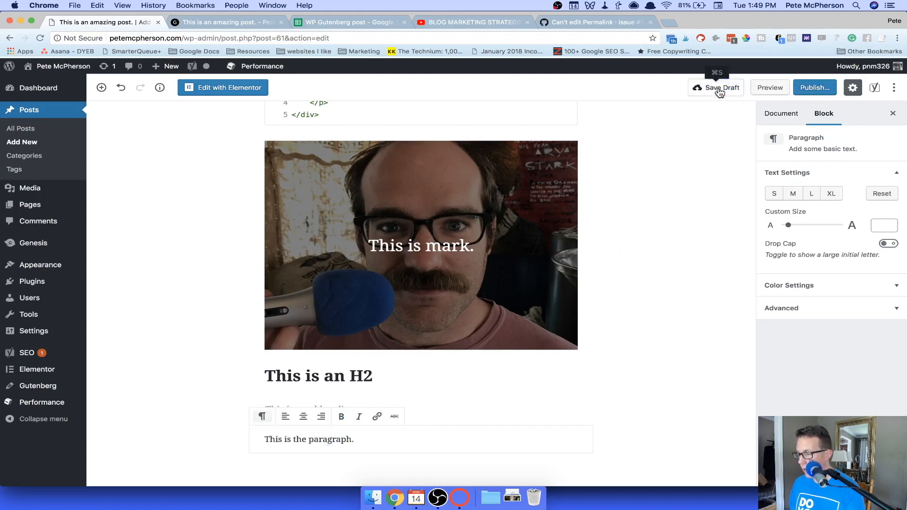
Save the draft and scroll the preview to check the H2, subheading and paragraph
left_click(770, 88)
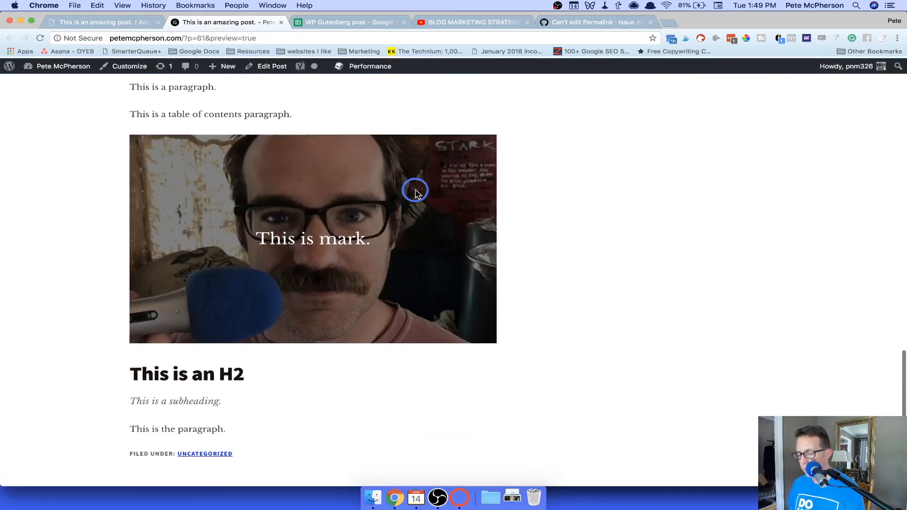
scroll("down", 3)
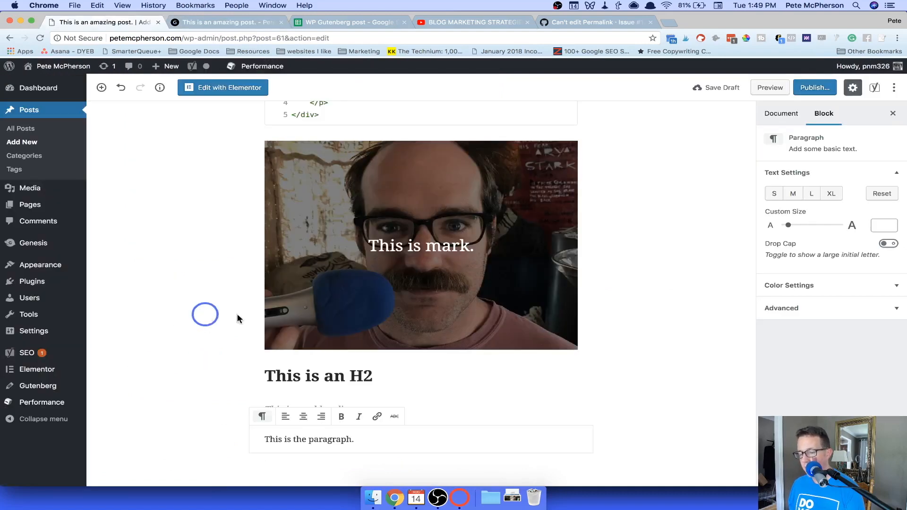
scroll("down", 3)
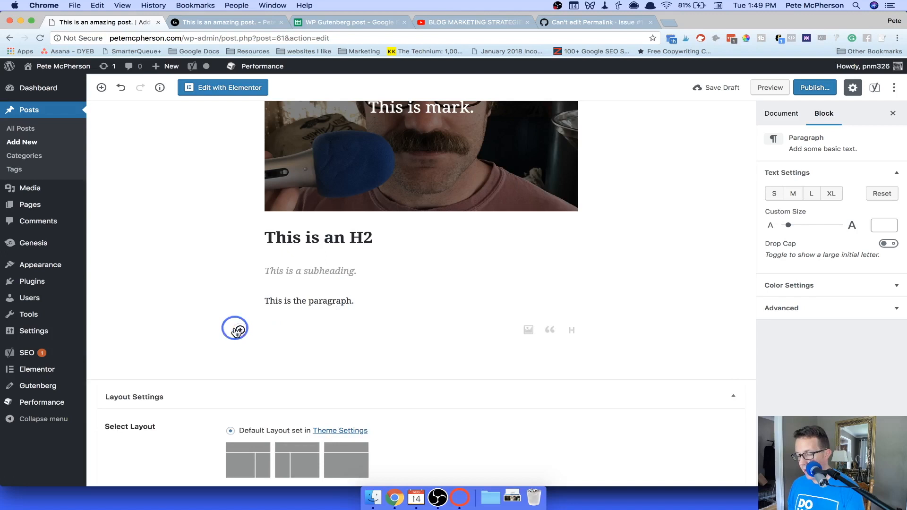
Open the block inserter below the paragraph
left_click(235, 328)
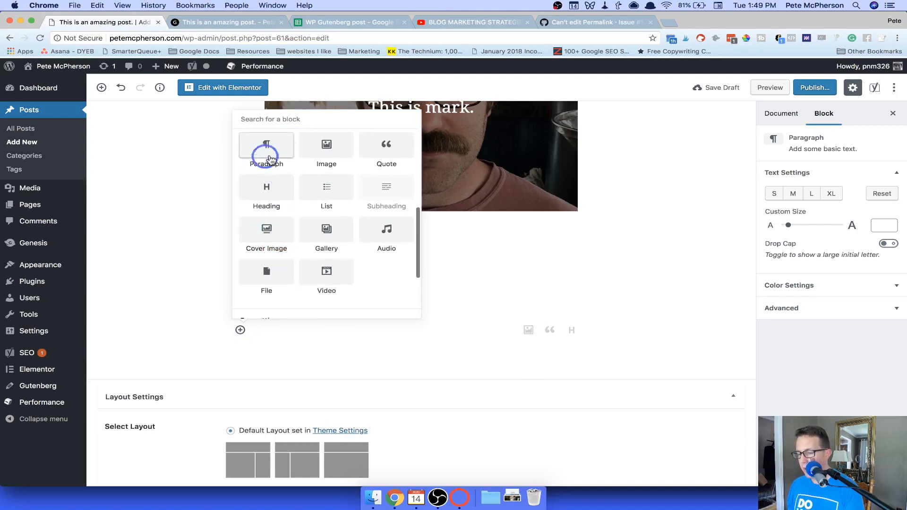
mouse_move(266, 235)
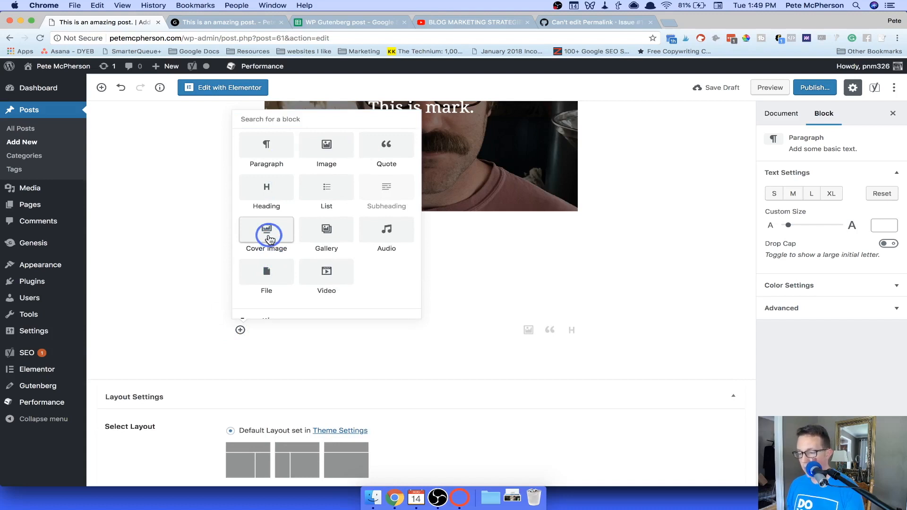
mouse_move(386, 150)
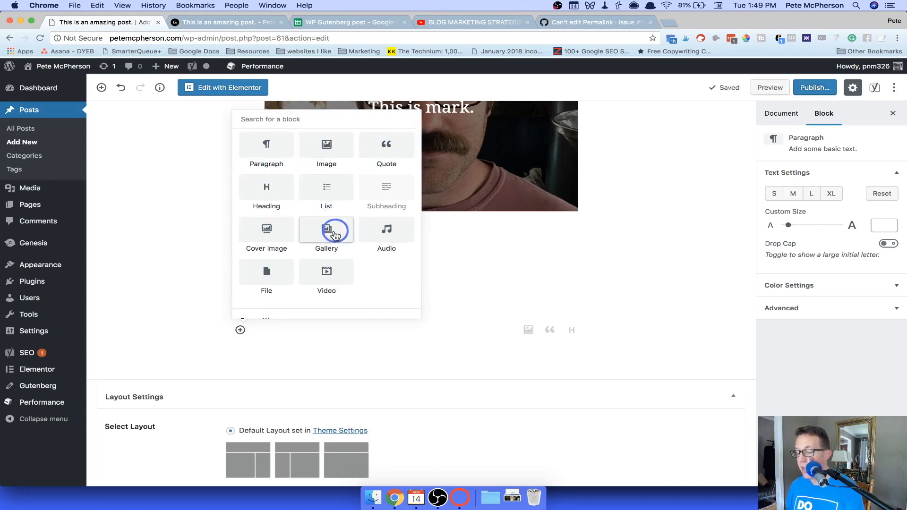
mouse_move(386, 233)
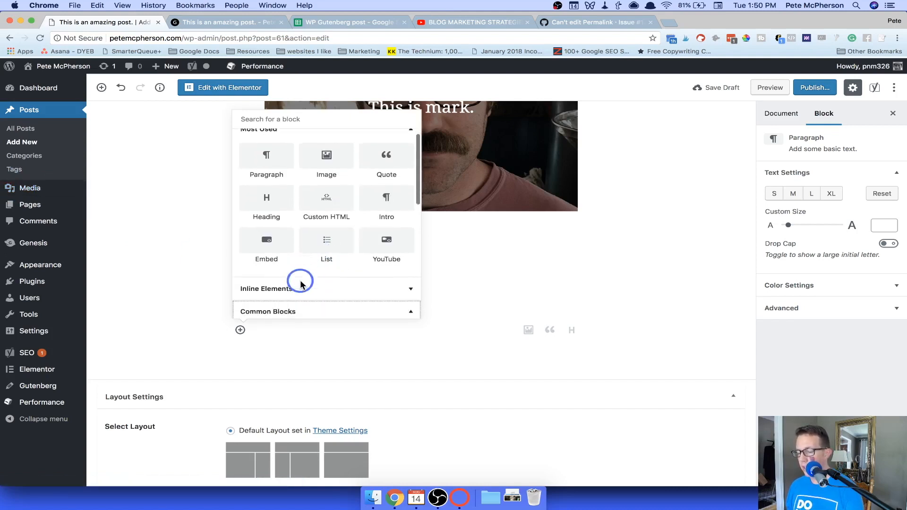
Insert three inline t-shirt images from the Media Library, then type 'This is soe more typing.'
left_click(266, 288)
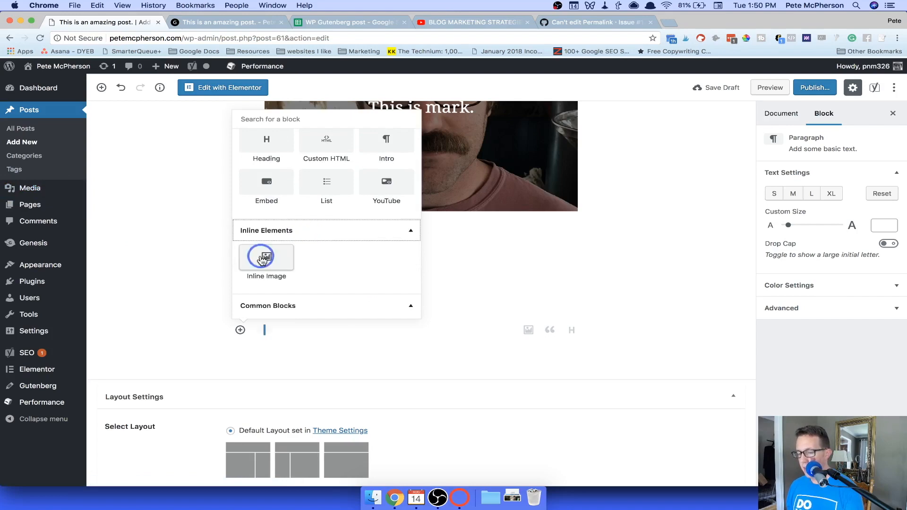
left_click(266, 257)
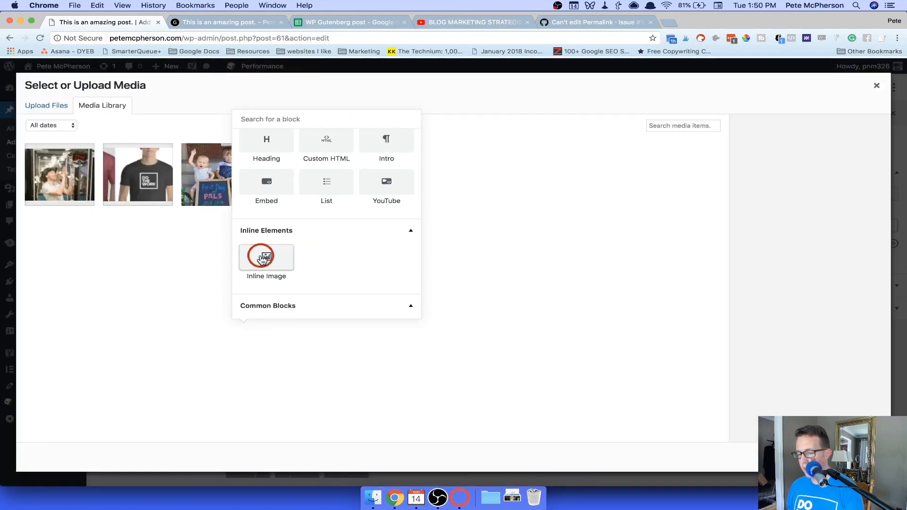
left_click(138, 174)
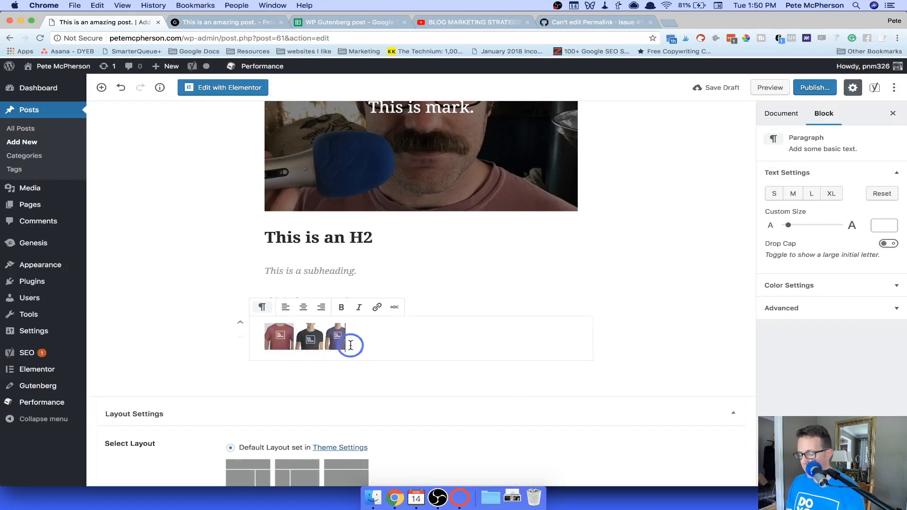
type("This is soe more typing.")
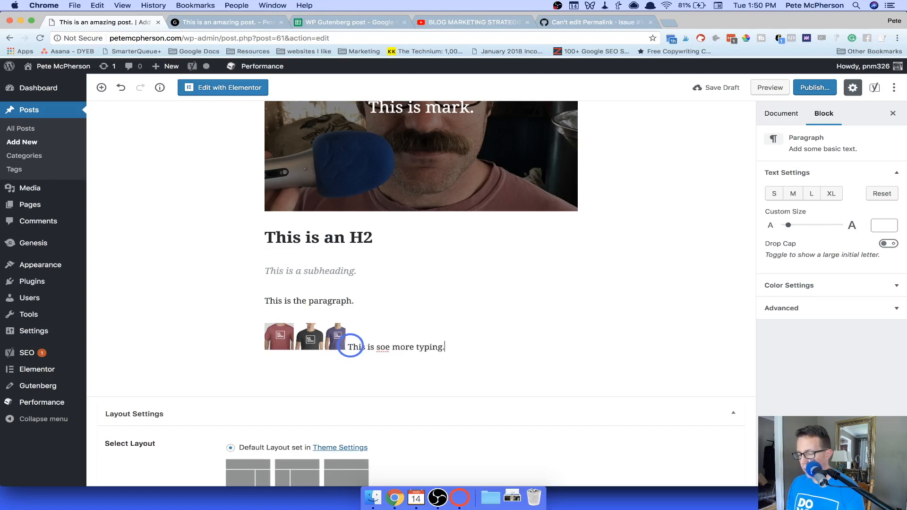
right_click(379, 347)
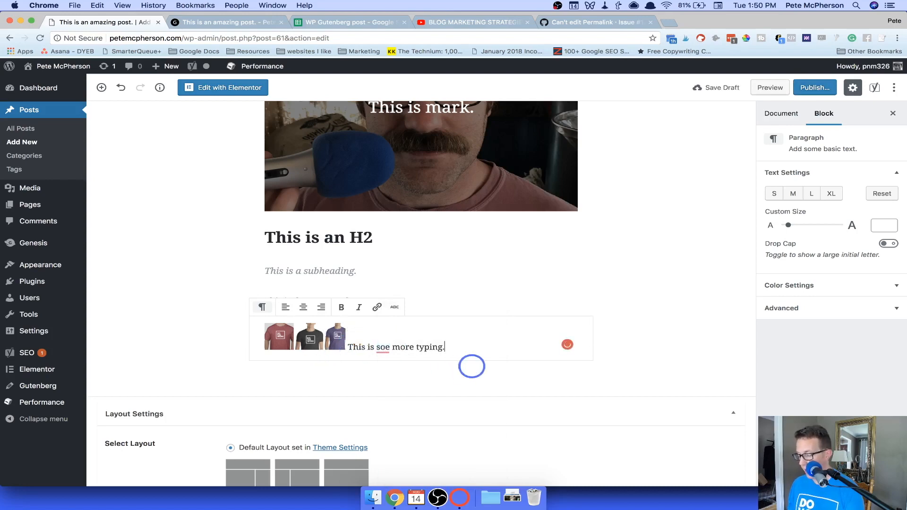
left_click(237, 378)
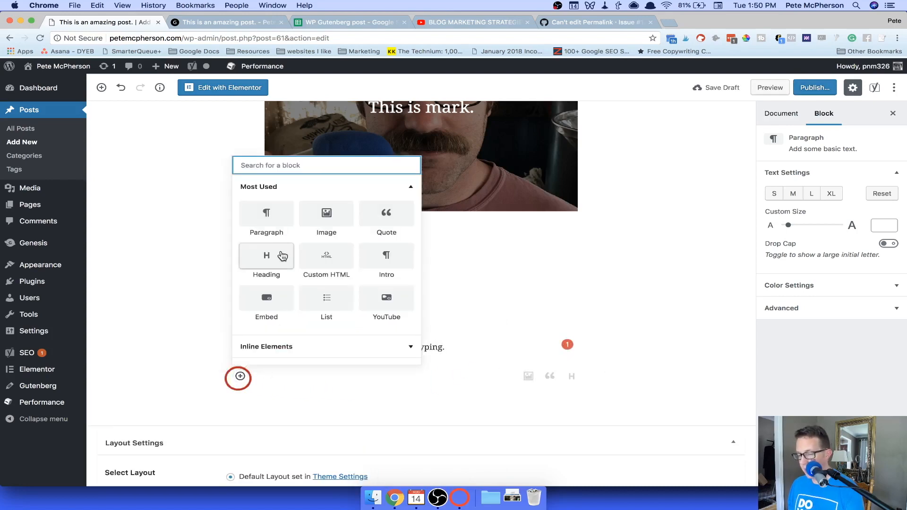
Insert an empty Code block from the Formatting category
scroll("down", 3)
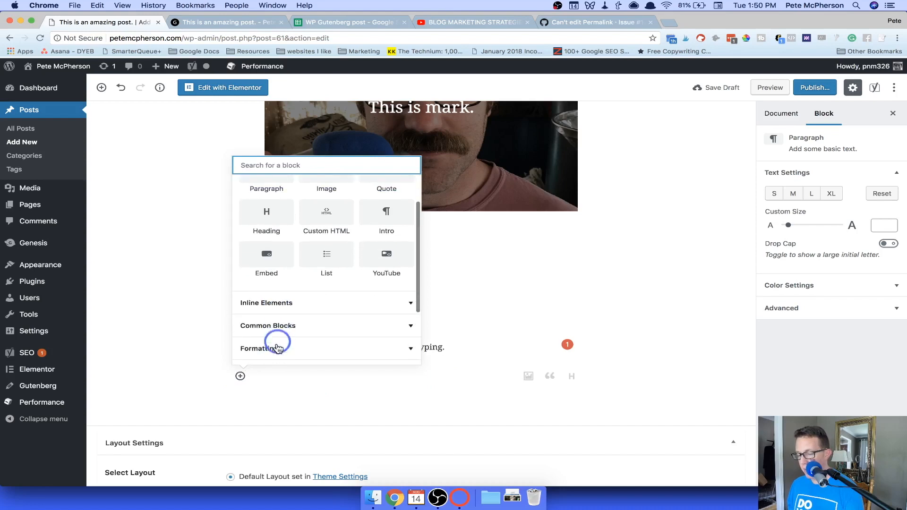
left_click(265, 347)
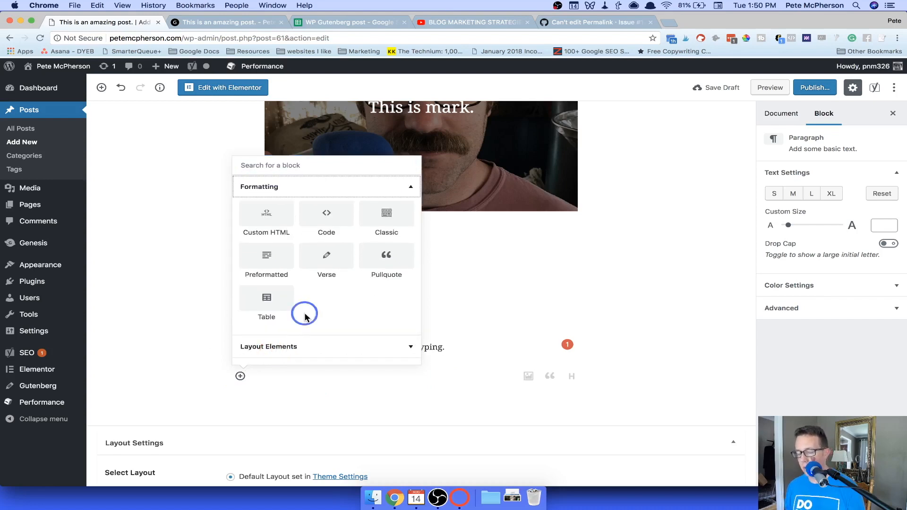
mouse_move(327, 213)
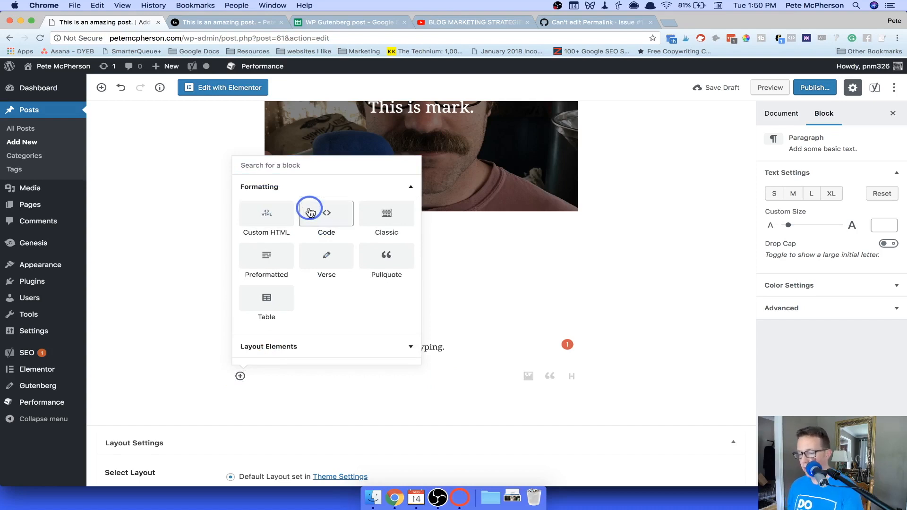
left_click(326, 213)
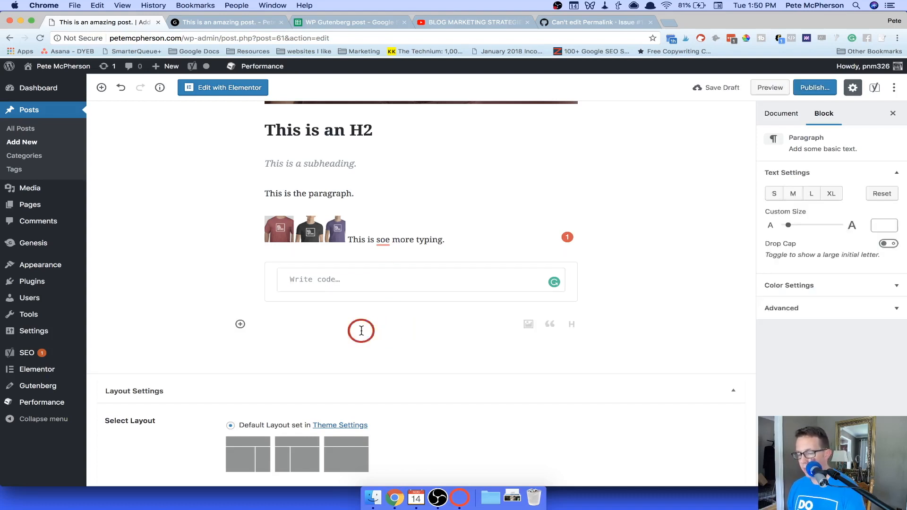
Add a Preformatted block reading 'This is some styling text.'
left_click(240, 324)
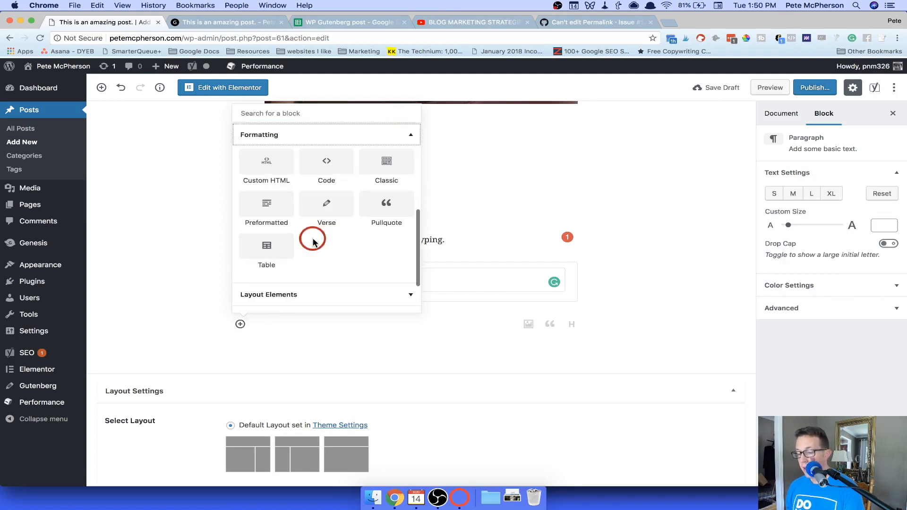
mouse_move(386, 204)
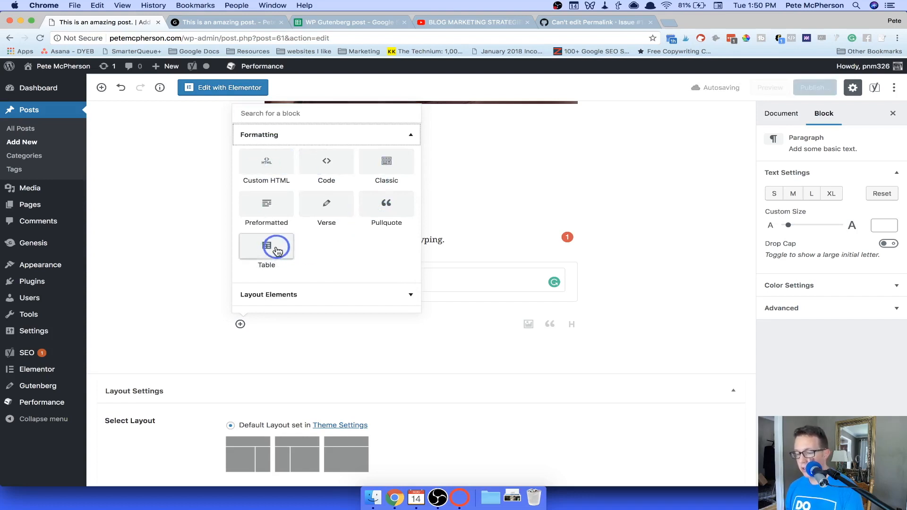
left_click(266, 203)
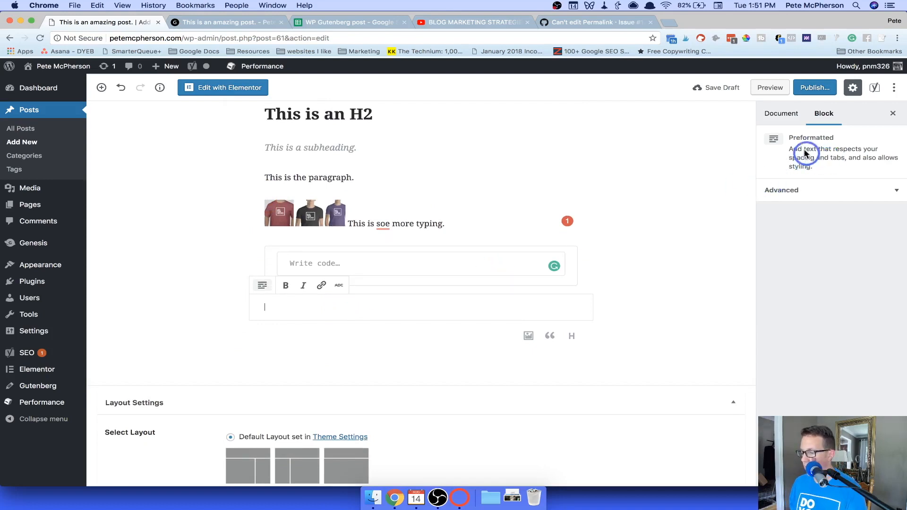
left_click(721, 88)
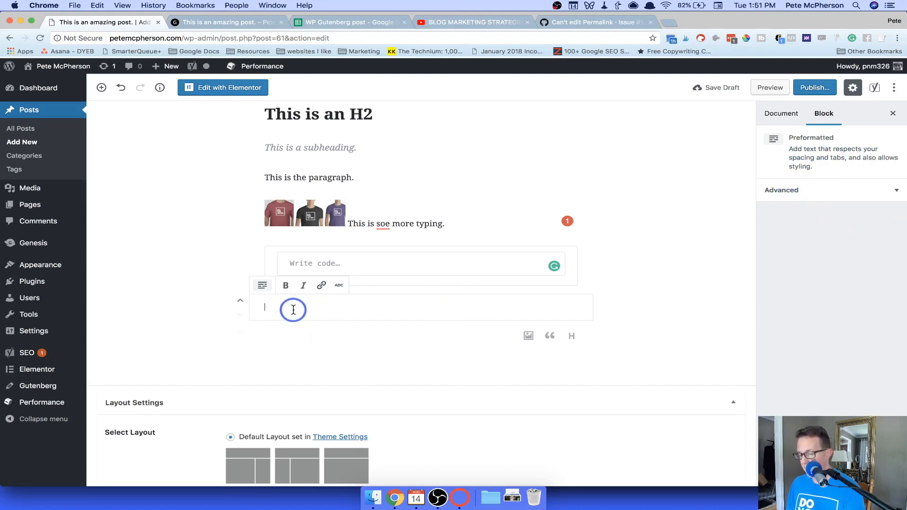
type("T")
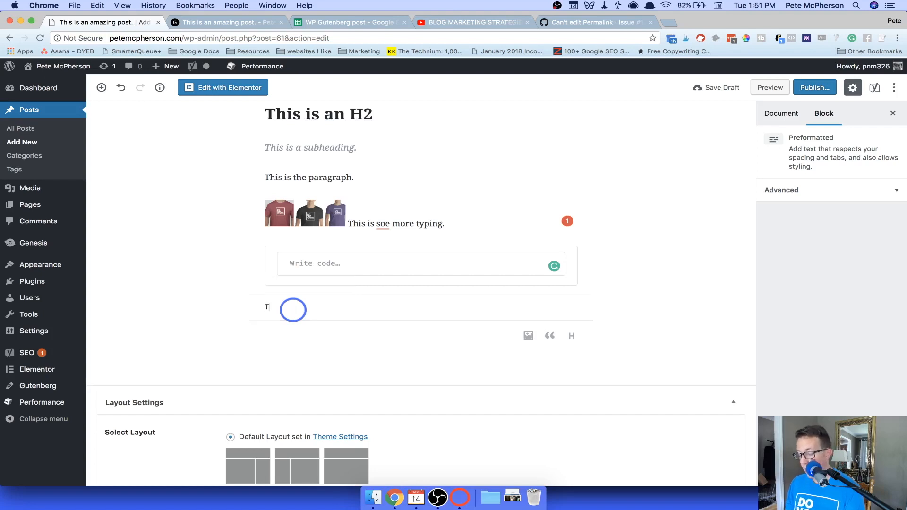
type("his is some styling")
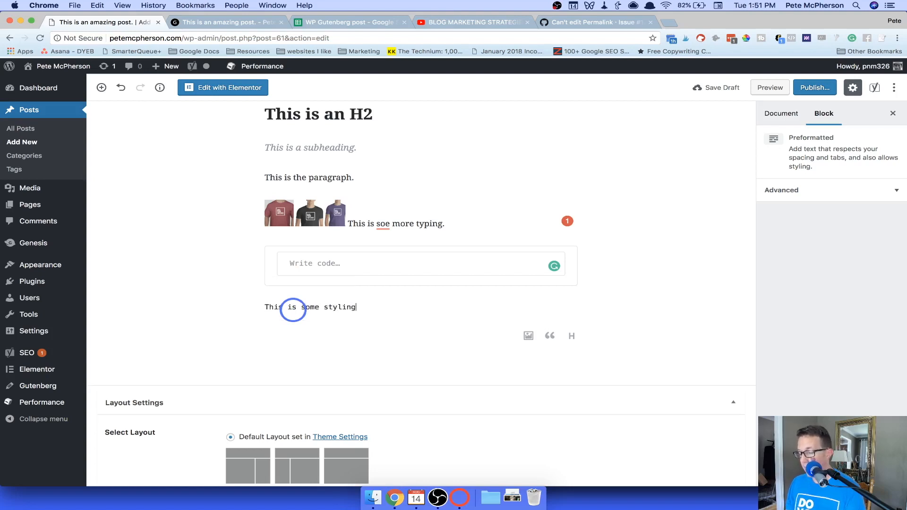
type("text.")
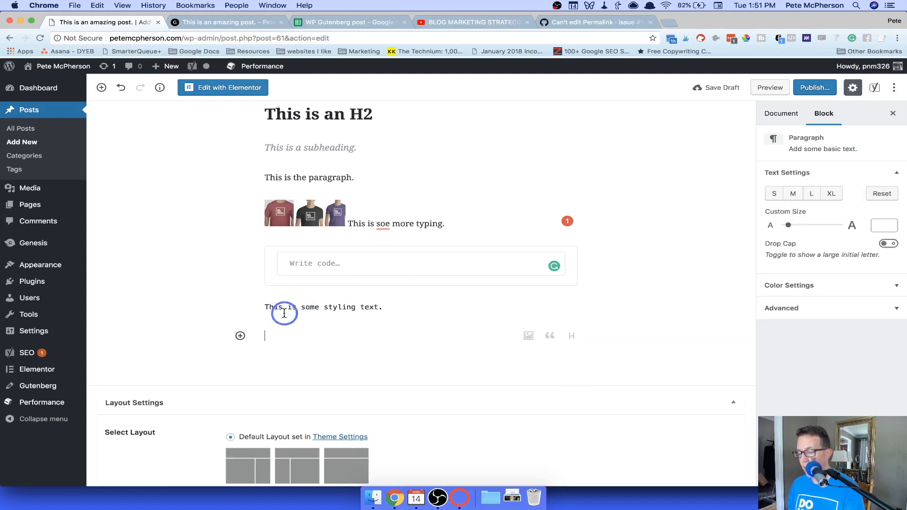
Insert a Verse block with lines 'This is a verse.', 'This is verse 2', 'This is verse 3'
left_click(240, 335)
type("This is a")
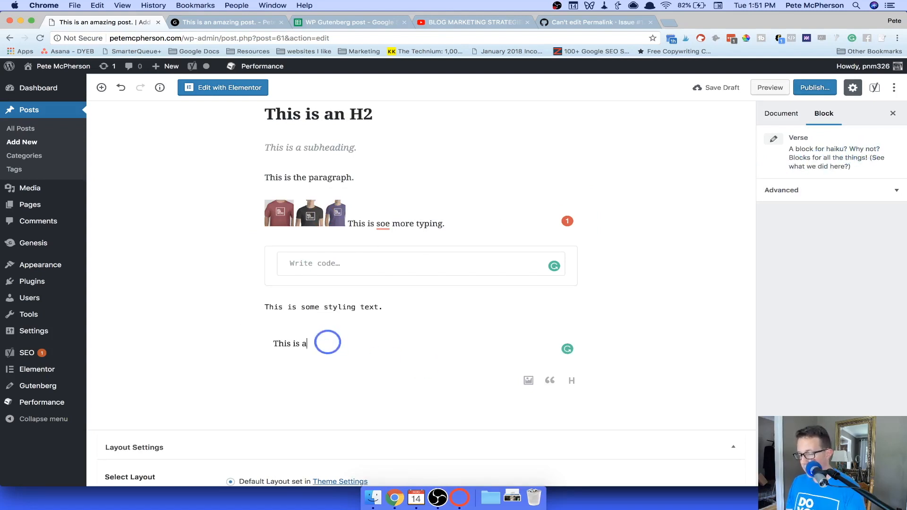
type("verse.")
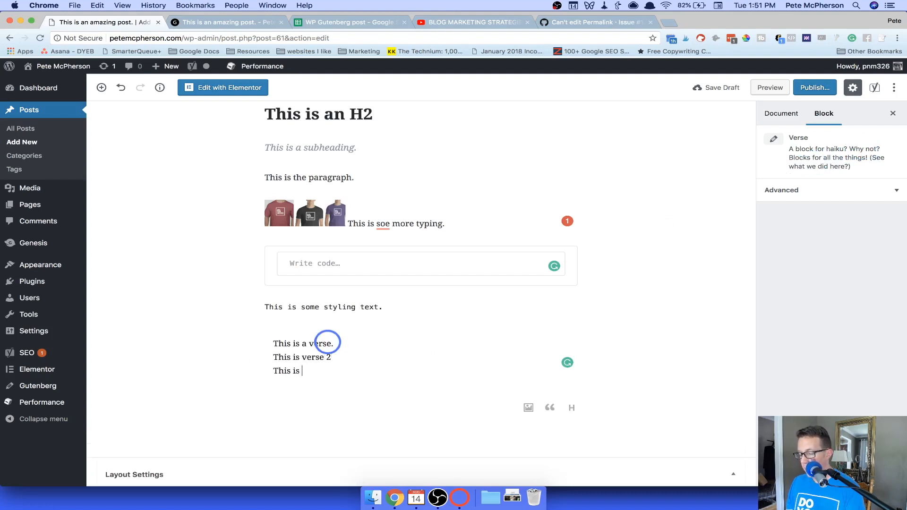
type("verse 3")
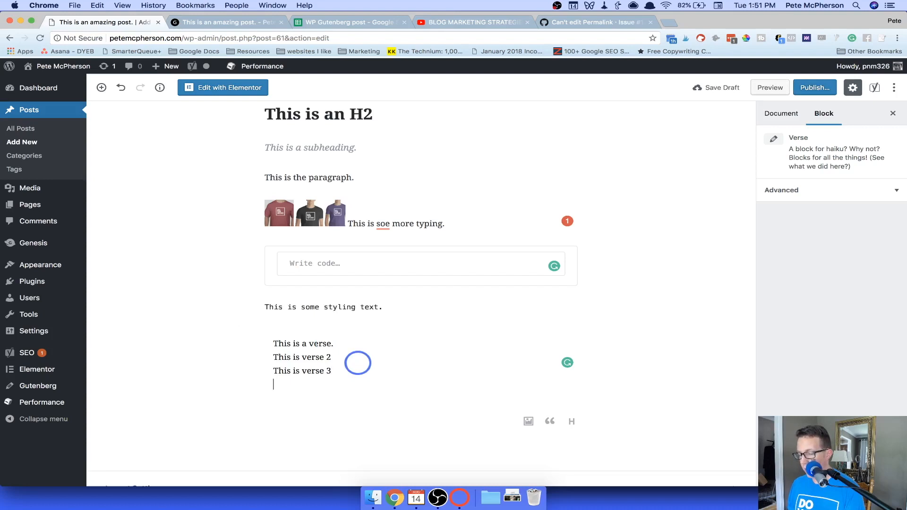
left_click(317, 397)
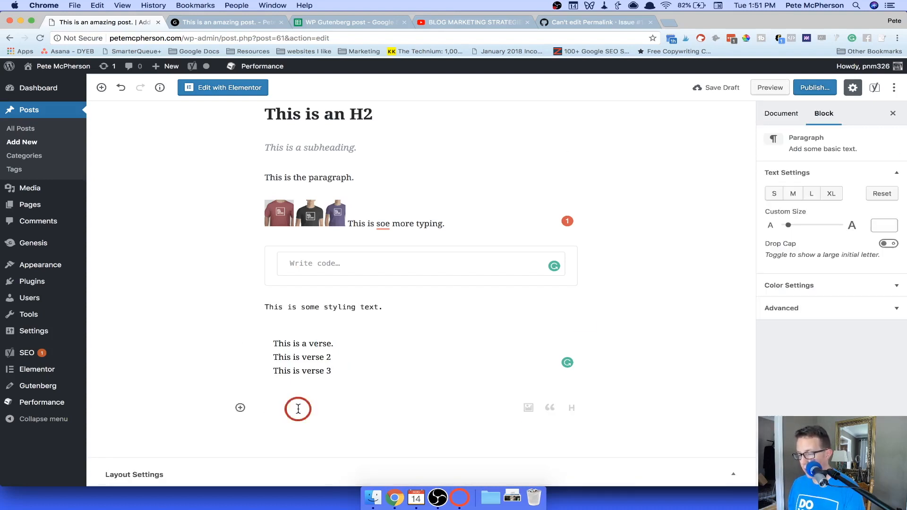
Save the draft, preview it, and select the verse text below the styling text
left_click(719, 87)
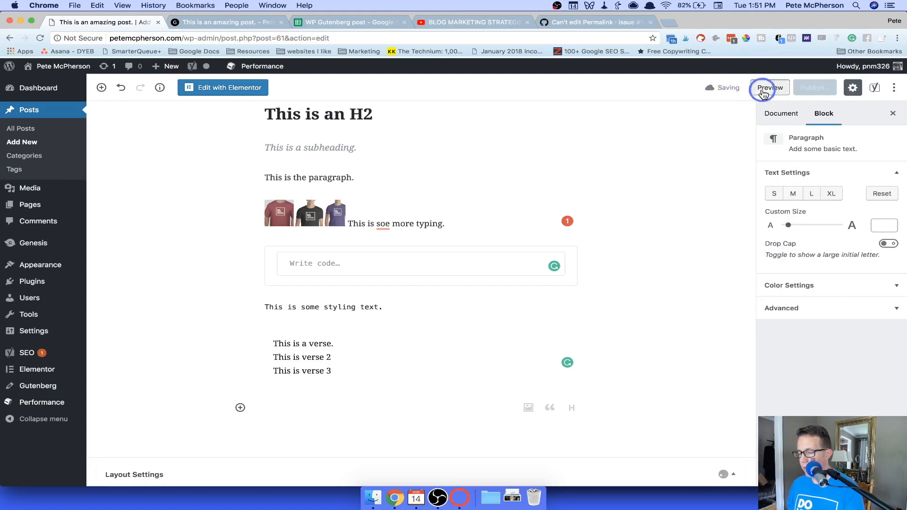
left_click(770, 87)
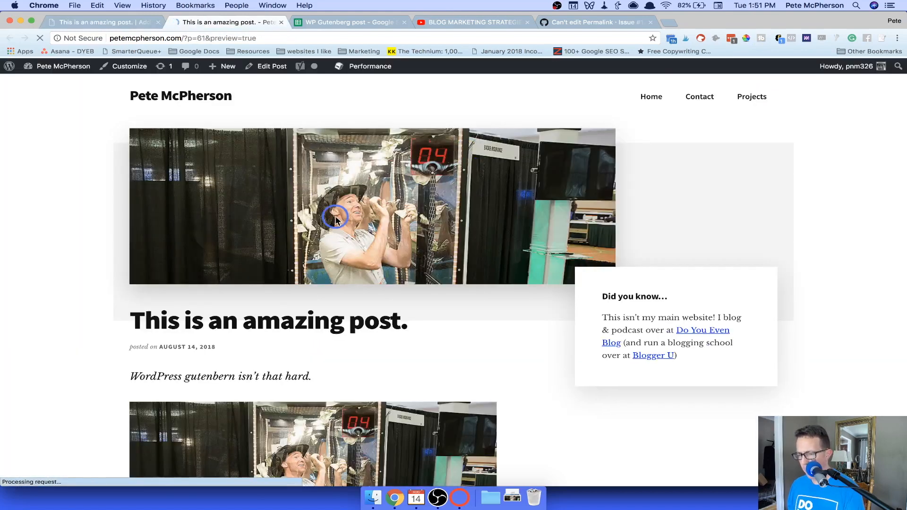
scroll("down", 3)
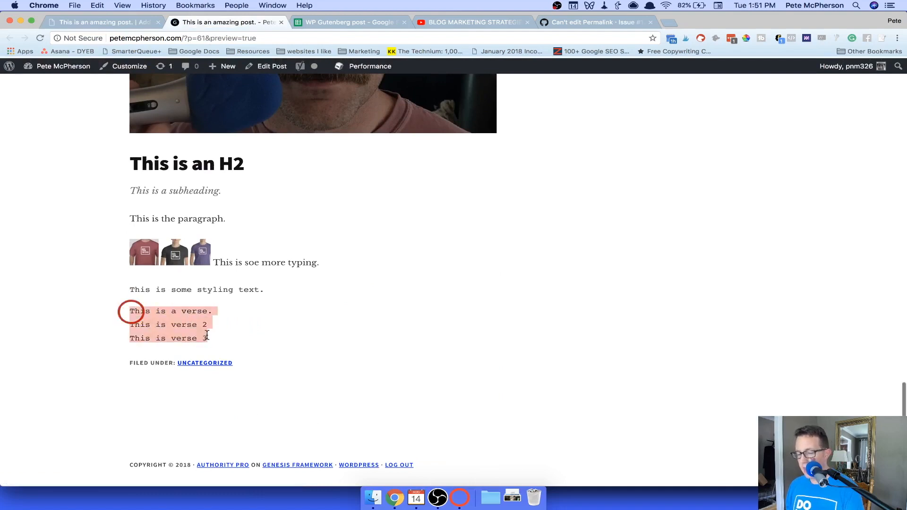
left_click(172, 222)
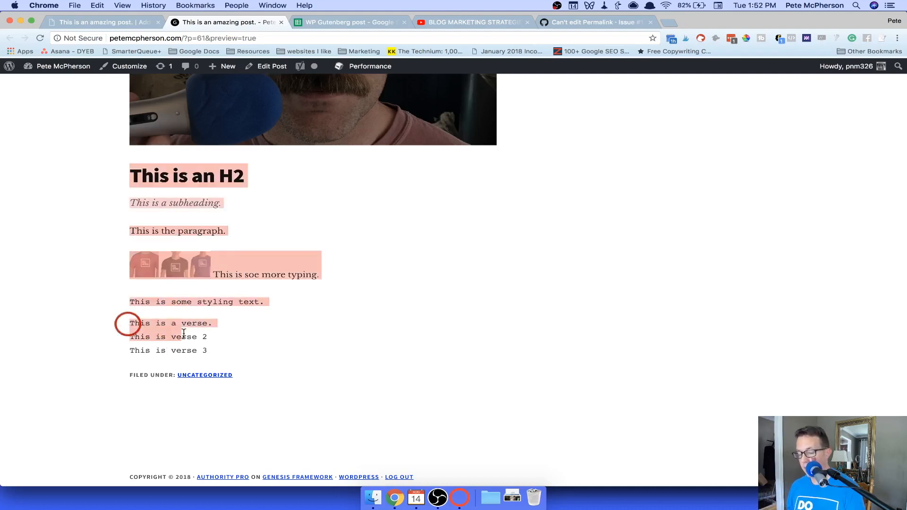
Inspect the verse text in DevTools to see its pre element with class wp-block-verse
right_click(181, 337)
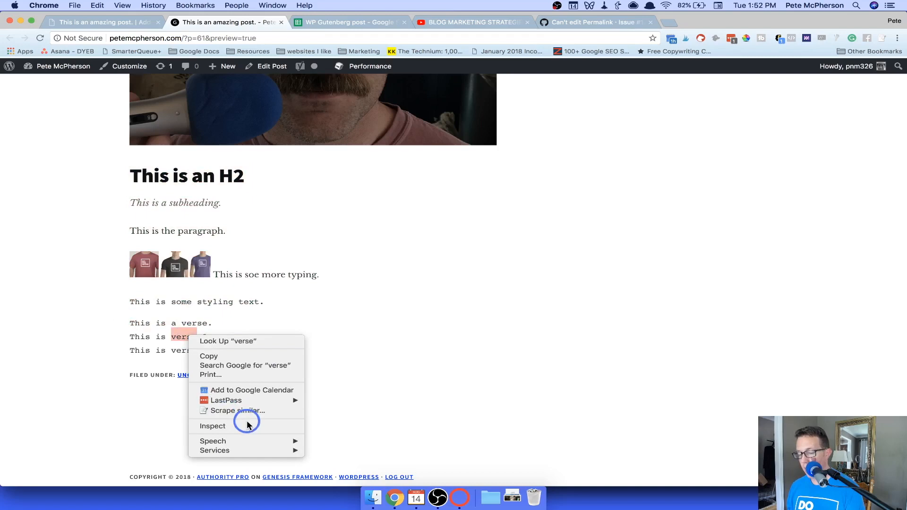
left_click(212, 426)
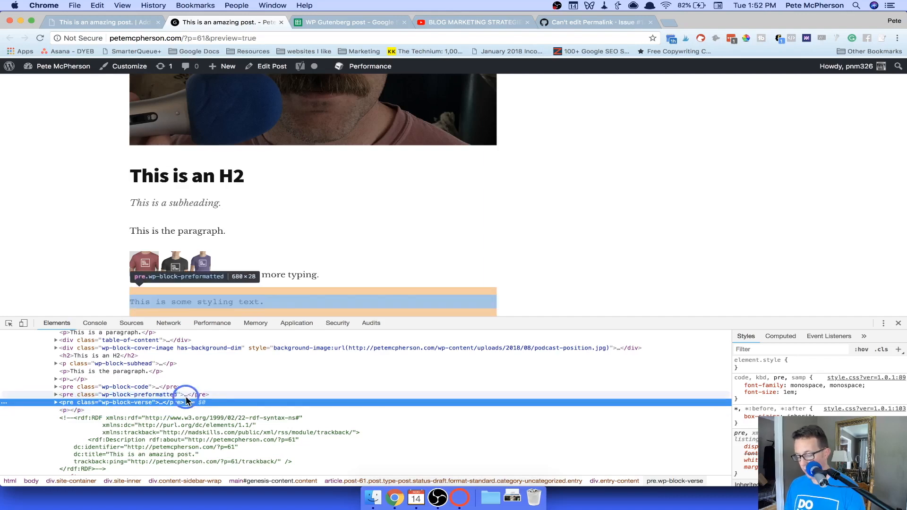
Back in the editor, insert a Classic block from Formatting below the verse
left_click(101, 23)
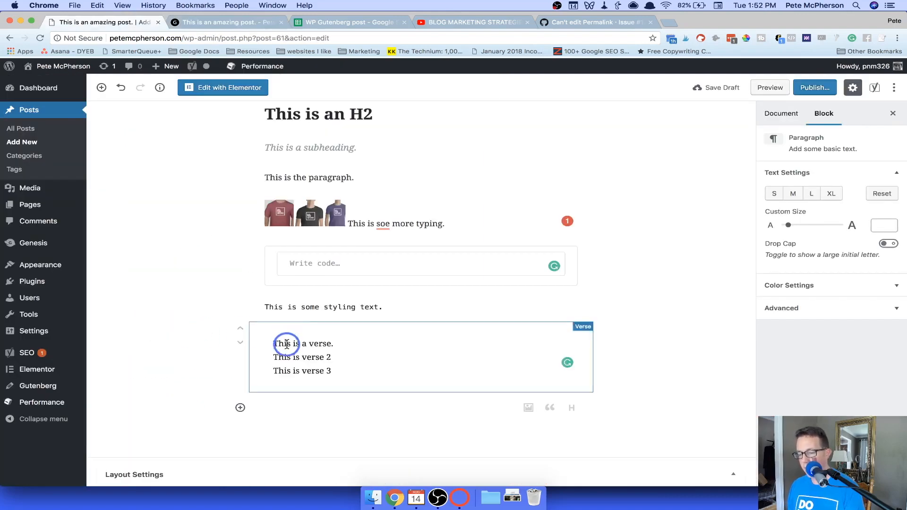
left_click(240, 408)
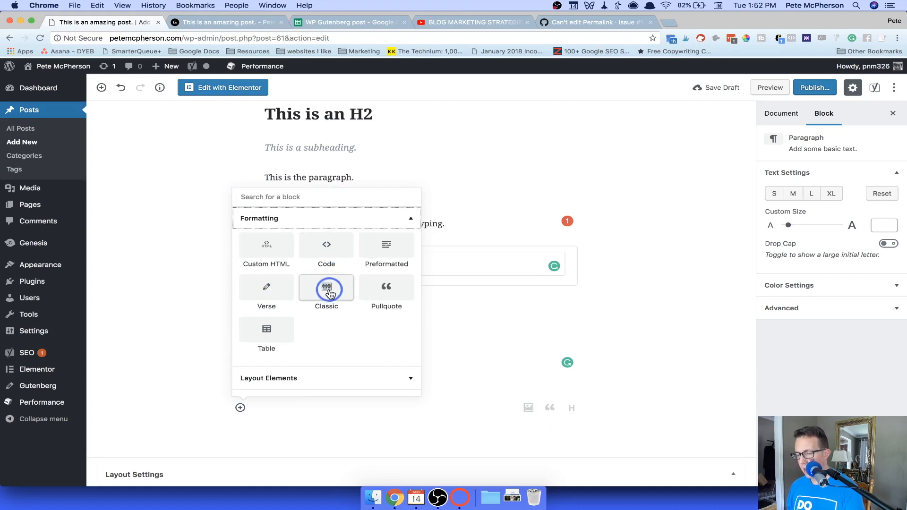
mouse_move(327, 290)
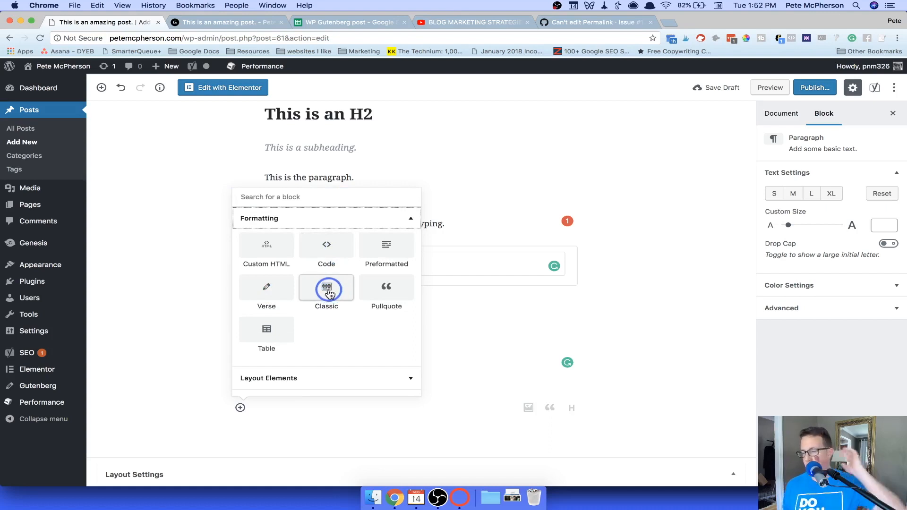
left_click(326, 289)
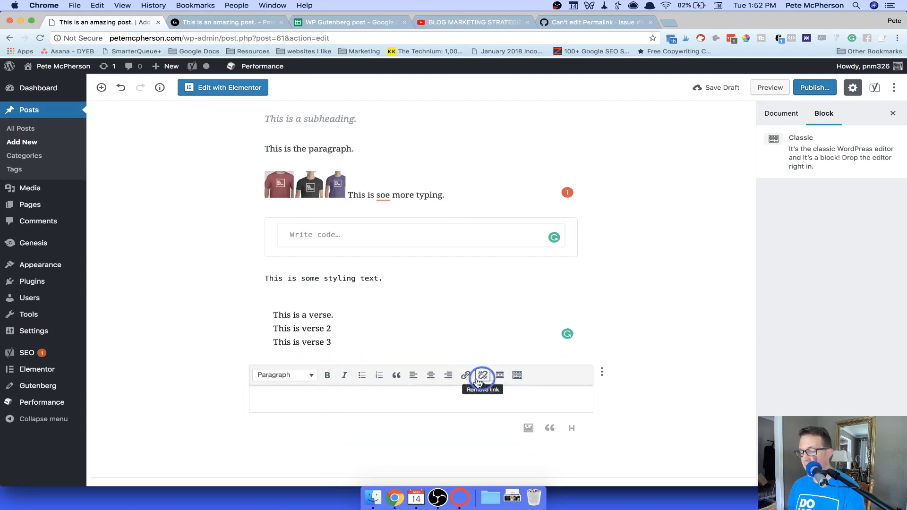
Write 'This is an h3 SPECIAL ONE' as Heading 3, then 'This is a paragraph.', and add a block below
left_click(284, 374)
type("This is an h3 SP")
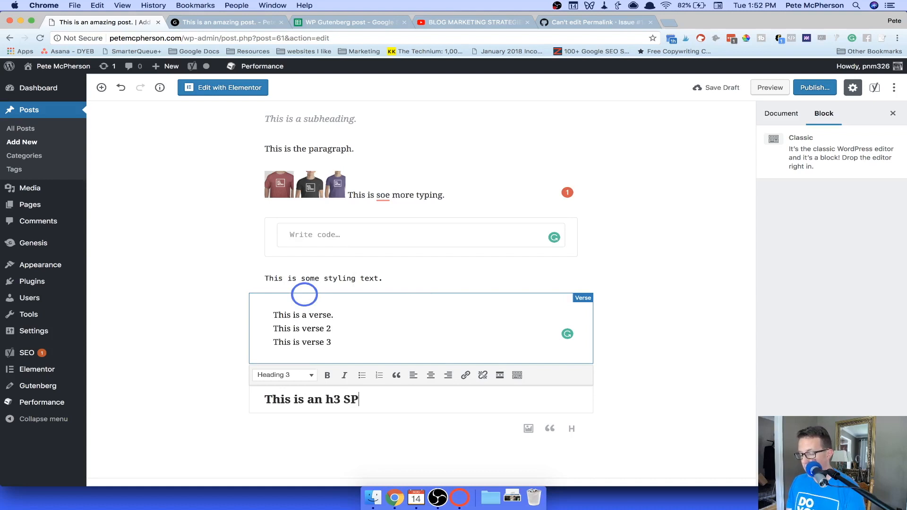
type("ECIAL ONE")
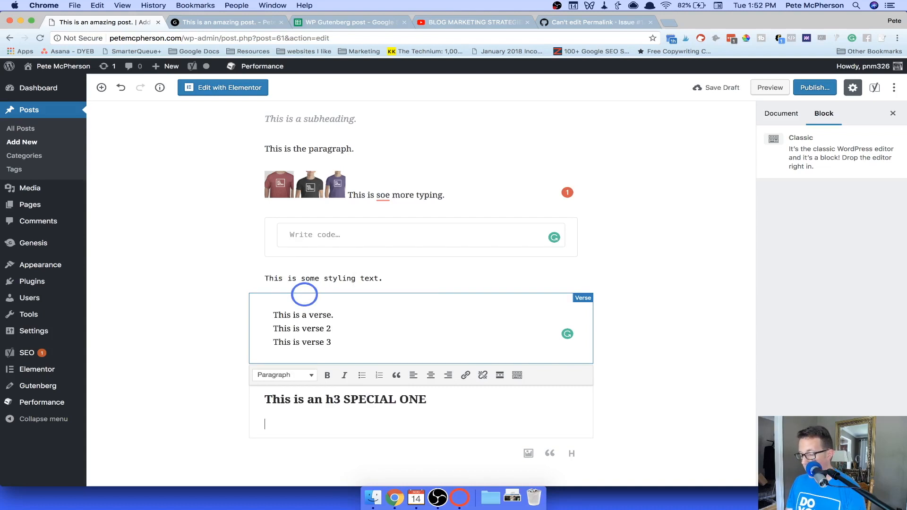
type("This is a paragra")
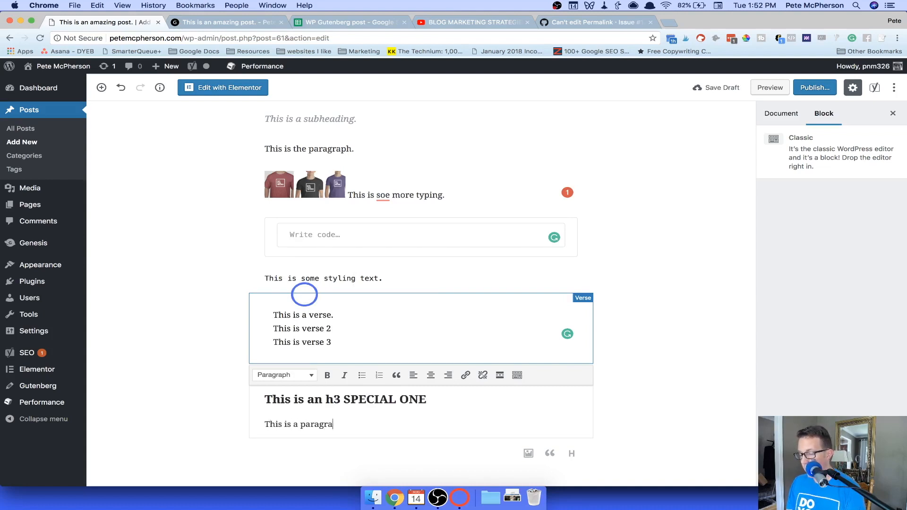
left_click(781, 113)
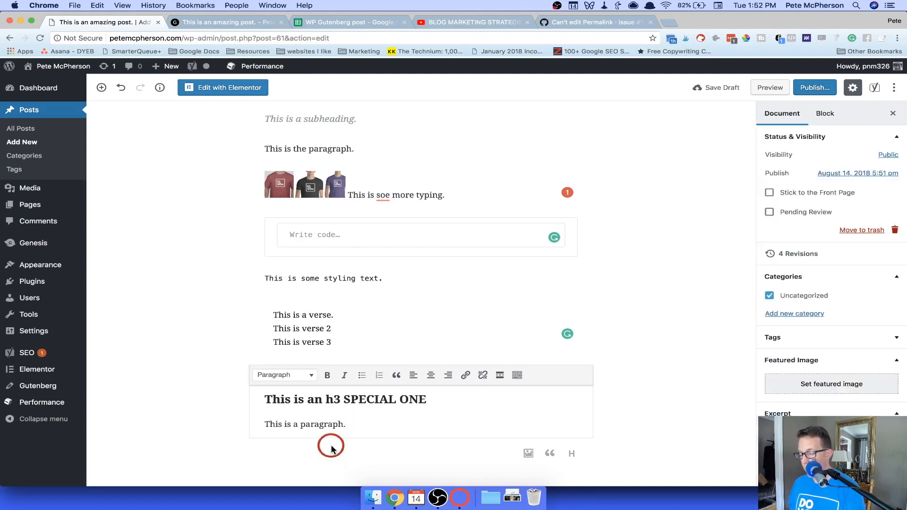
left_click(304, 424)
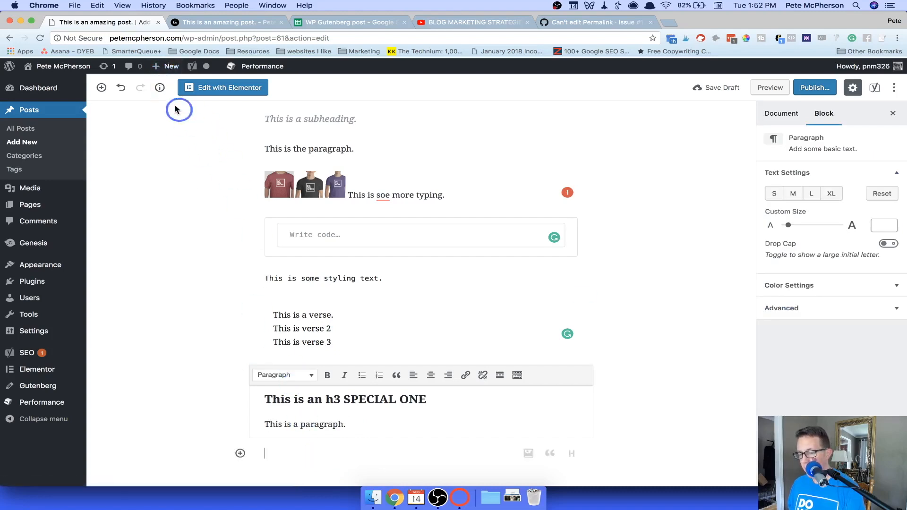
left_click(160, 87)
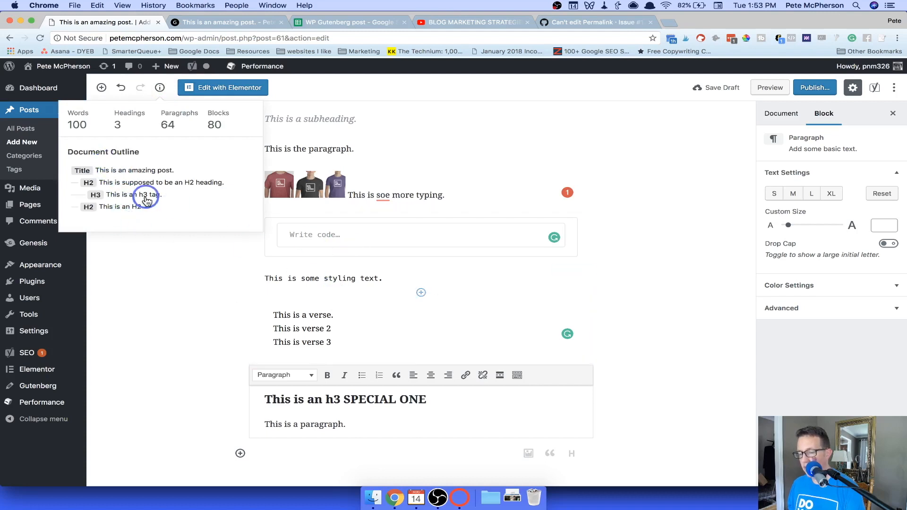
left_click(322, 425)
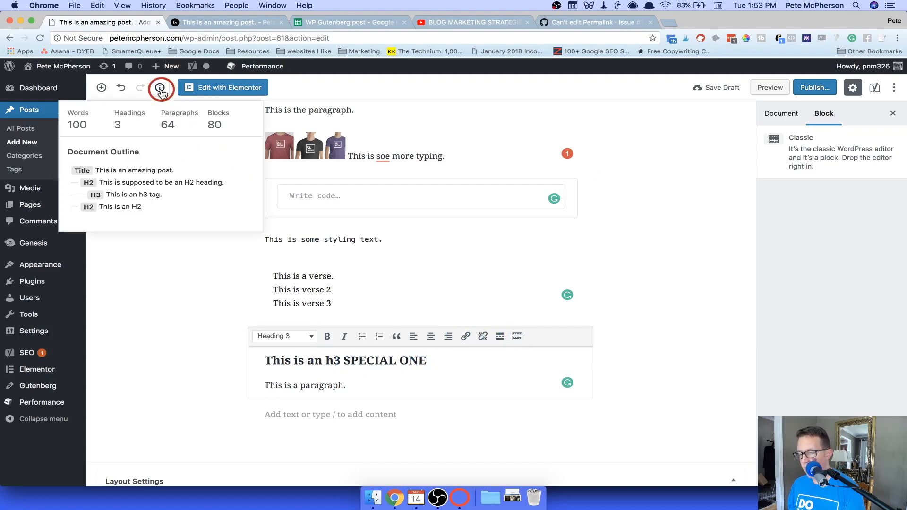
left_click(310, 415)
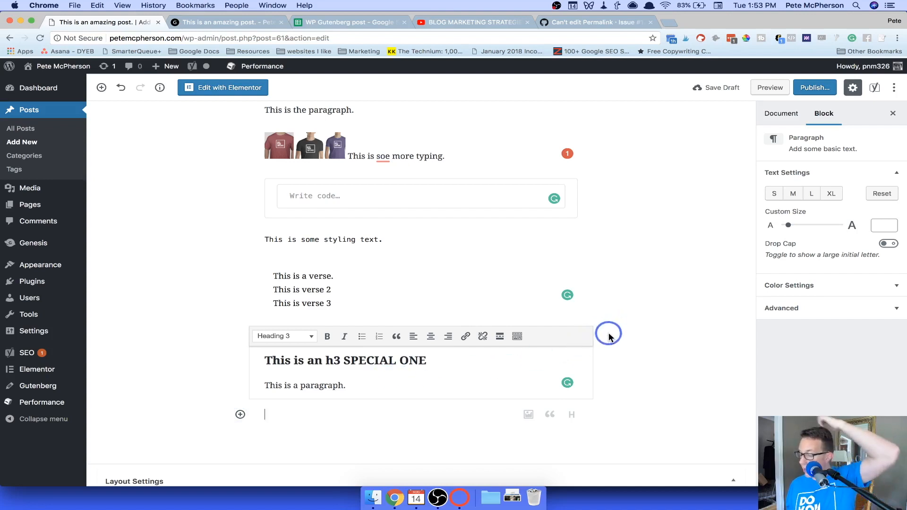
Edit the Classic block's HTML to add class="fancy", then return to visual editing
left_click(602, 336)
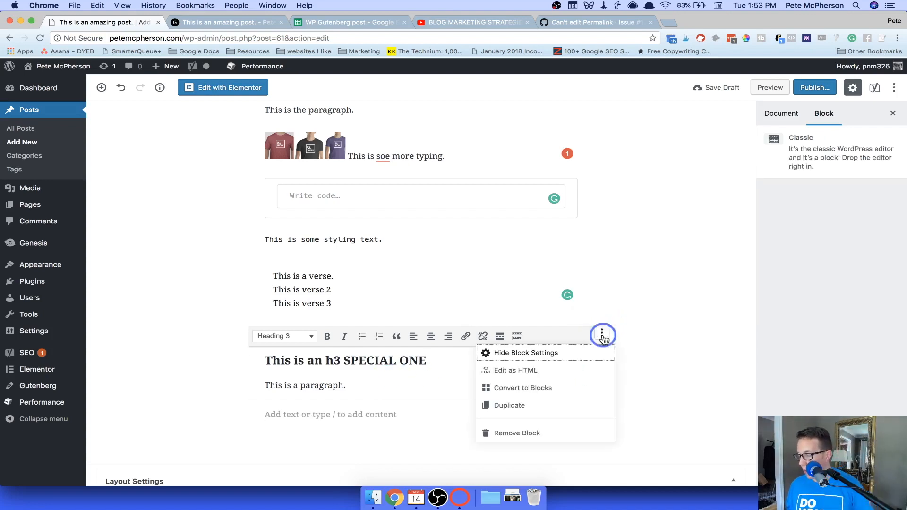
left_click(515, 371)
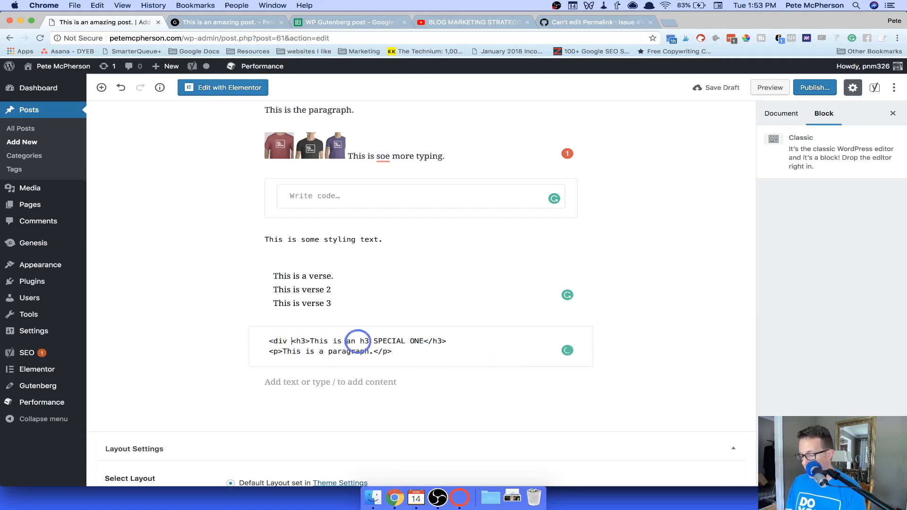
type("class=\"fancy\">")
left_click(359, 351)
type("</div>")
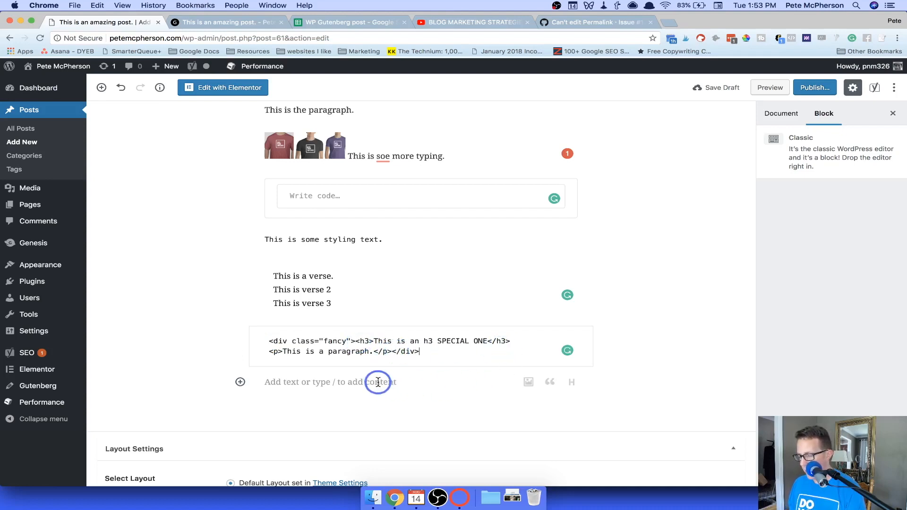
left_click(598, 335)
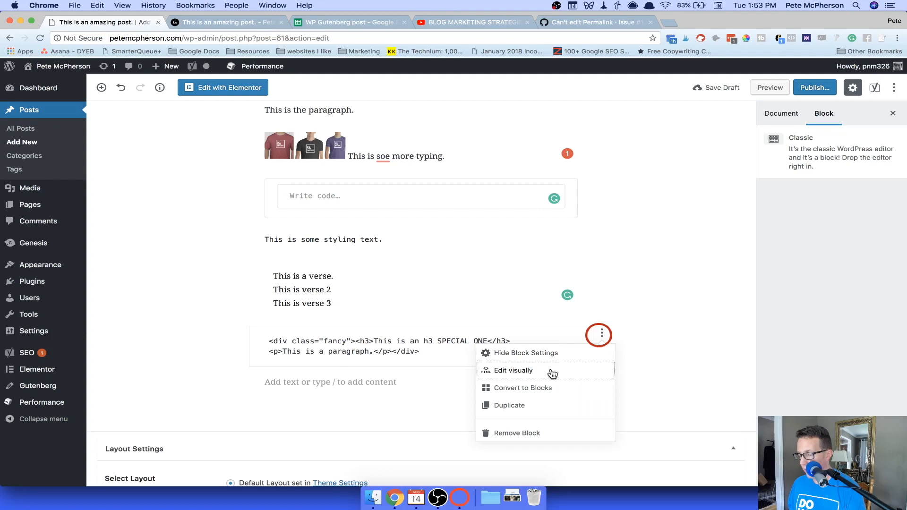
left_click(512, 370)
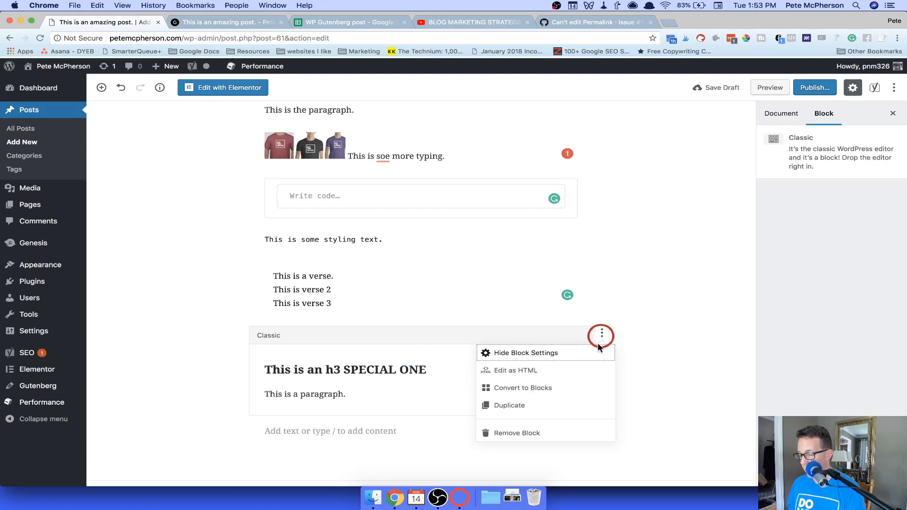
left_click(516, 371)
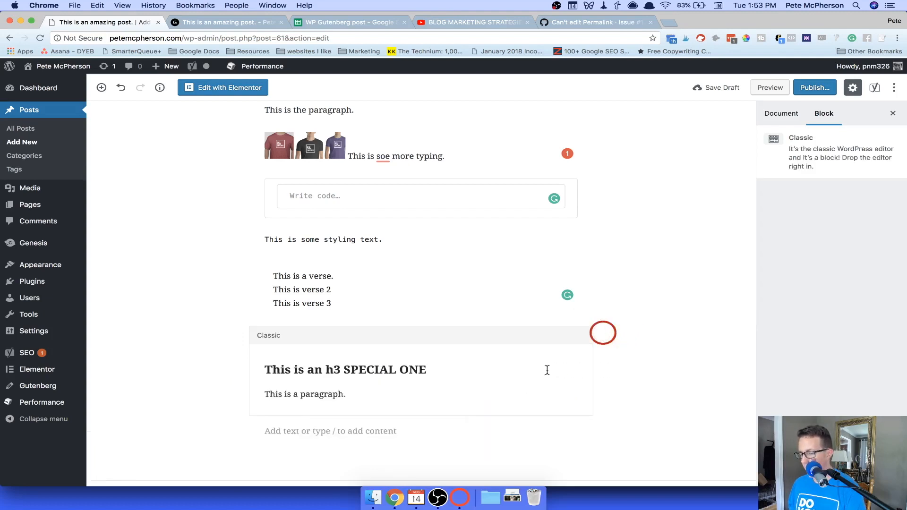
Insert a Page break below the Classic block and preview the post
left_click(237, 430)
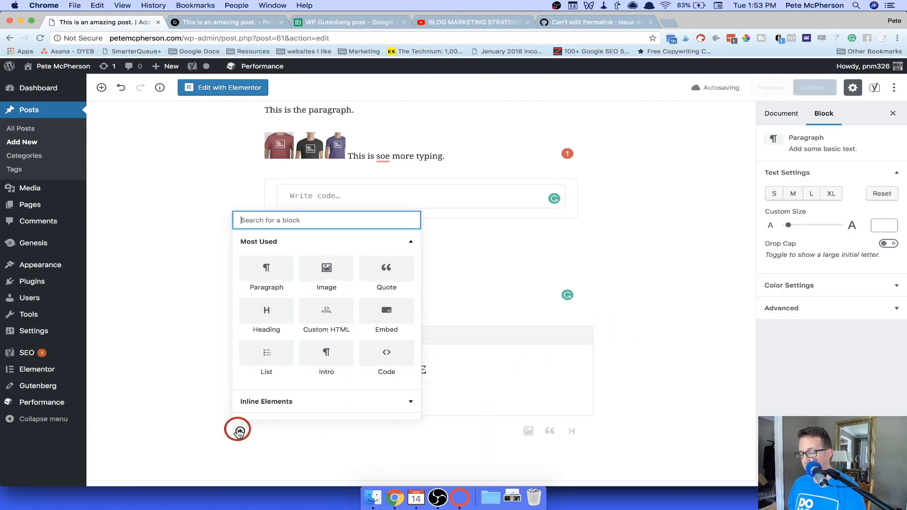
mouse_move(325, 353)
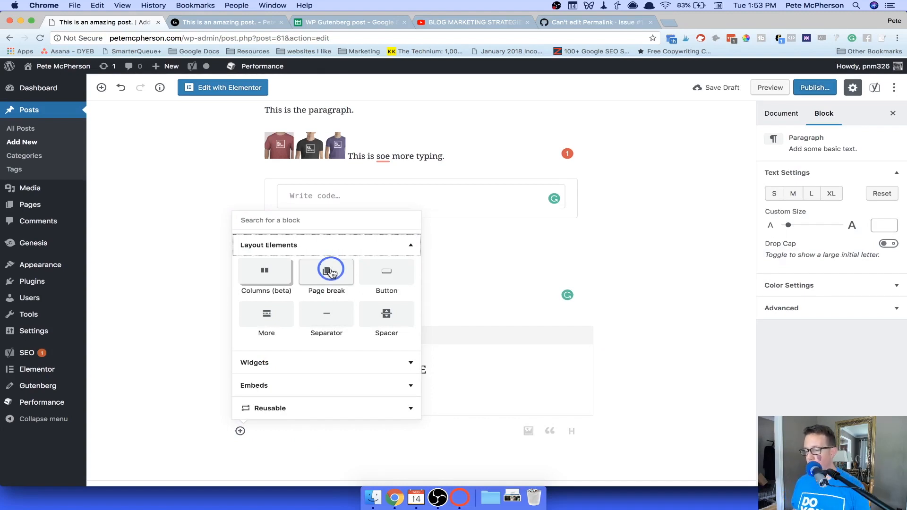
mouse_move(330, 282)
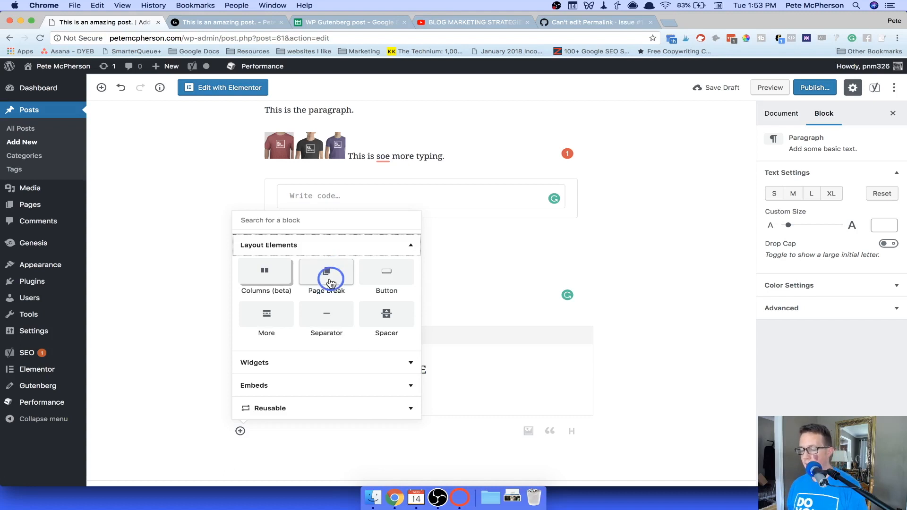
left_click(326, 271)
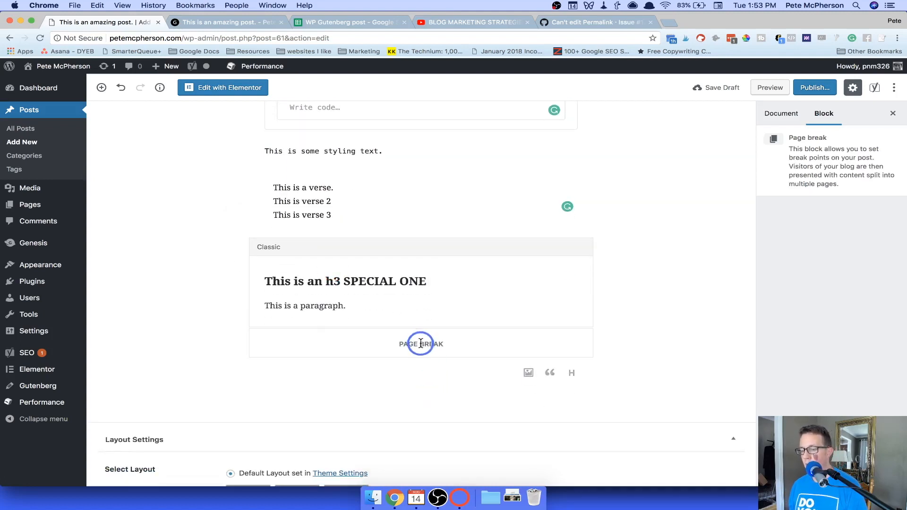
mouse_move(330, 365)
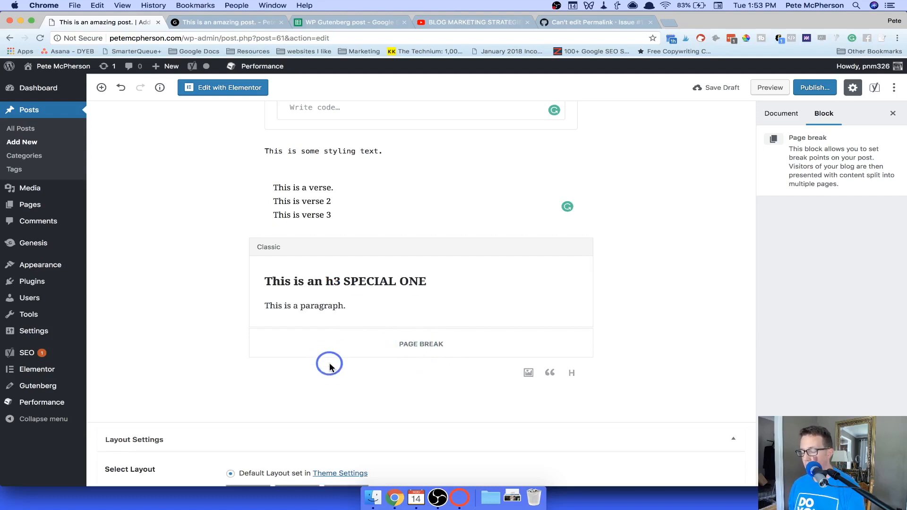
mouse_move(340, 281)
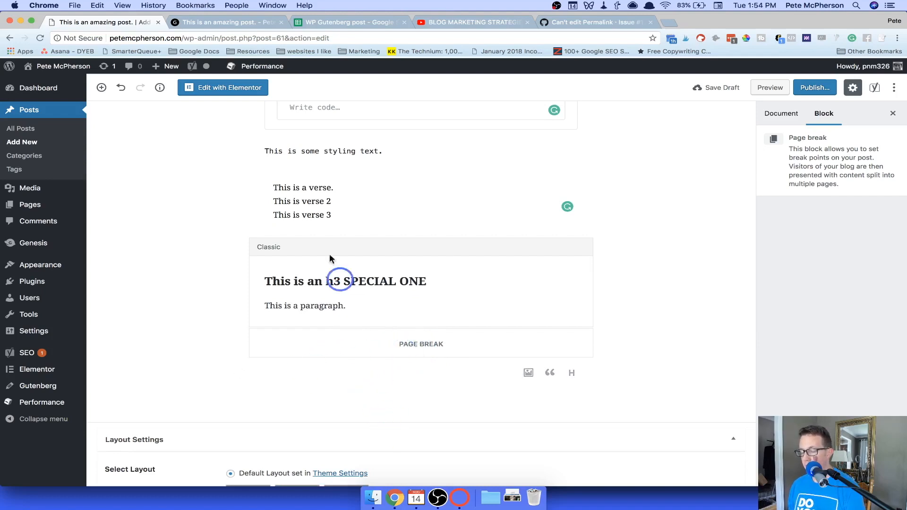
left_click(226, 23)
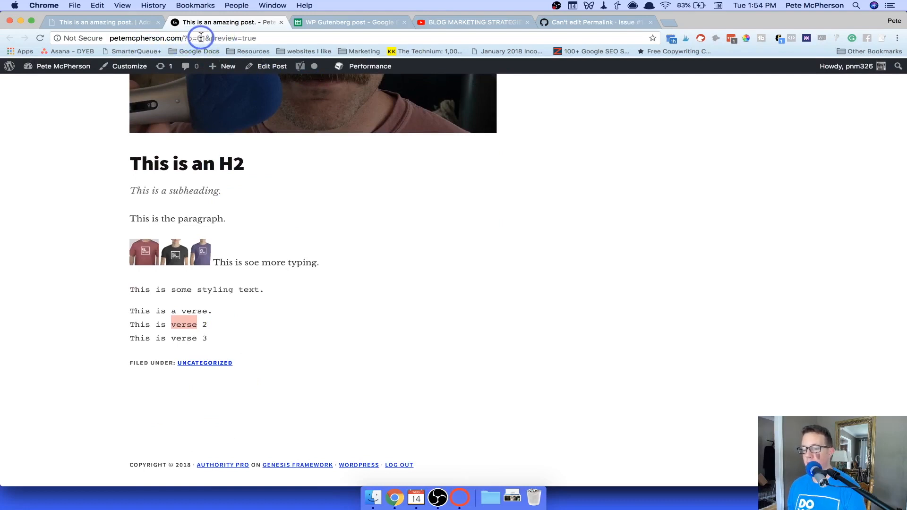
mouse_move(305, 97)
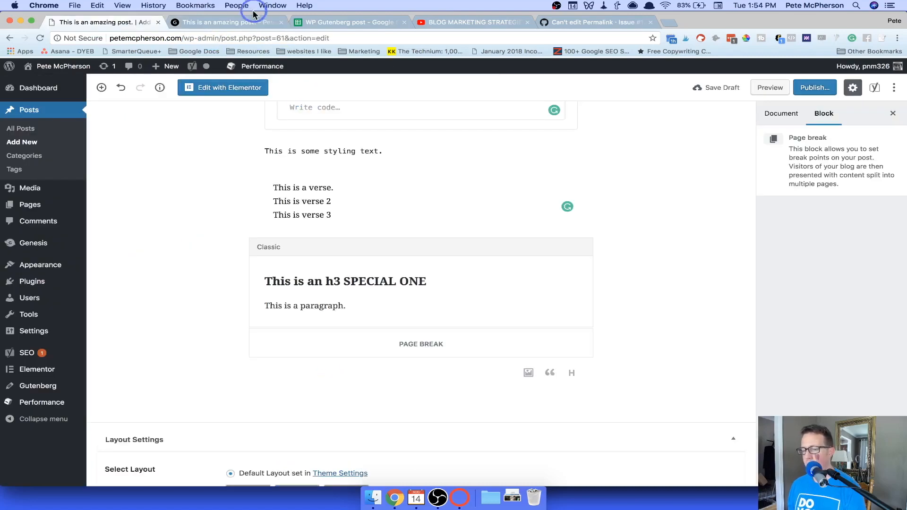
Preview the post again before removing the page break
left_click(226, 22)
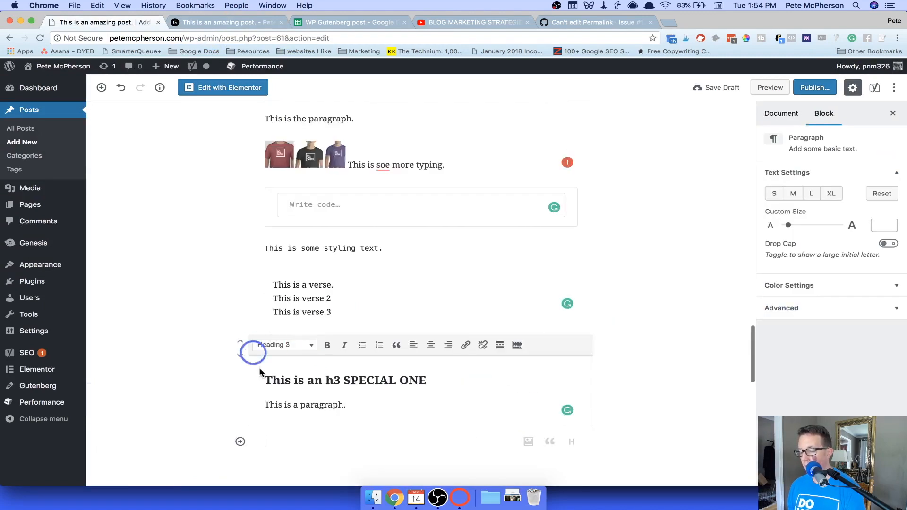
Insert a Columns (beta) block reading 'This is column 1' and 'This is column 2'
left_click(239, 442)
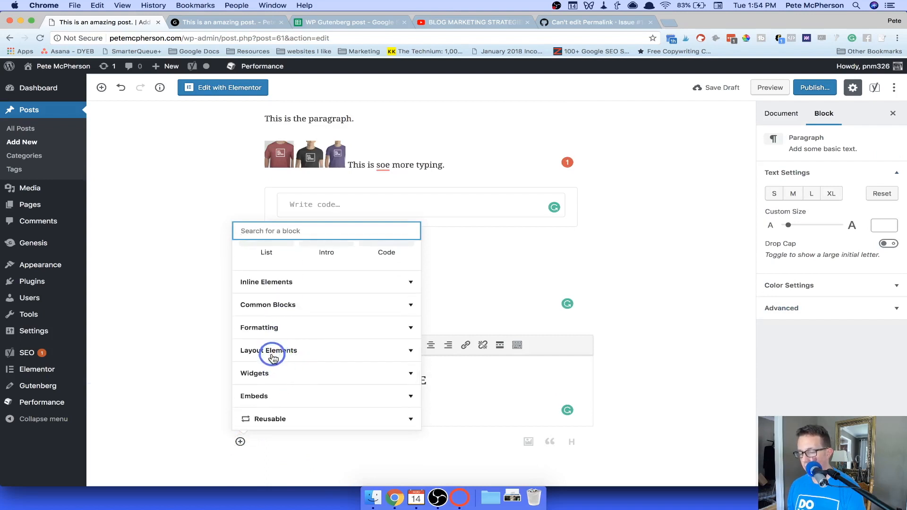
left_click(269, 350)
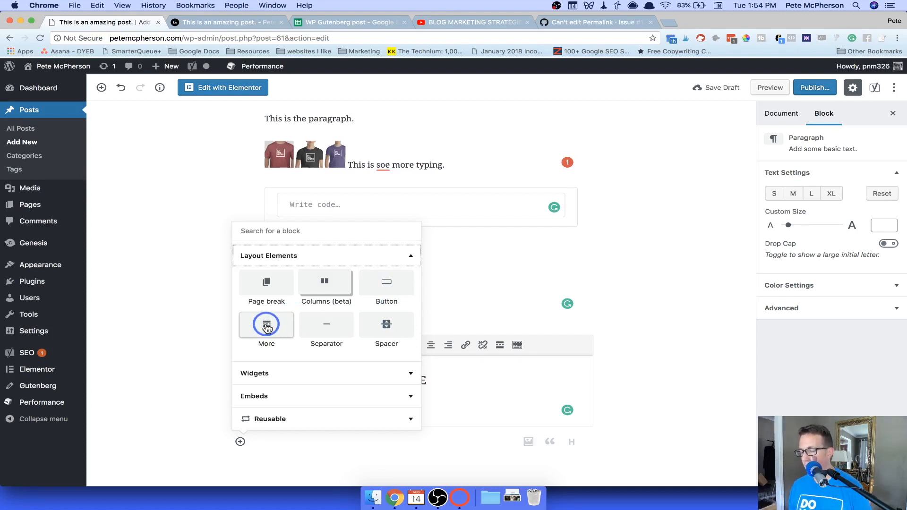
mouse_move(325, 281)
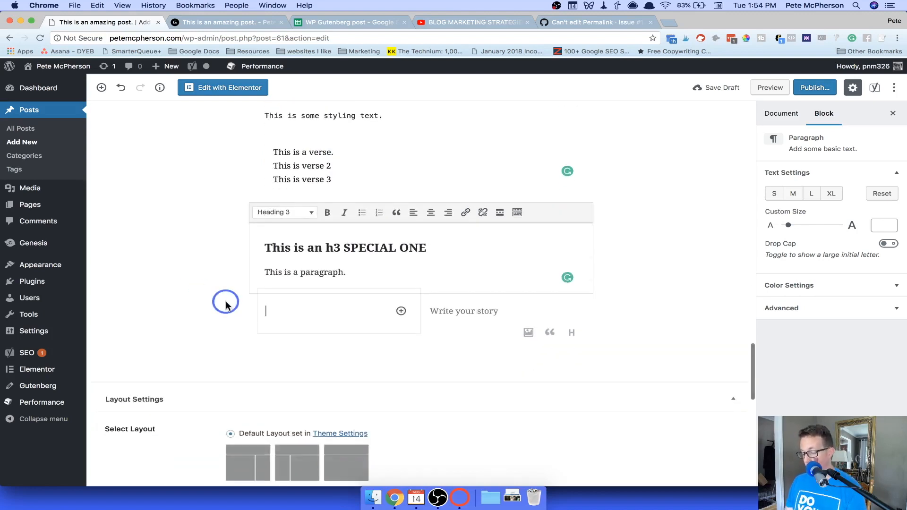
type("This is column 1")
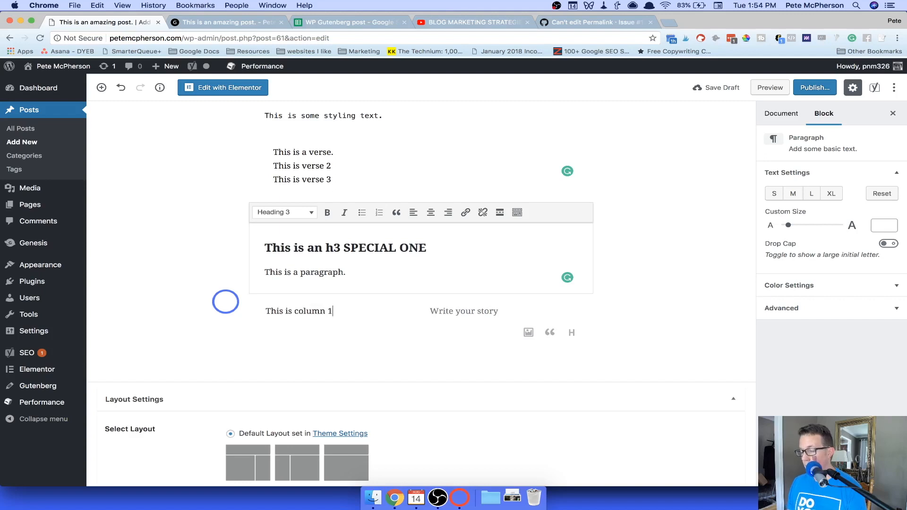
type("This is column 2")
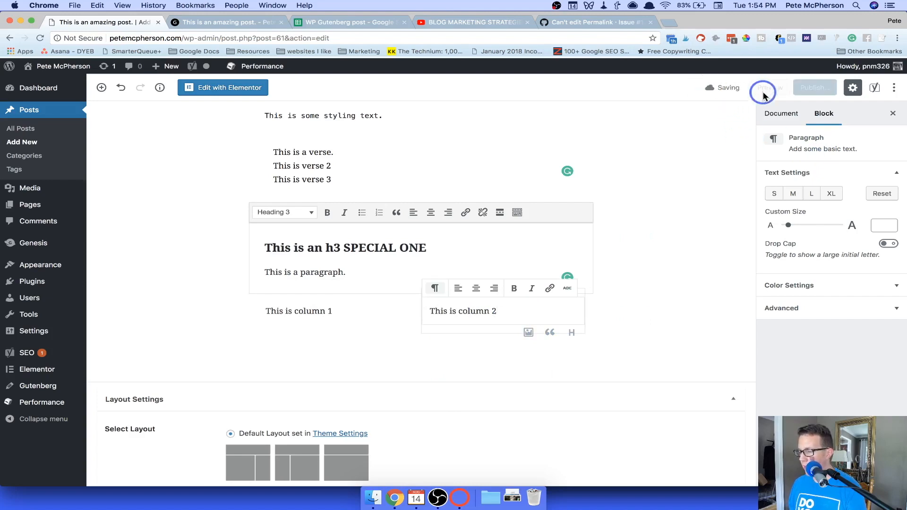
Preview the side-by-side columns, then return and start an empty block below them
left_click(763, 88)
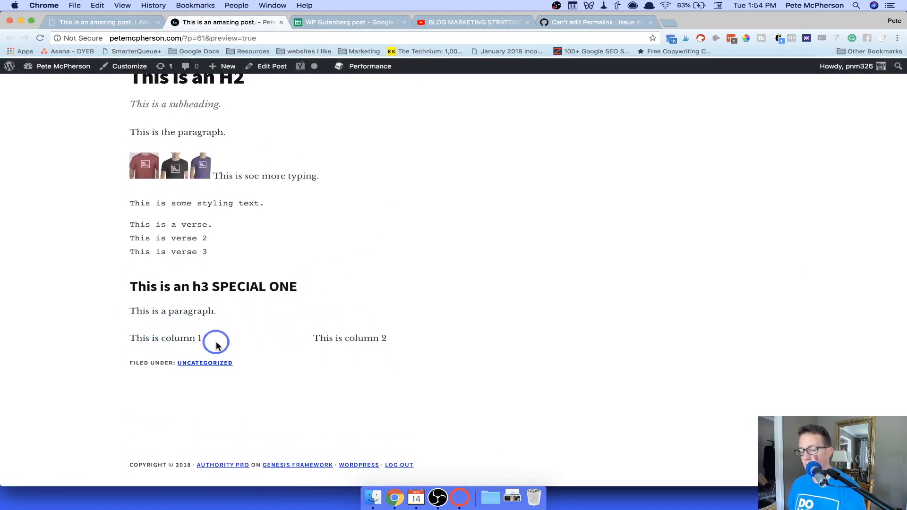
mouse_move(273, 323)
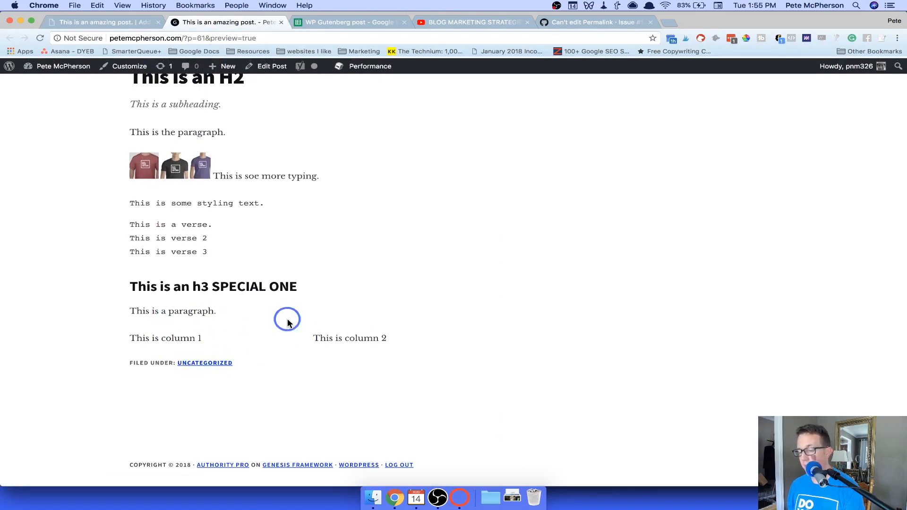
left_click(98, 22)
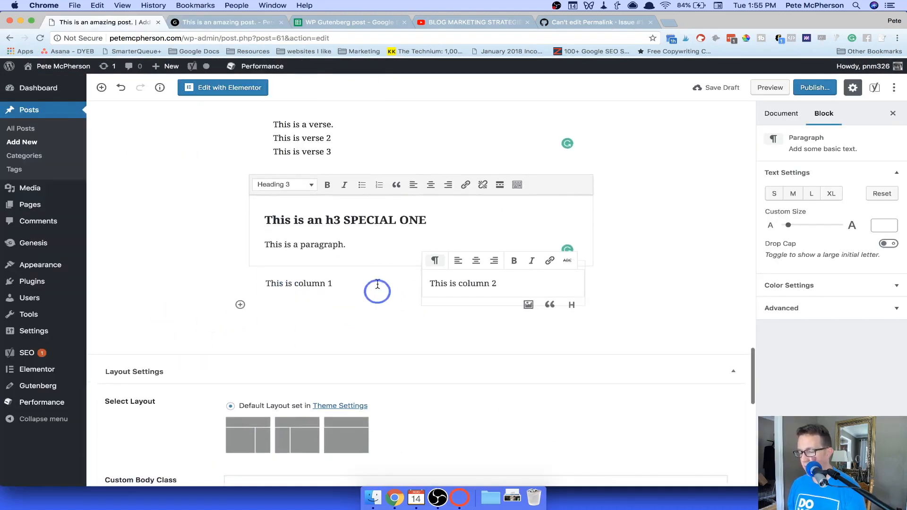
left_click(782, 113)
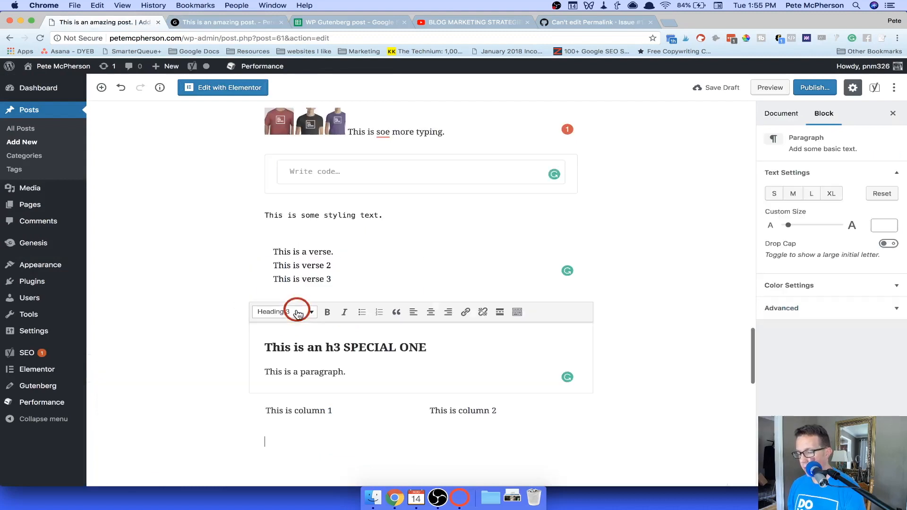
Insert a Cloudup embed block from the Embeds category below the columns
left_click(240, 443)
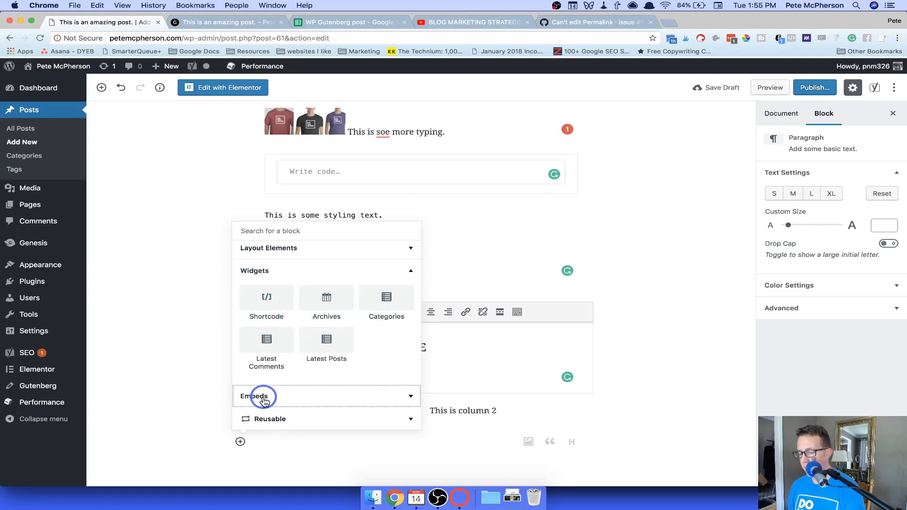
left_click(255, 396)
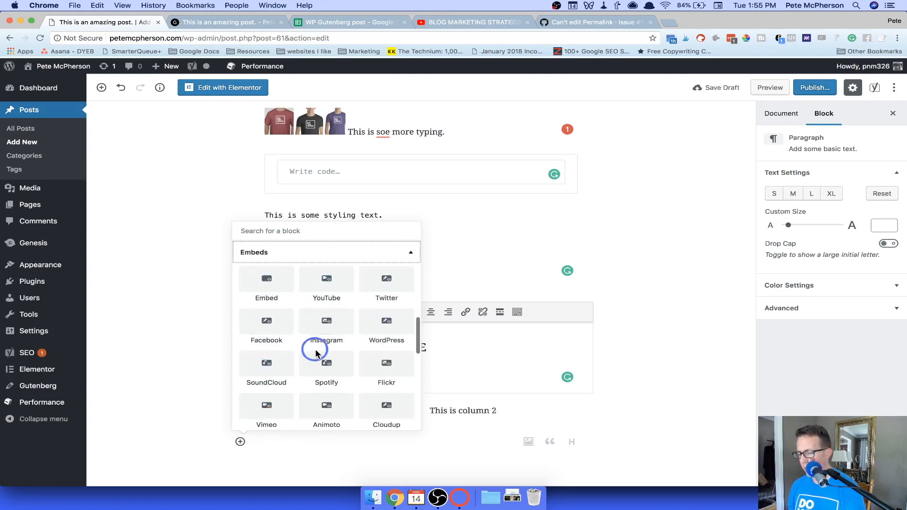
scroll("down", 3)
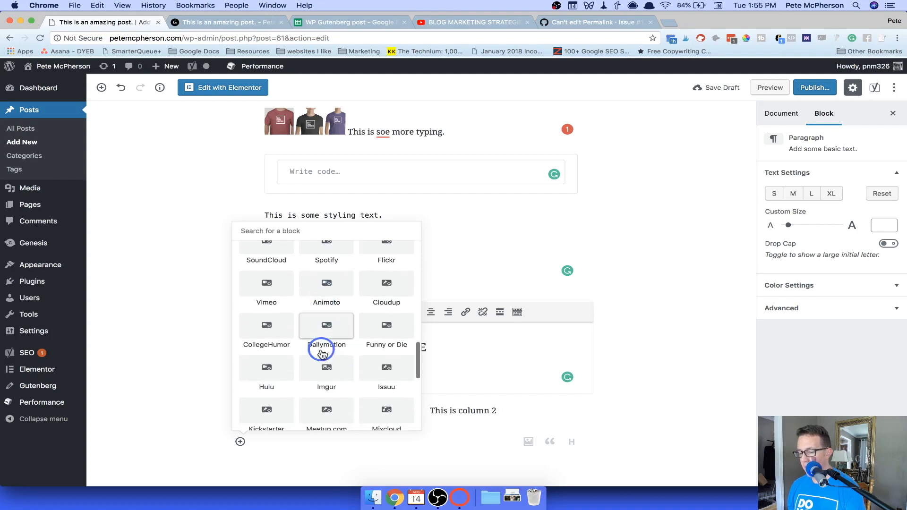
scroll("down", 3)
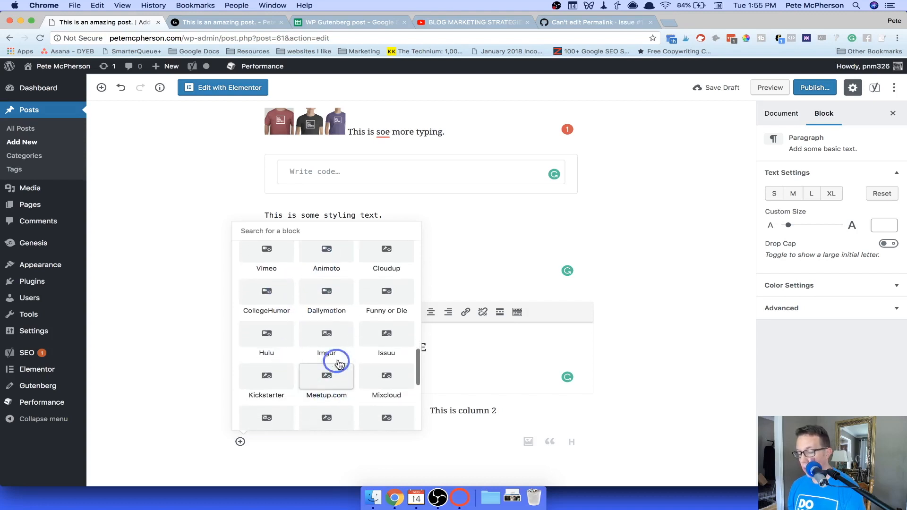
scroll("down", 3)
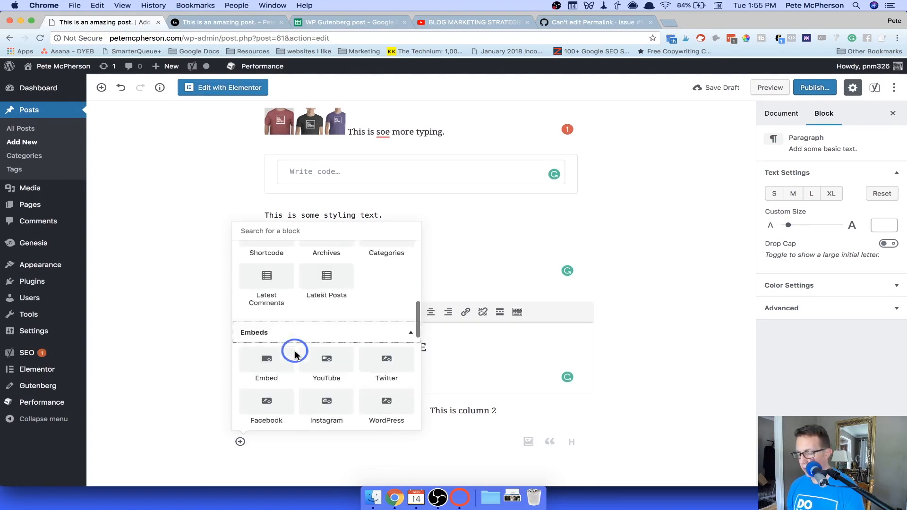
scroll("down", 3)
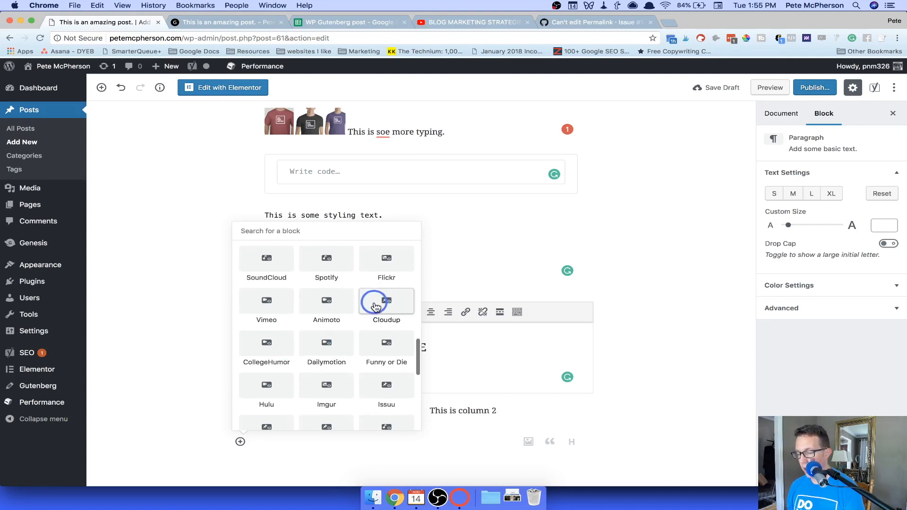
left_click(386, 305)
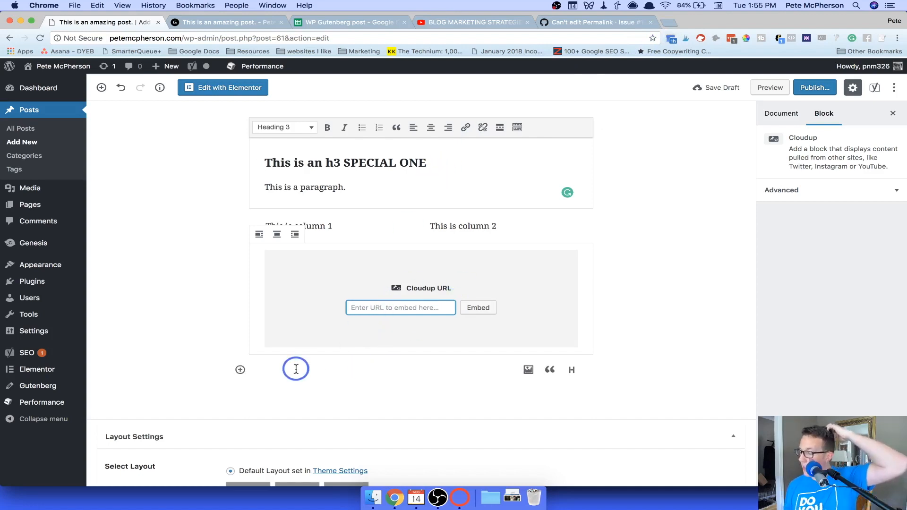
Create an empty paragraph below the Cloudup embed and place the cursor in it
left_click(414, 289)
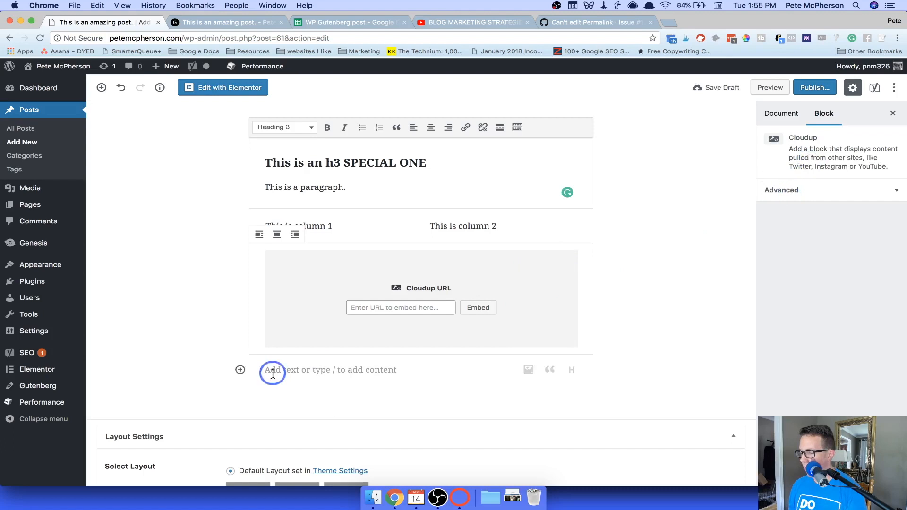
left_click(272, 369)
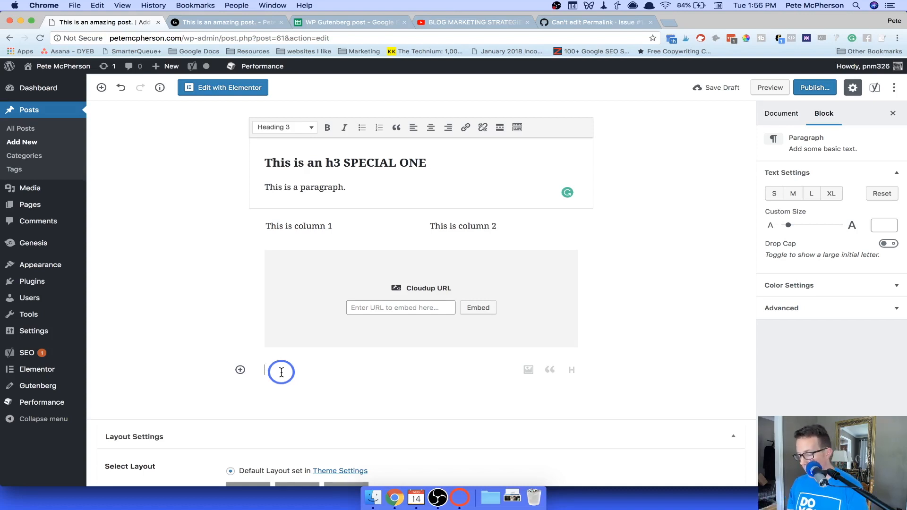
Write the paragraph 'This is a custom block conclusion.' and give it medium text size
type("Conclusion")
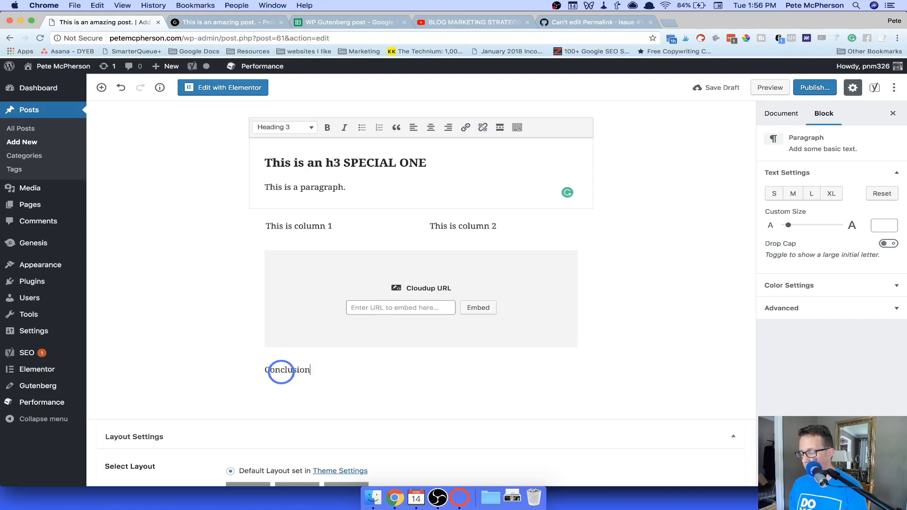
left_click(281, 369)
type("This is a custom block")
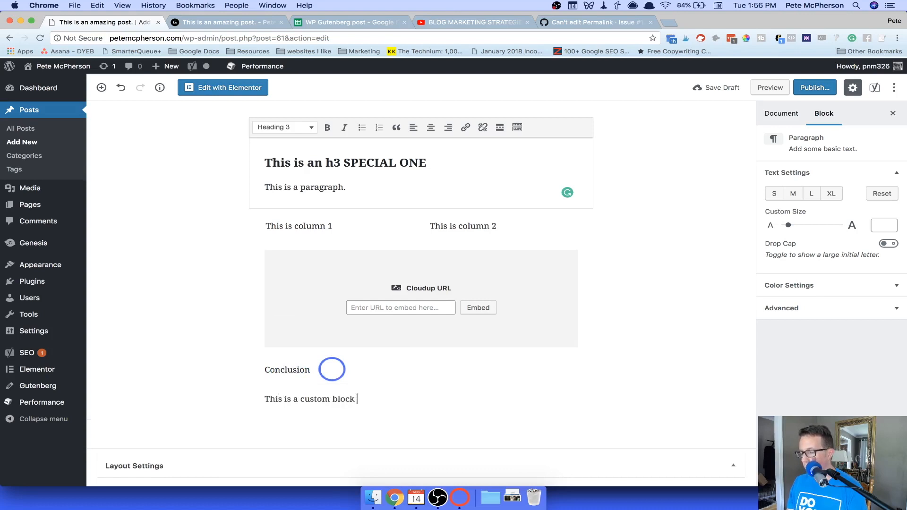
type("conclusion.")
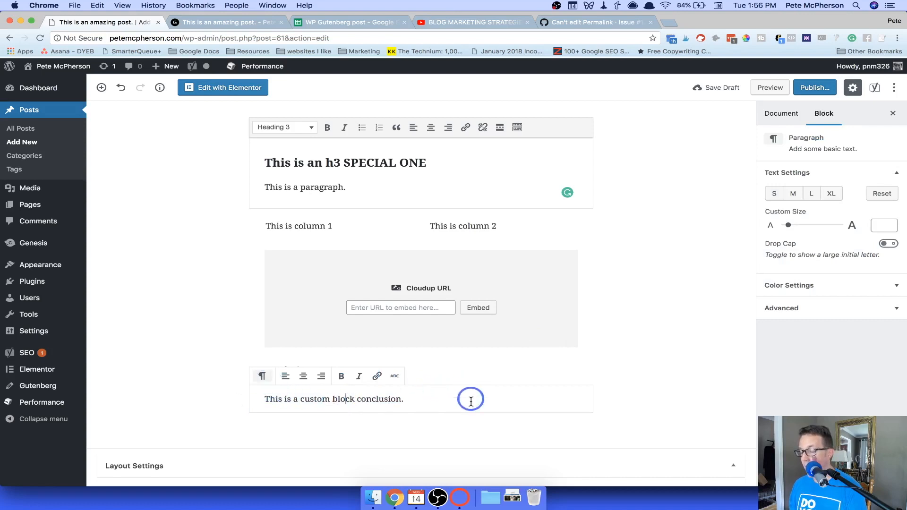
left_click(793, 193)
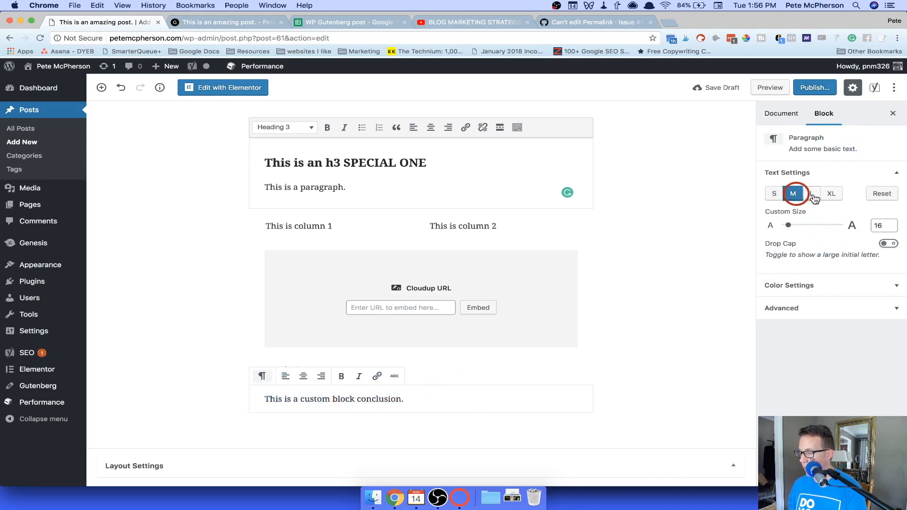
Style the conclusion at size 36 with a blue background, very light gray text, and no drop cap
left_click(811, 193)
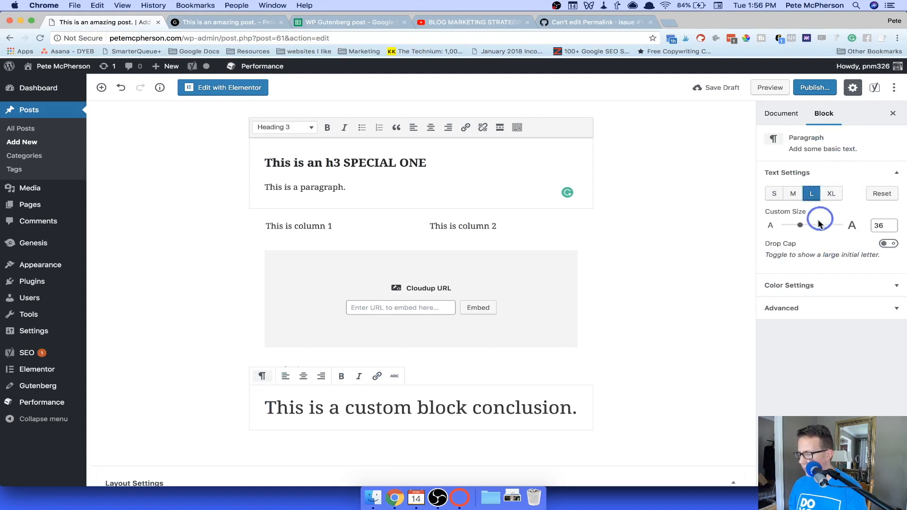
left_click(888, 243)
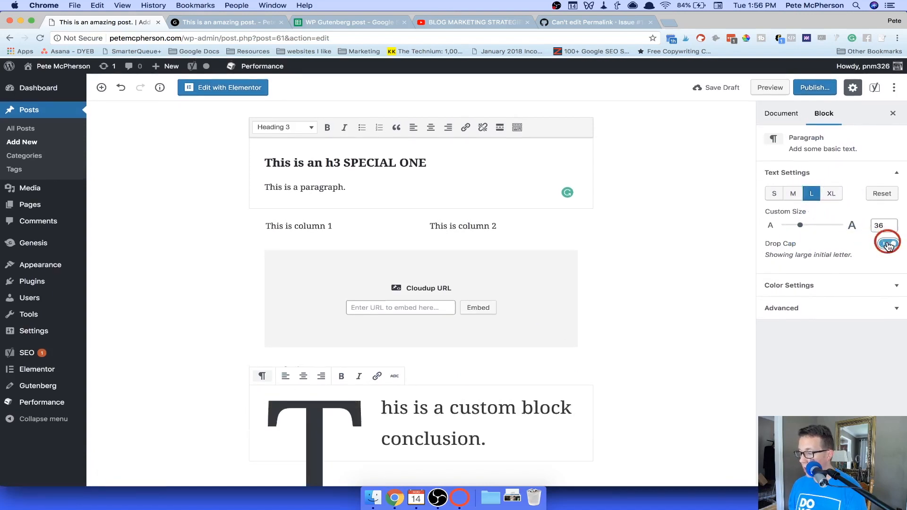
left_click(886, 242)
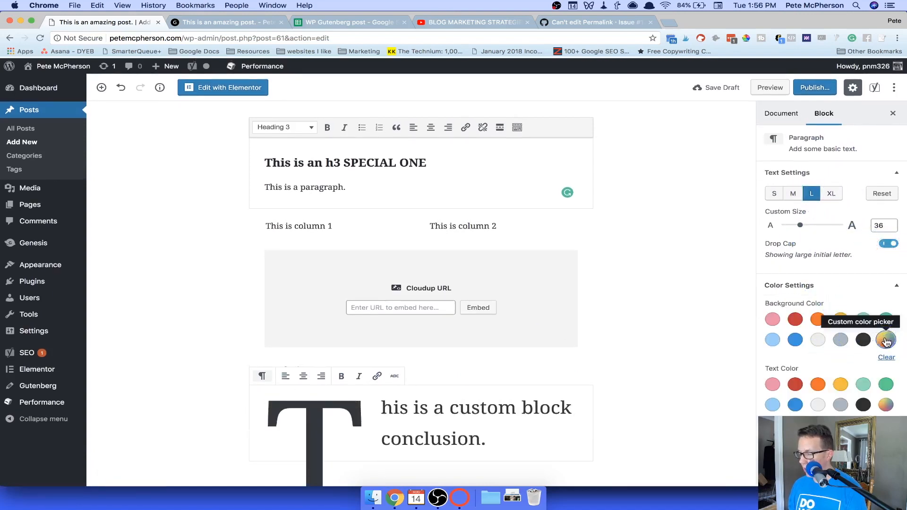
left_click(886, 340)
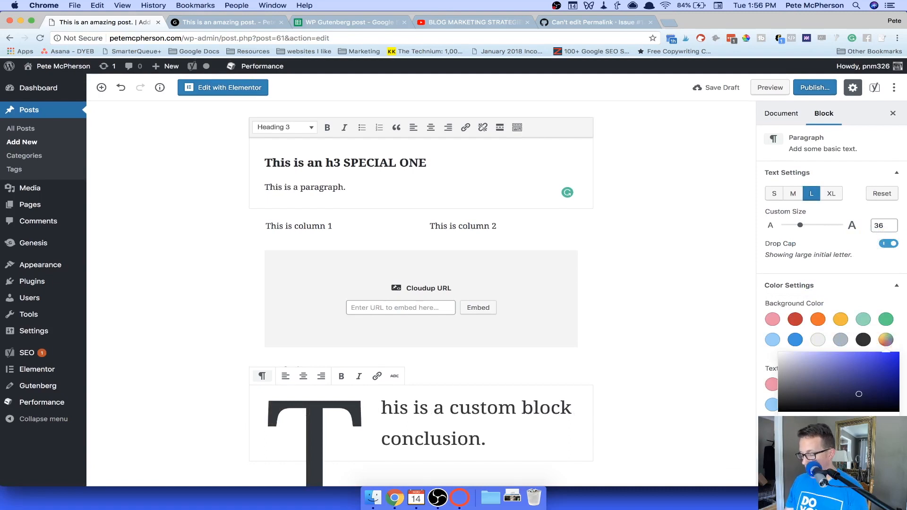
left_click(836, 402)
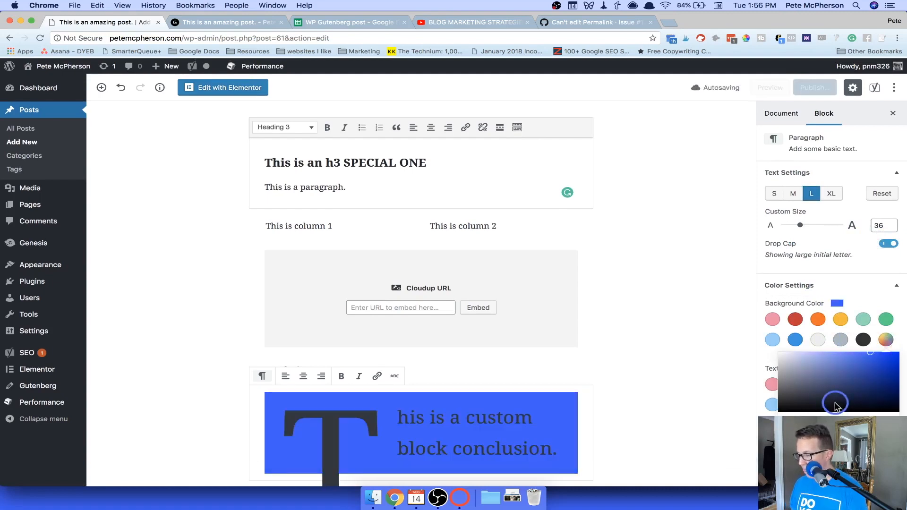
left_click(885, 340)
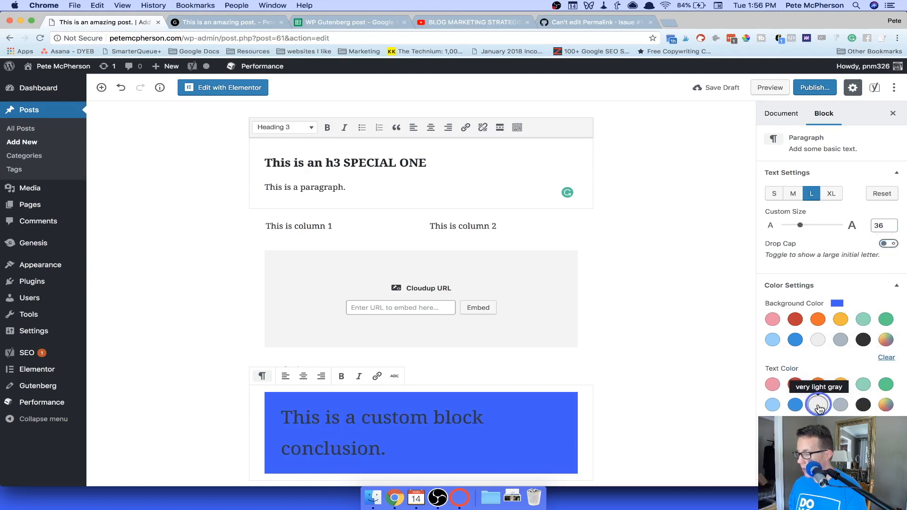
left_click(818, 404)
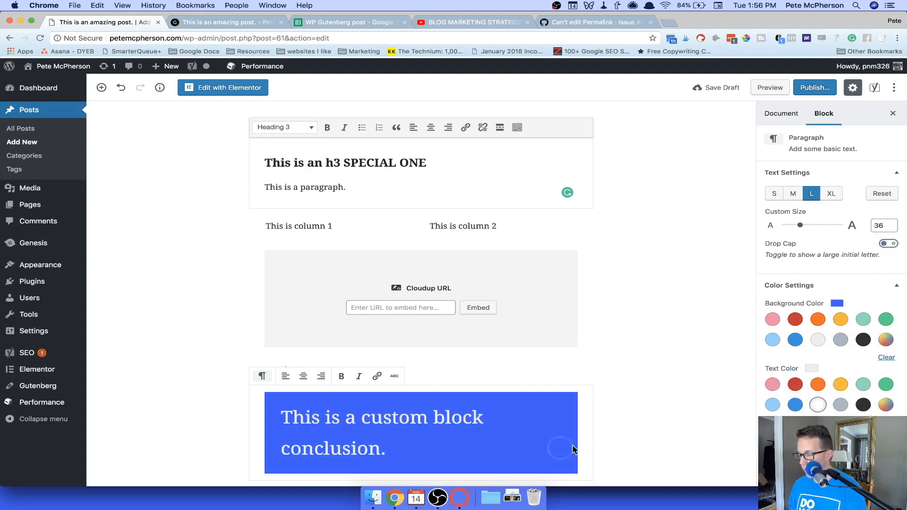
scroll("down", 3)
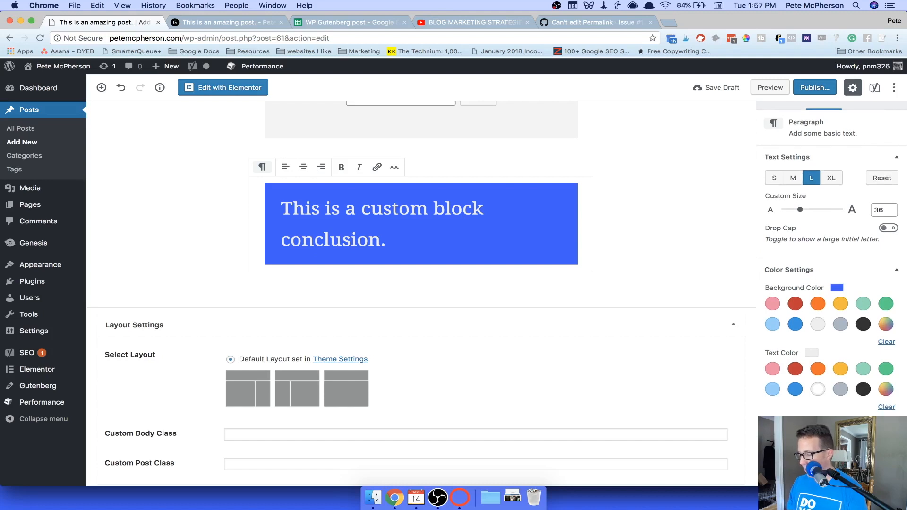
Save the styled conclusion paragraph as the reusable block 'Custom Conclusion'
left_click(601, 181)
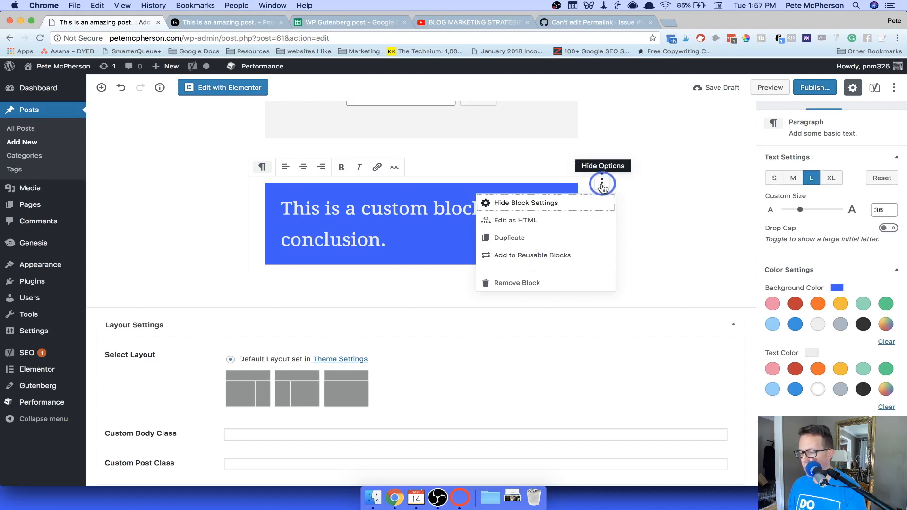
left_click(531, 255)
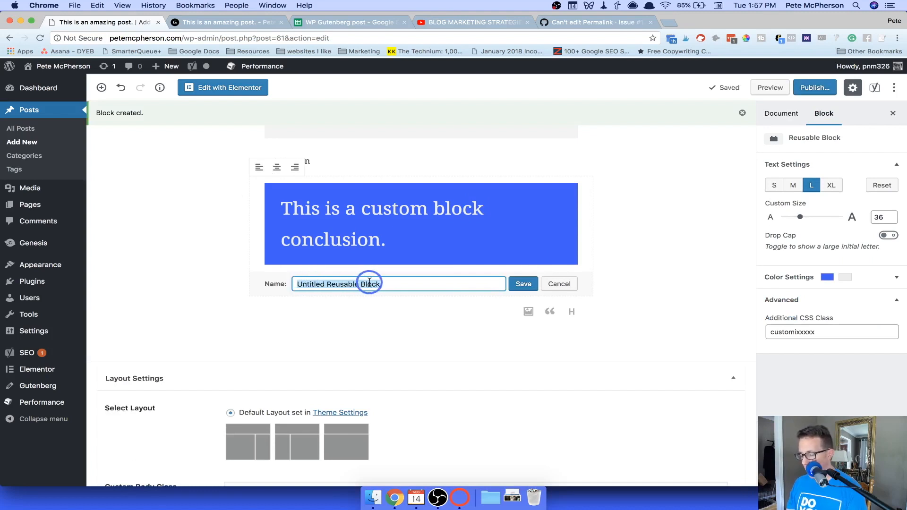
type("Custom Conclusion")
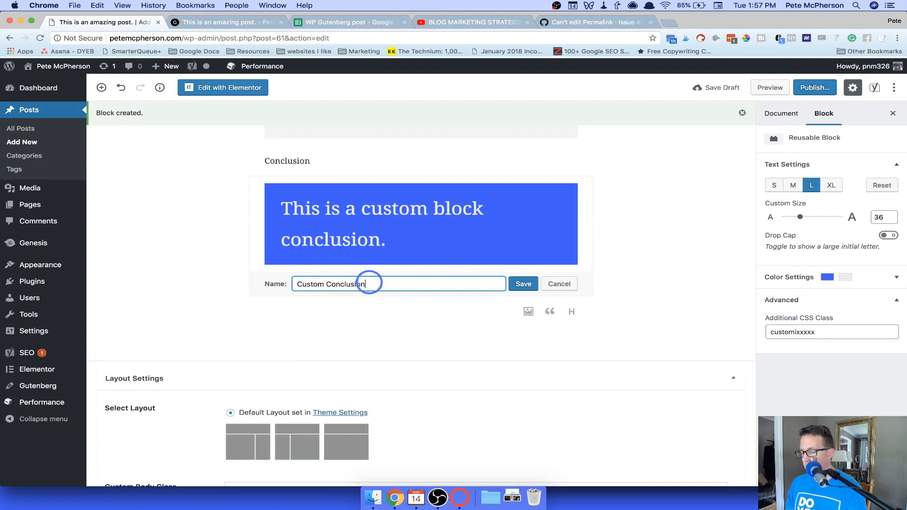
left_click(523, 284)
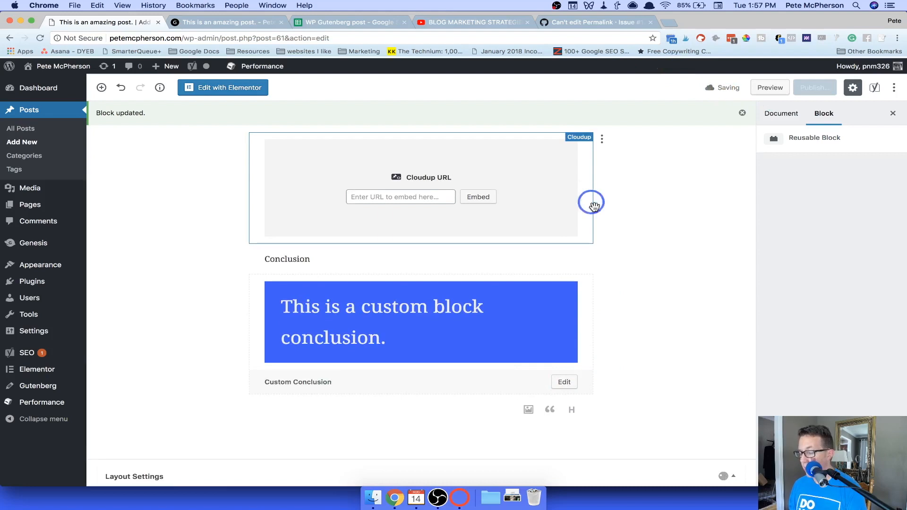
left_click(21, 143)
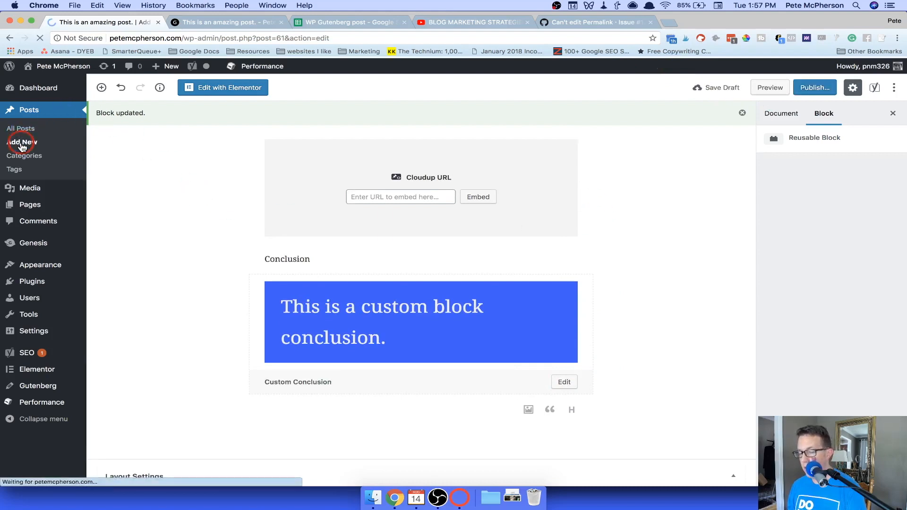
Start Post #2 with 'This is an intro' and the Custom Conclusion reusable block below it
left_click(21, 142)
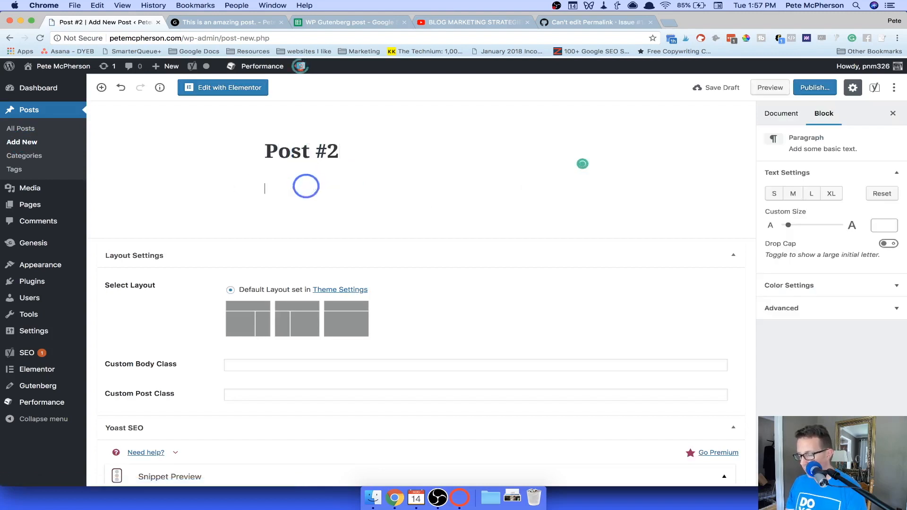
type("This is an intro")
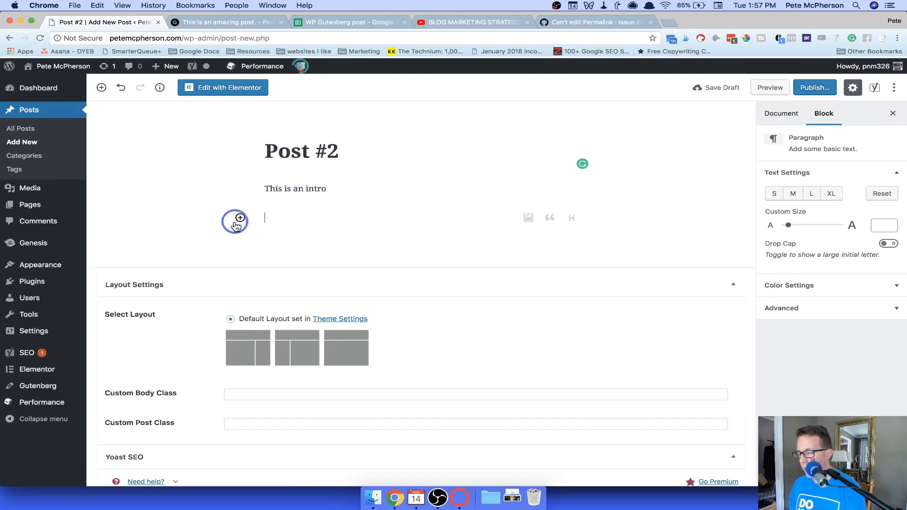
type("cus")
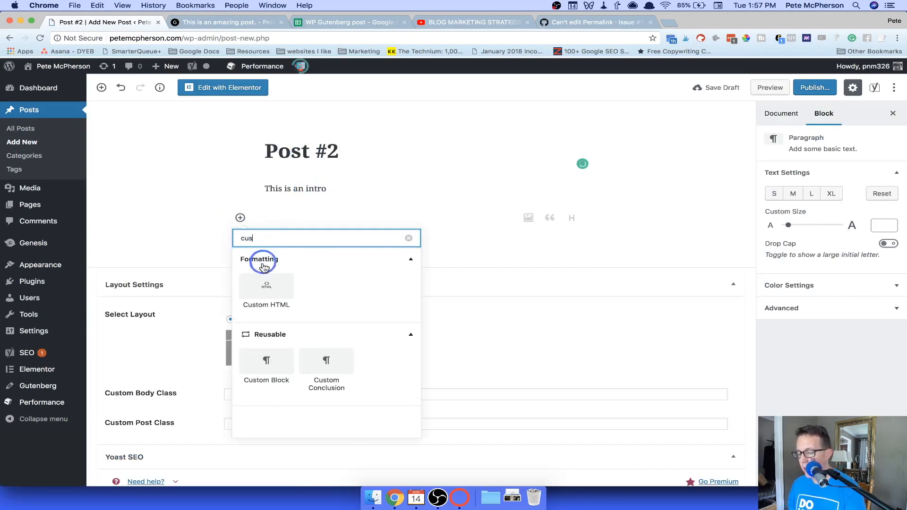
mouse_move(266, 362)
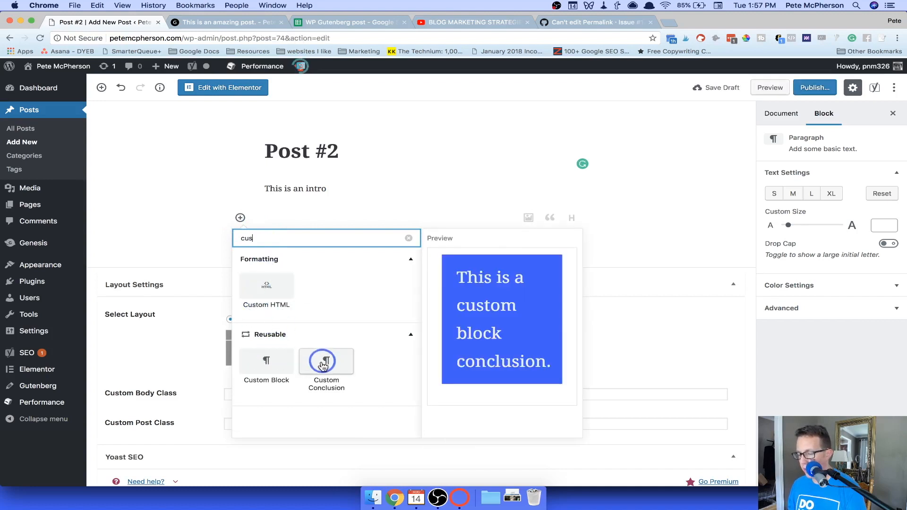
left_click(325, 362)
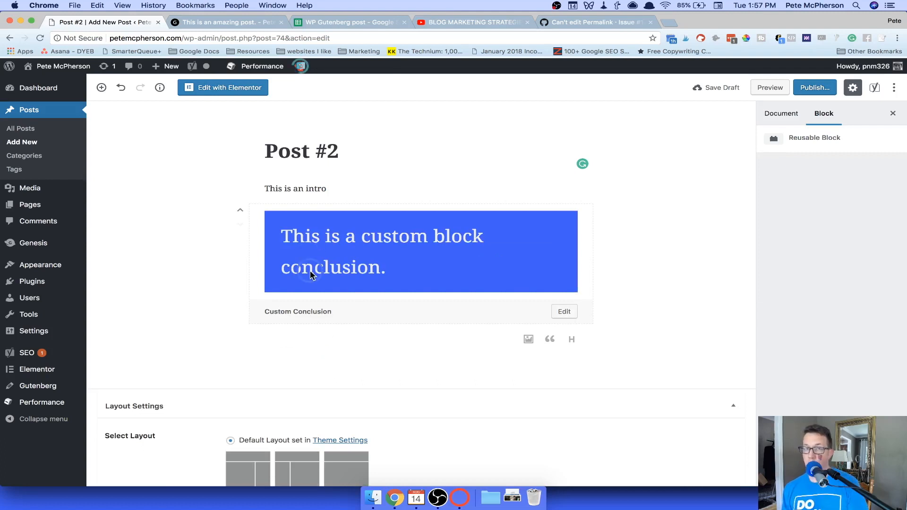
mouse_move(300, 244)
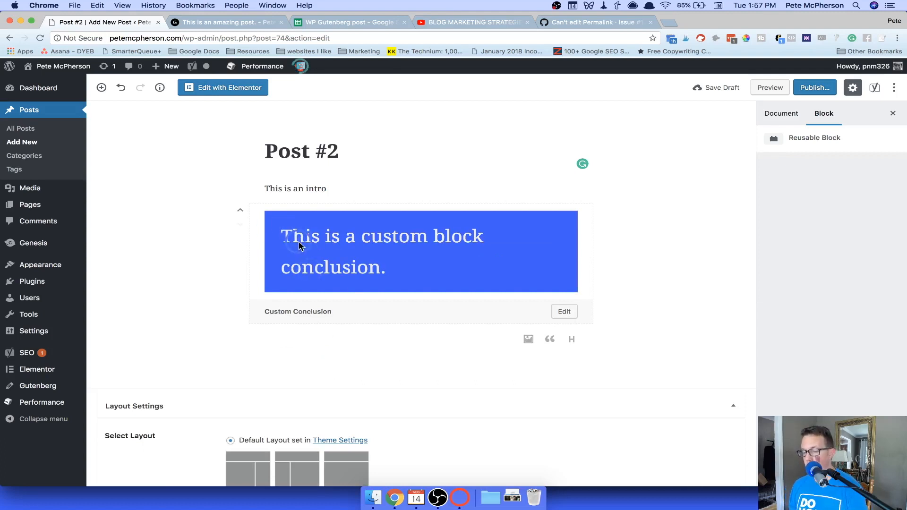
Convert Custom Conclusion to a regular block and replace 'This' with 'THAT'
double_click(299, 237)
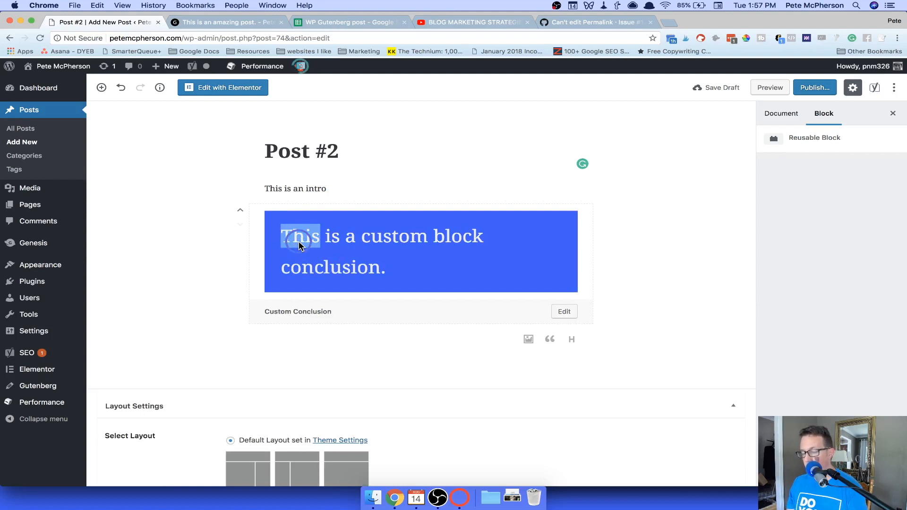
mouse_move(343, 276)
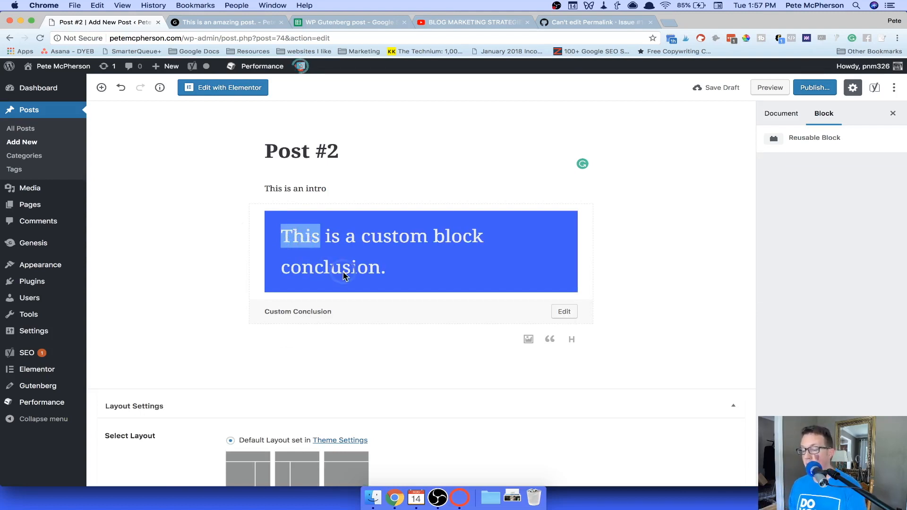
left_click(601, 214)
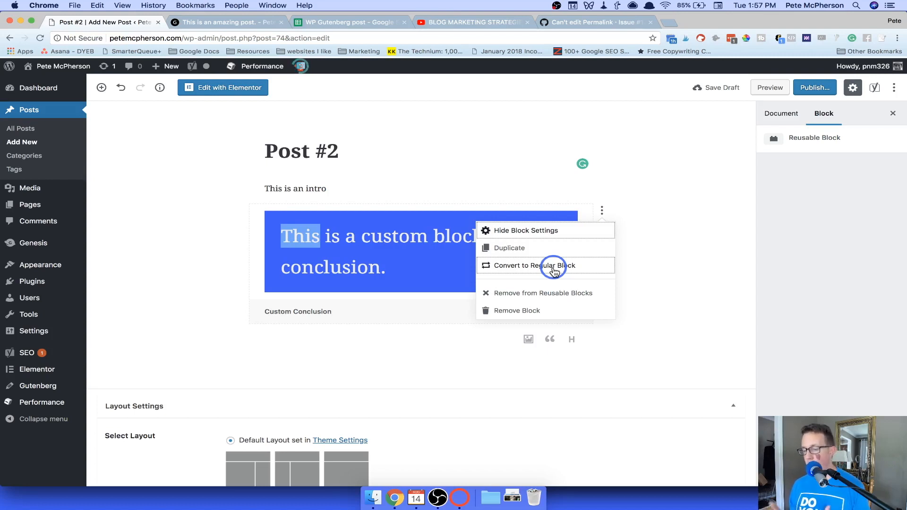
left_click(533, 265)
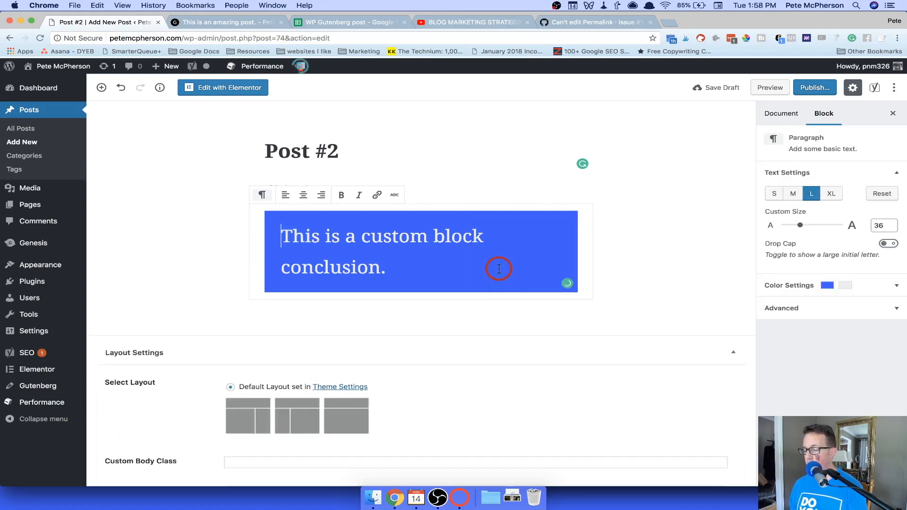
double_click(295, 236)
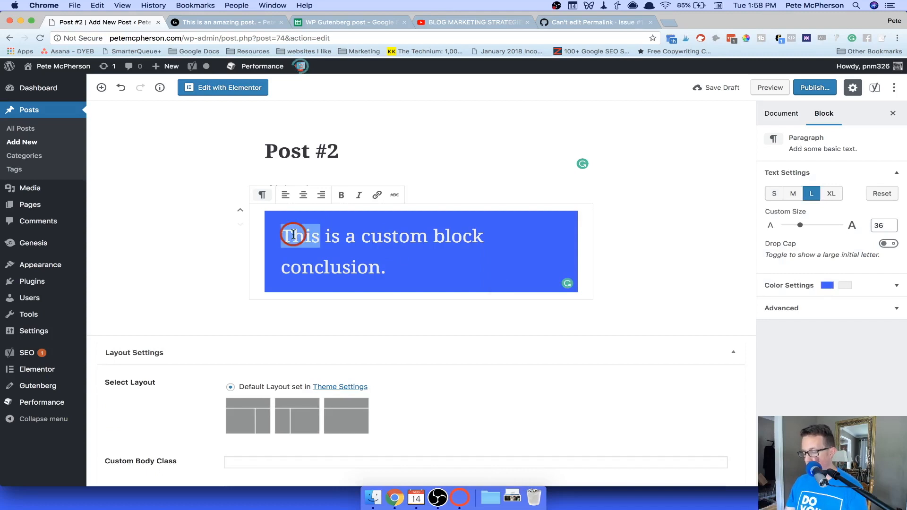
type("THAT")
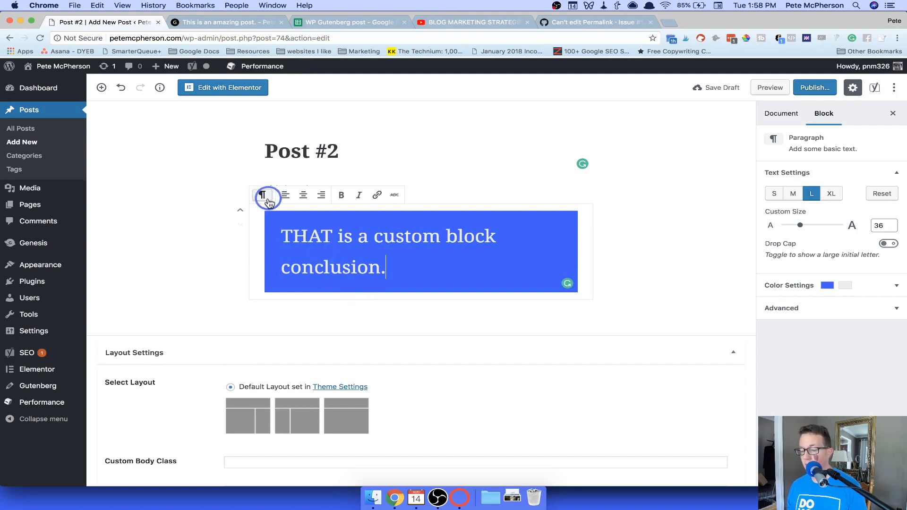
mouse_move(262, 196)
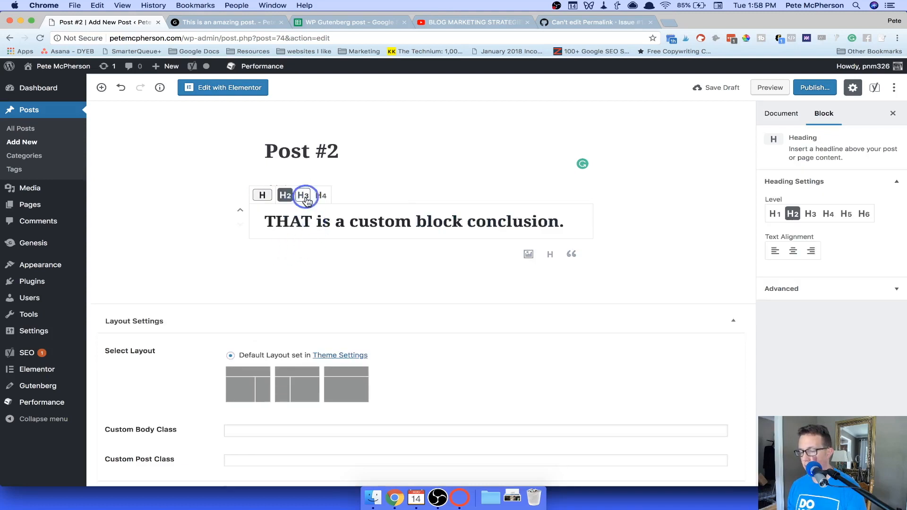
Set the 'THAT is a custom block conclusion.' heading to level H4
left_click(303, 195)
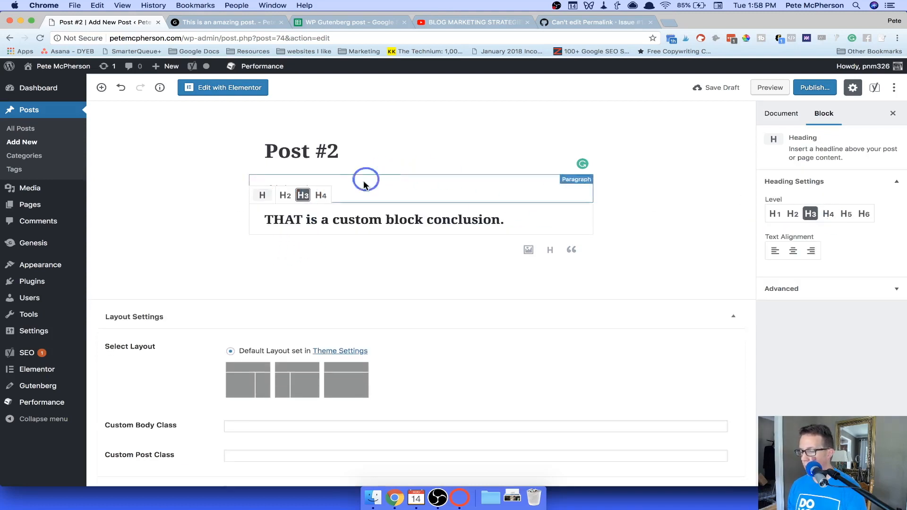
left_click(321, 195)
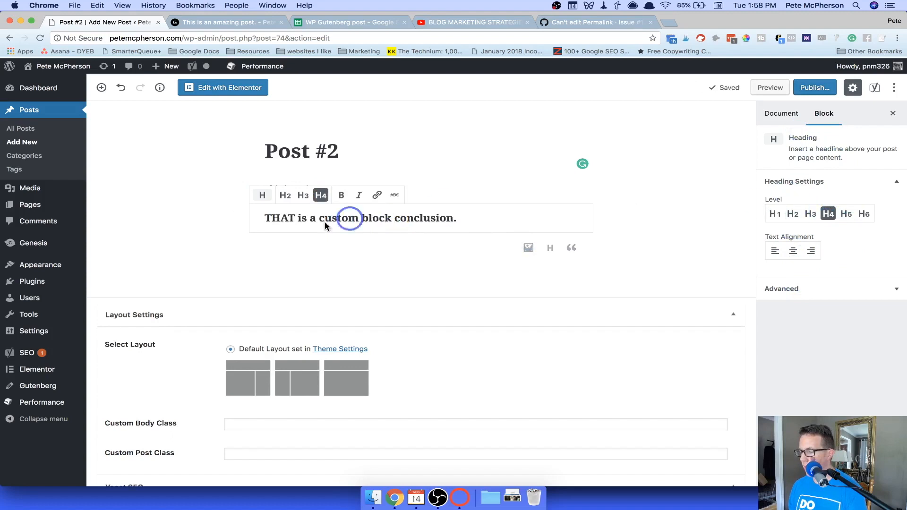
Add the CSS class 'blue' to the H4 heading, glancing at the earlier post's preview
left_click(781, 288)
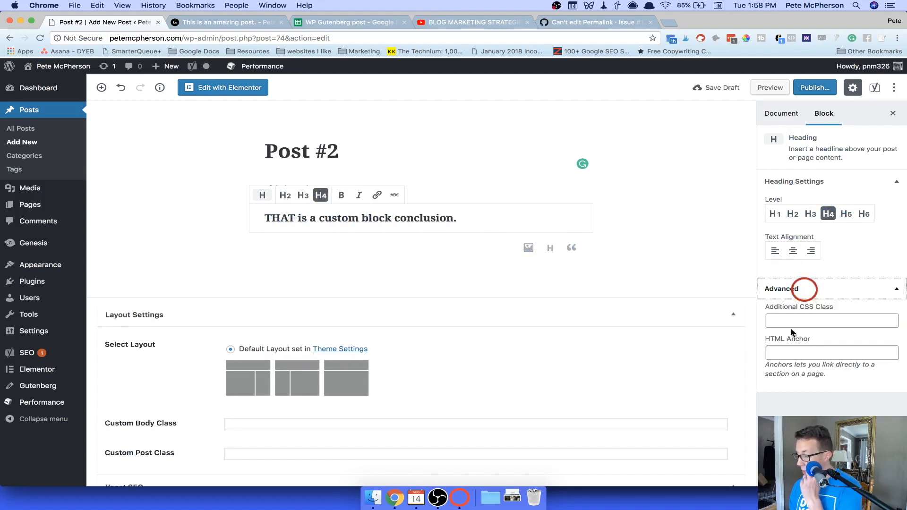
type("blue")
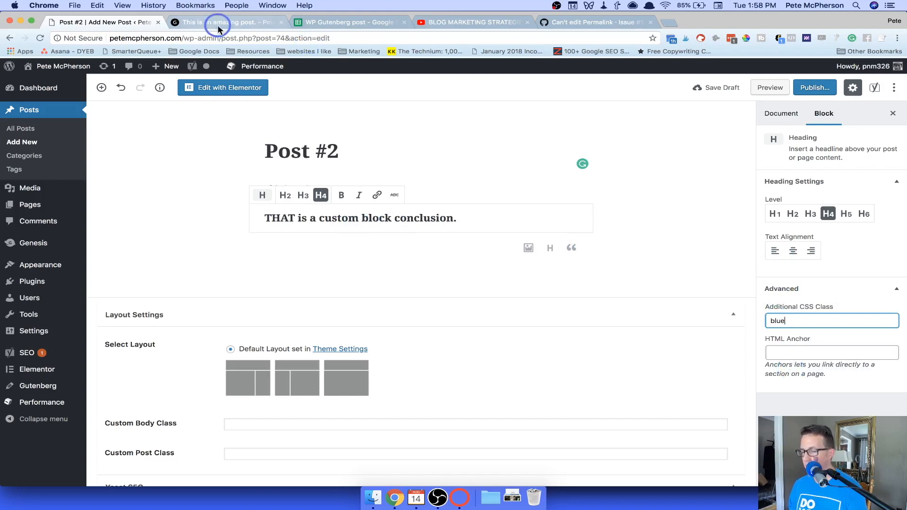
left_click(226, 22)
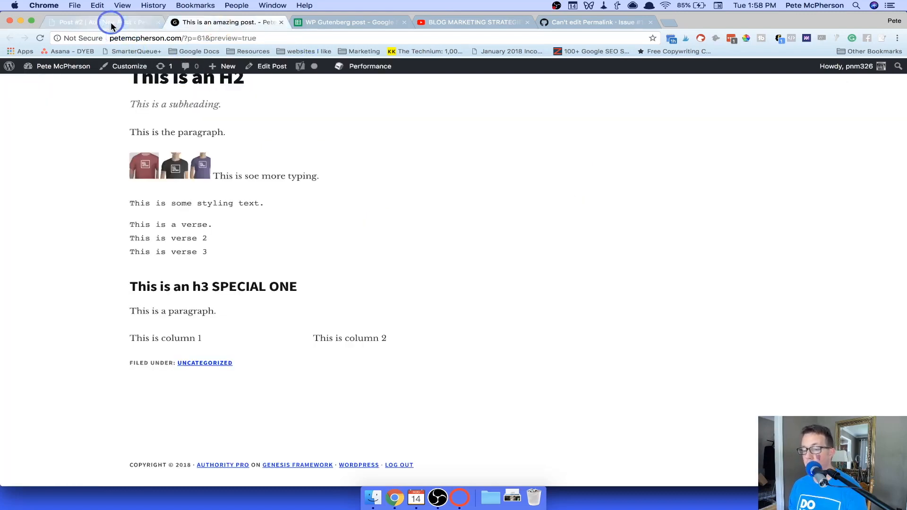
left_click(104, 22)
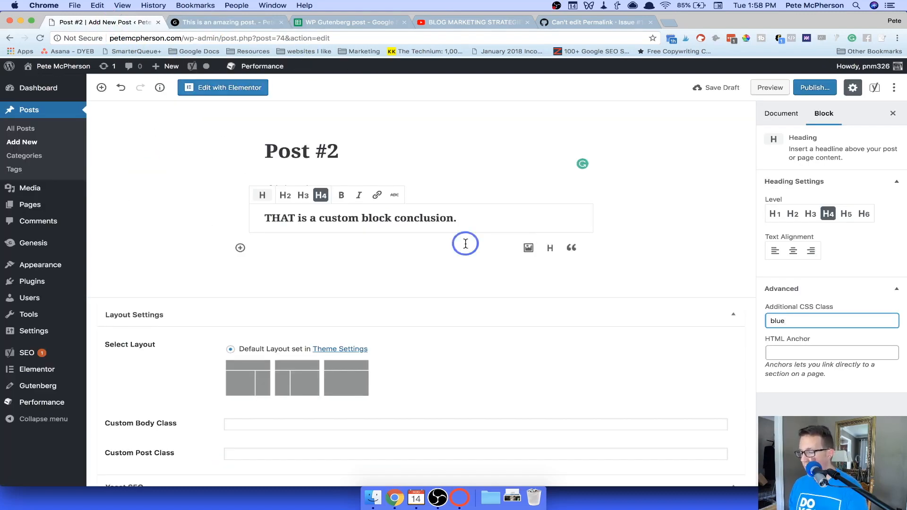
Save the heading as reusable block 'Custom BLUE H4' and begin a paragraph below it
left_click(602, 212)
type("Custom BLUE H")
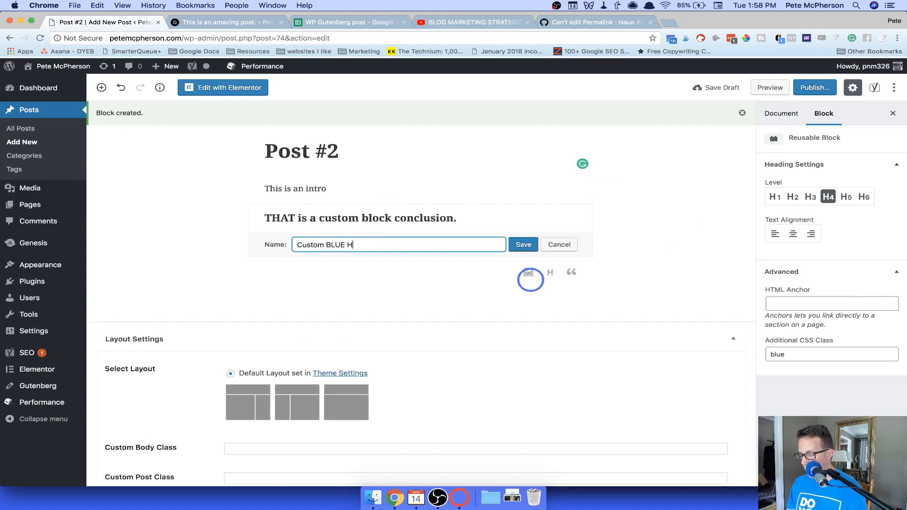
left_click(522, 244)
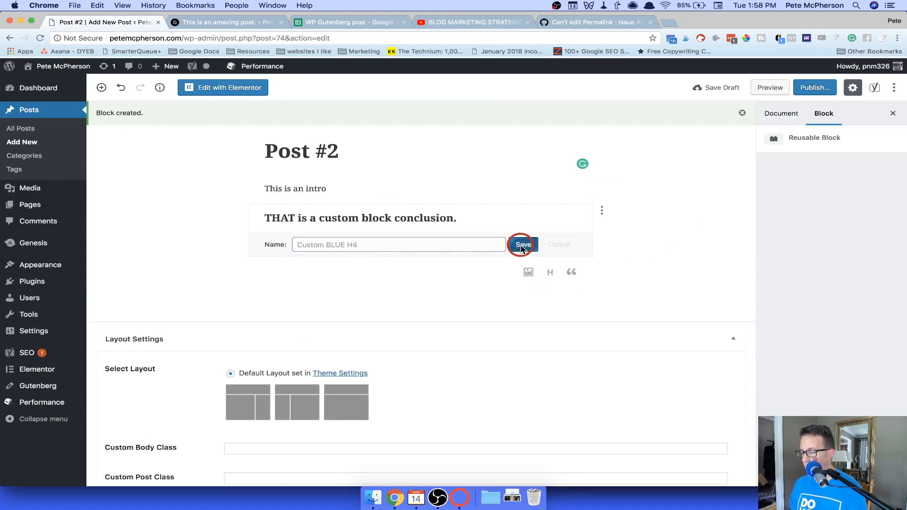
left_click(523, 244)
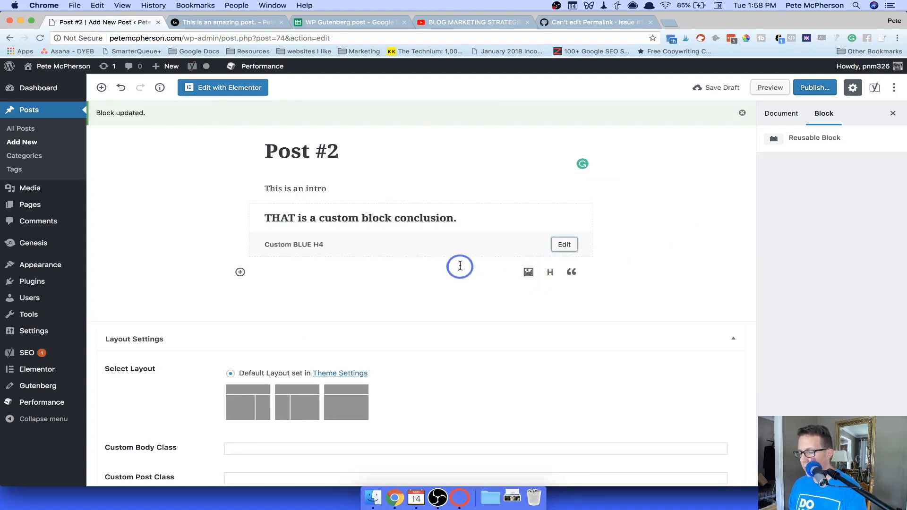
Type a 'Thps' paragraph and insert a second Custom BLUE H4 reusable heading
type("Th")
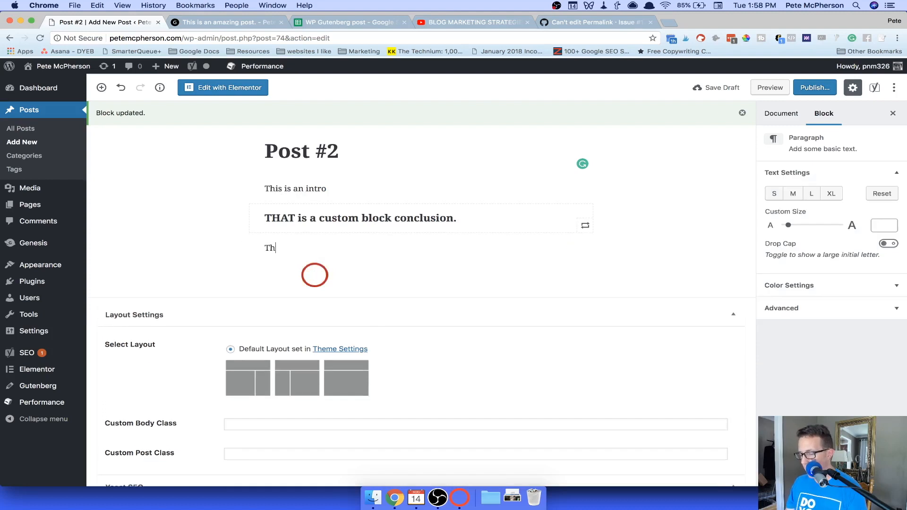
type("ps")
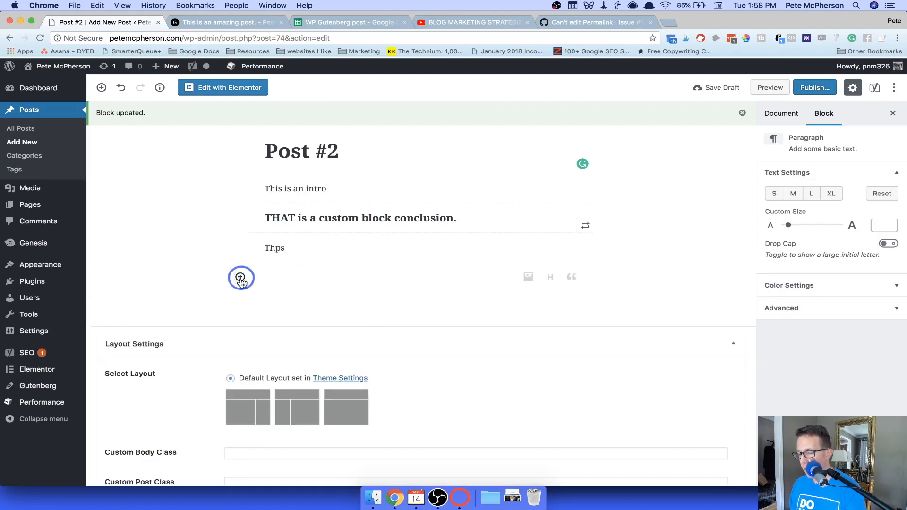
left_click(240, 278)
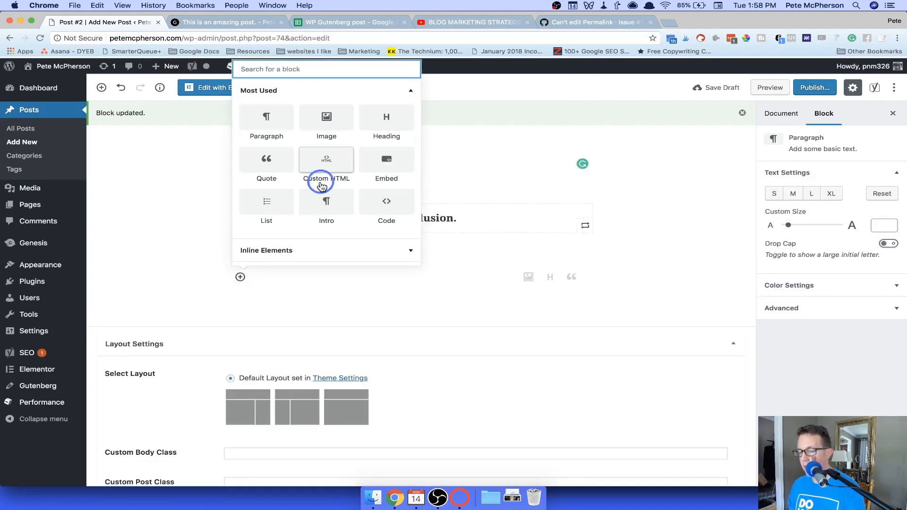
type("blu")
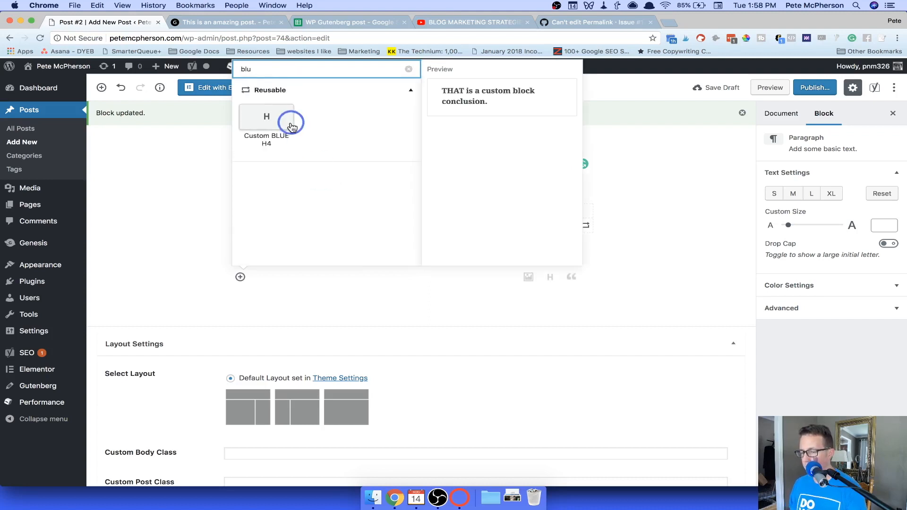
left_click(291, 126)
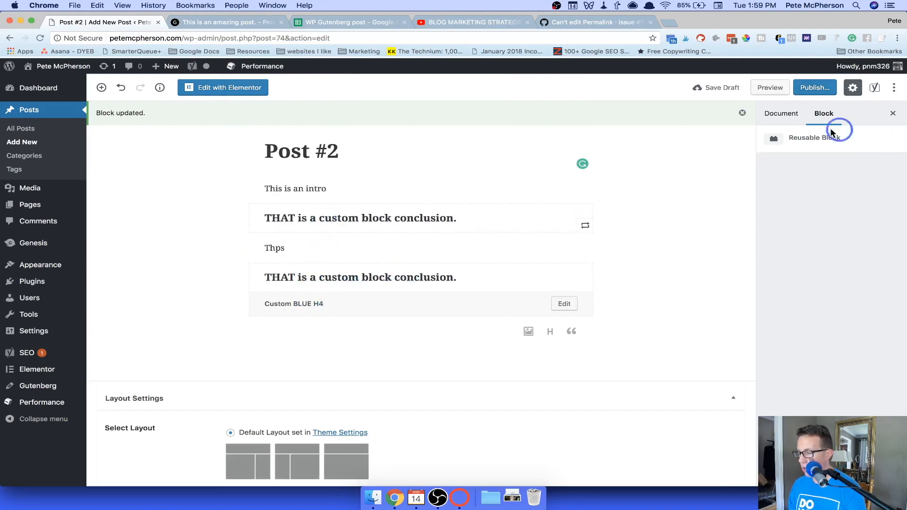
Use the second heading's block options to add an empty Custom HTML block beneath it
left_click(602, 274)
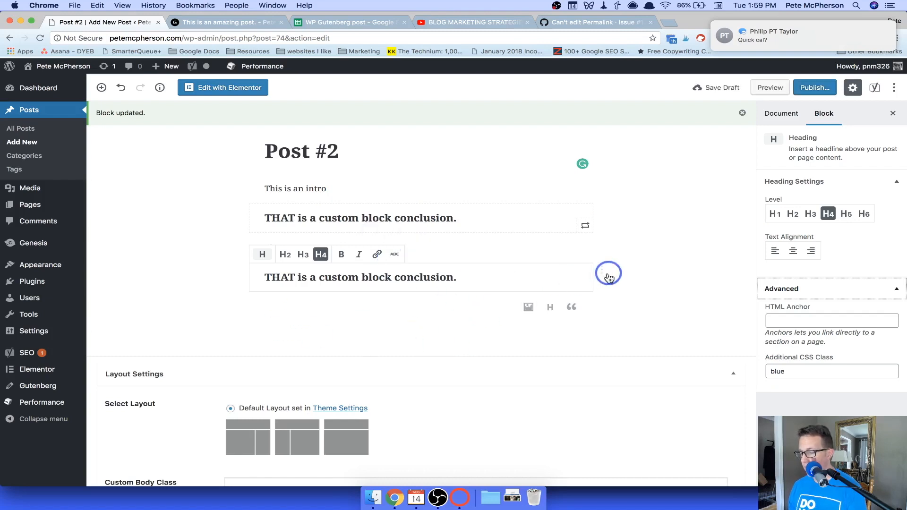
left_click(602, 270)
type("Thps")
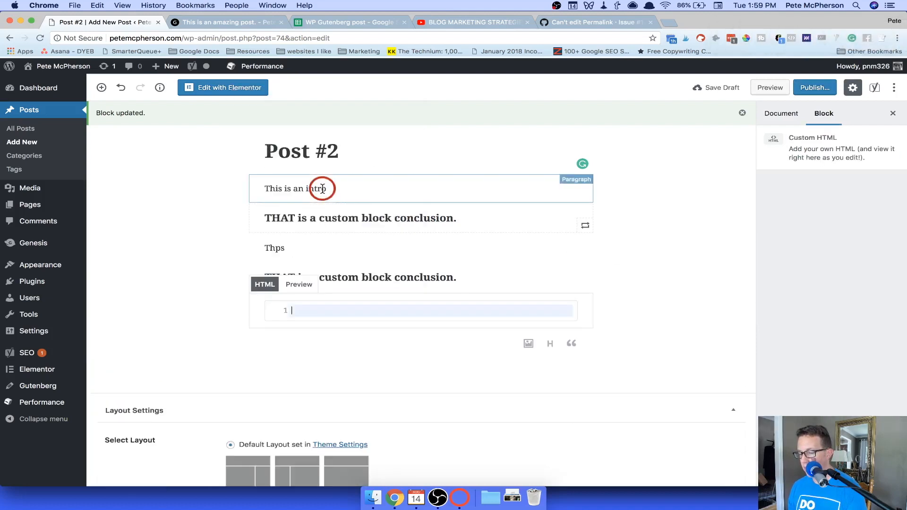
Enter <div class="blue"><p>This is some blue text!</p></div> into the Custom HTML block
type("<div class=\"blue\">")
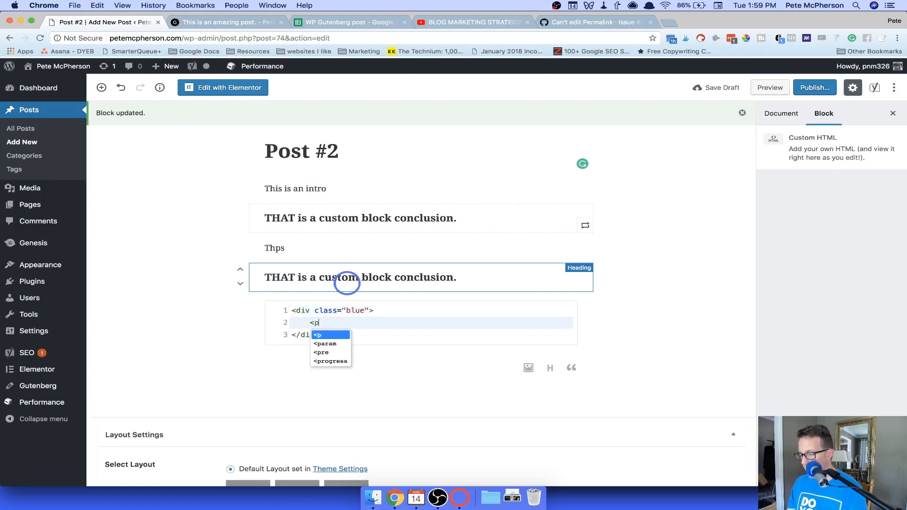
type("This is some")
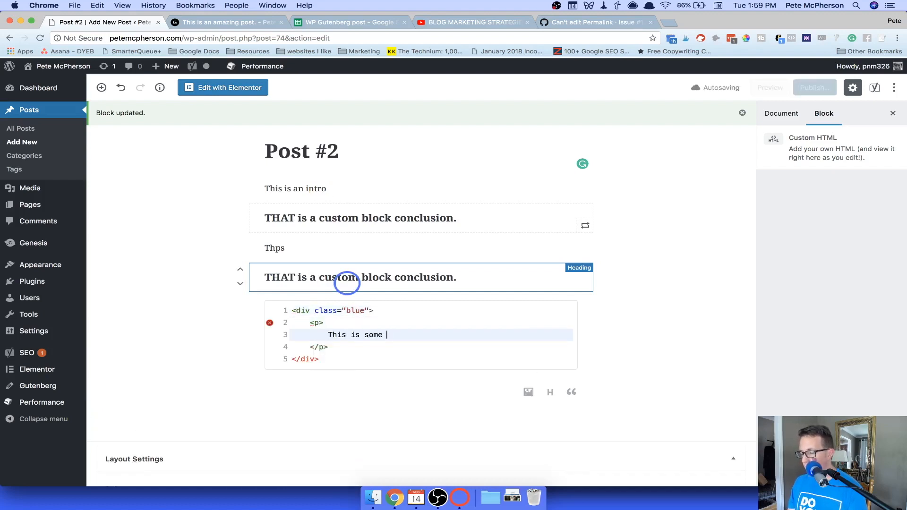
type("blue tect")
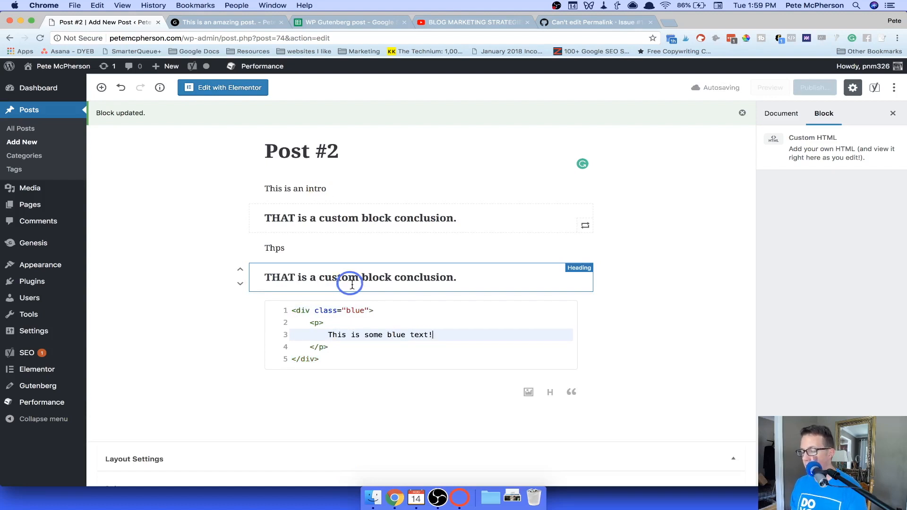
Save the HTML block as reusable block 'Custom HTML Blue Paragraph'
left_click(602, 304)
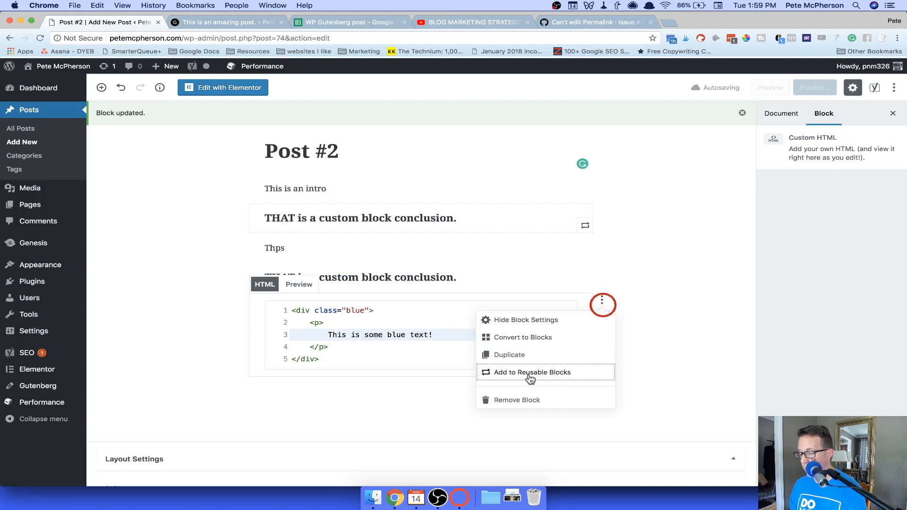
left_click(532, 372)
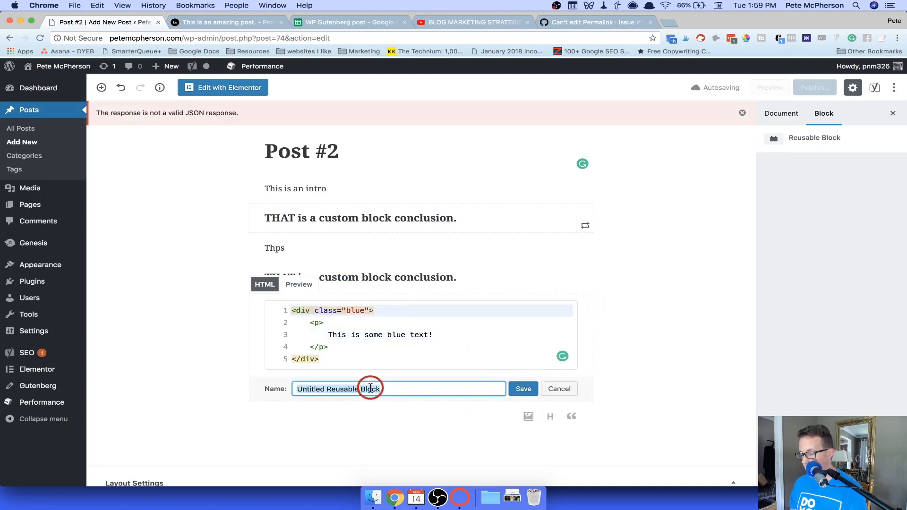
type("Custom HTML Blue Paragra")
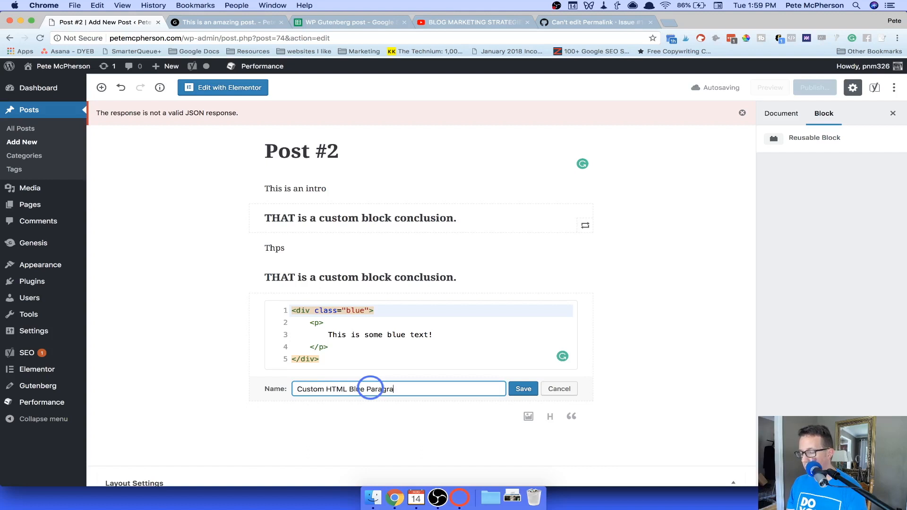
Add a paragraph below reading 'This is regularly text'
left_click(523, 388)
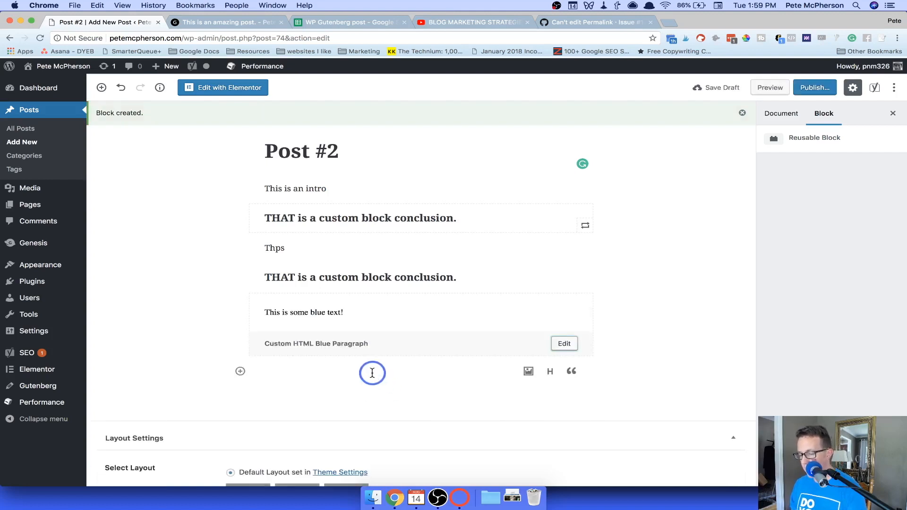
type("This is")
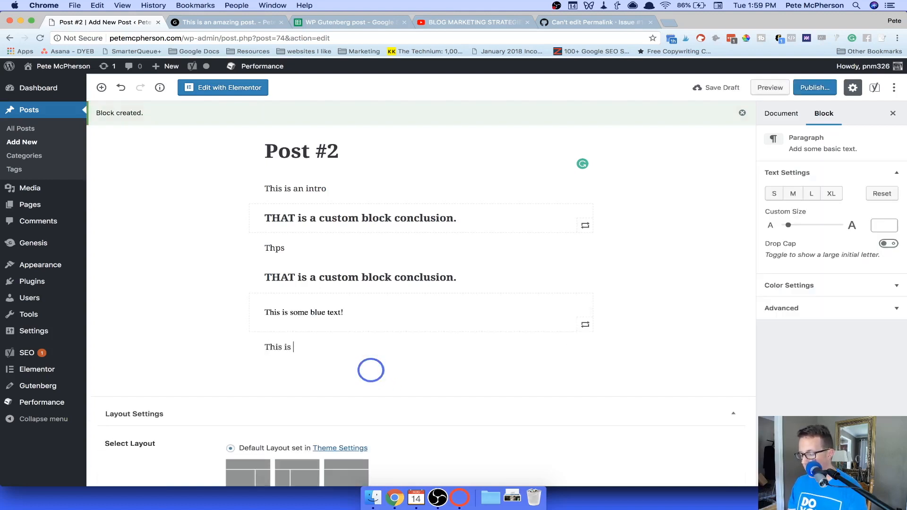
type("regularly text")
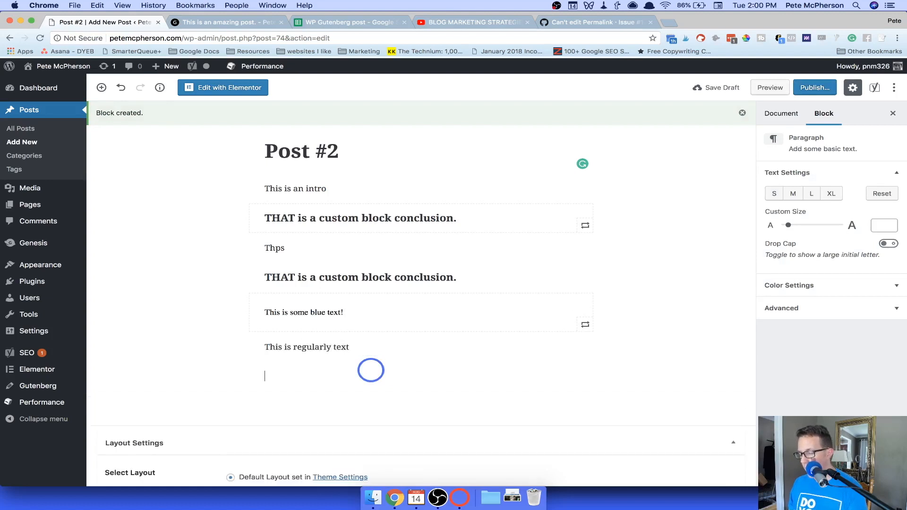
Insert the 'Custom HTML Blue Paragraph' reusable block and convert it to a regular block
left_click(241, 378)
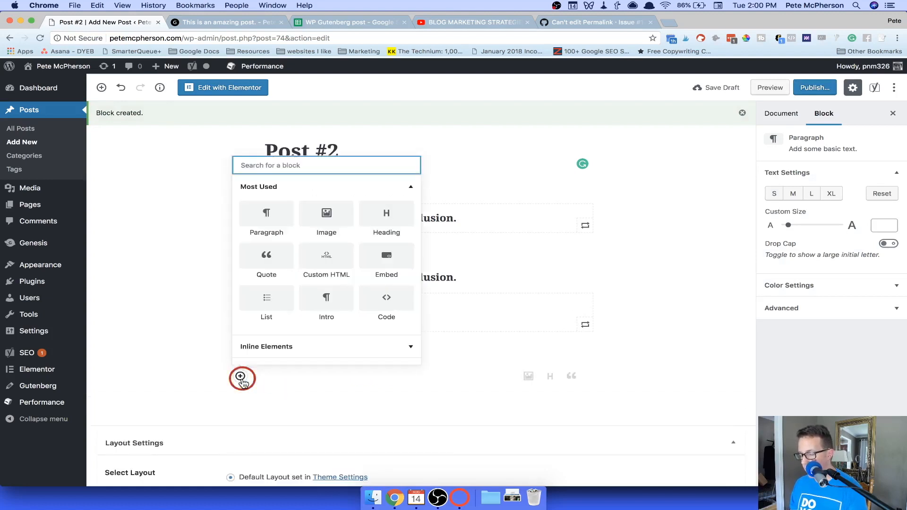
type("custo")
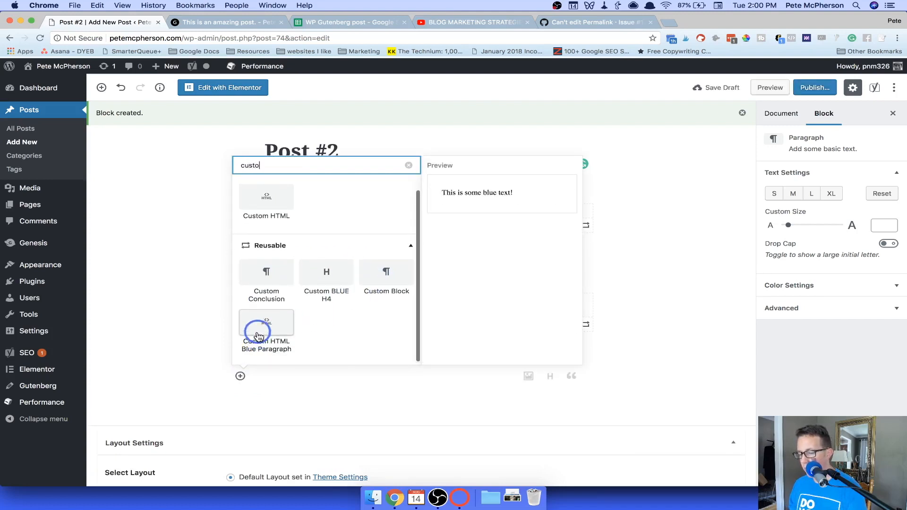
left_click(266, 330)
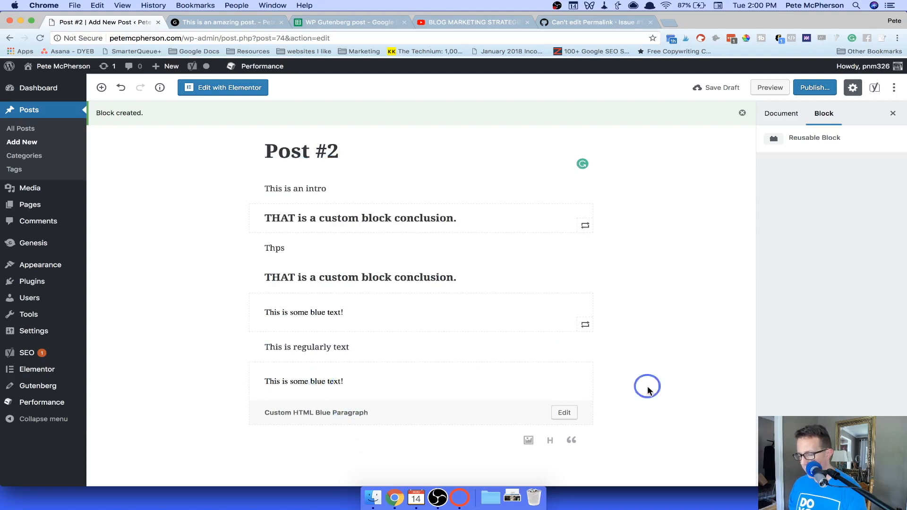
left_click(602, 369)
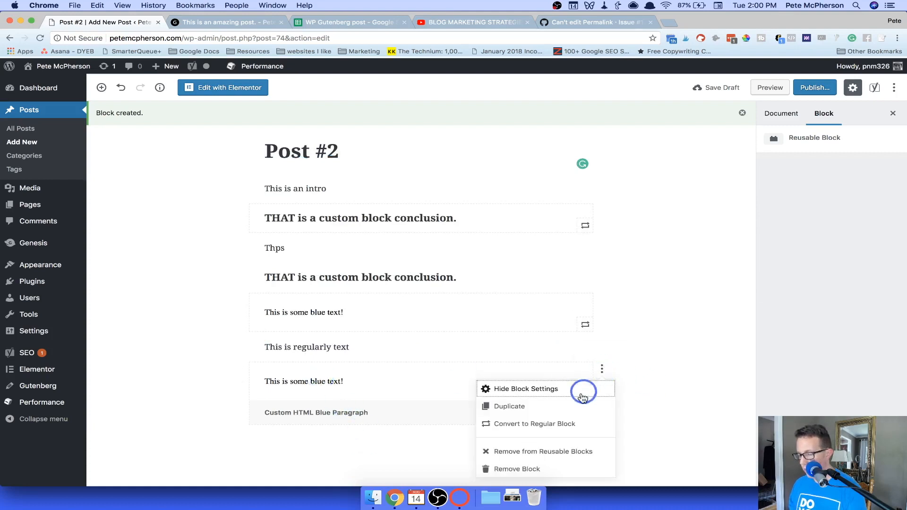
left_click(534, 424)
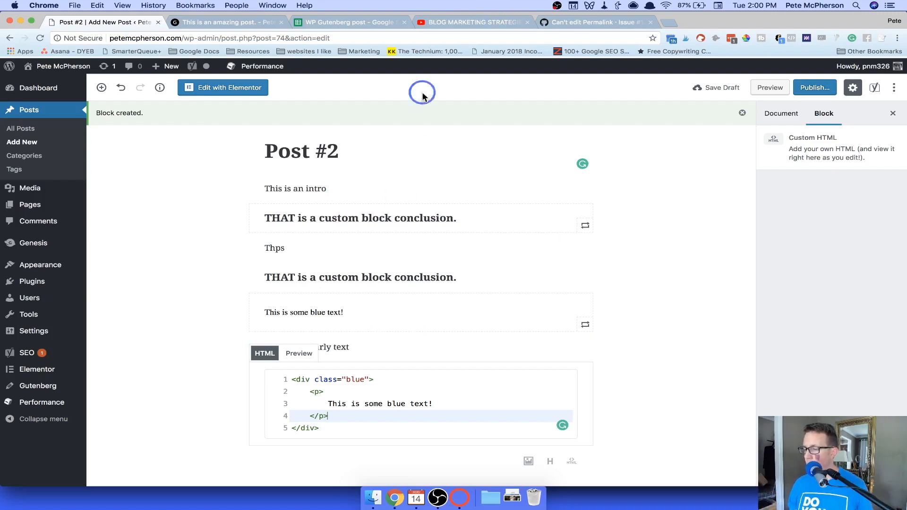
mouse_move(373, 227)
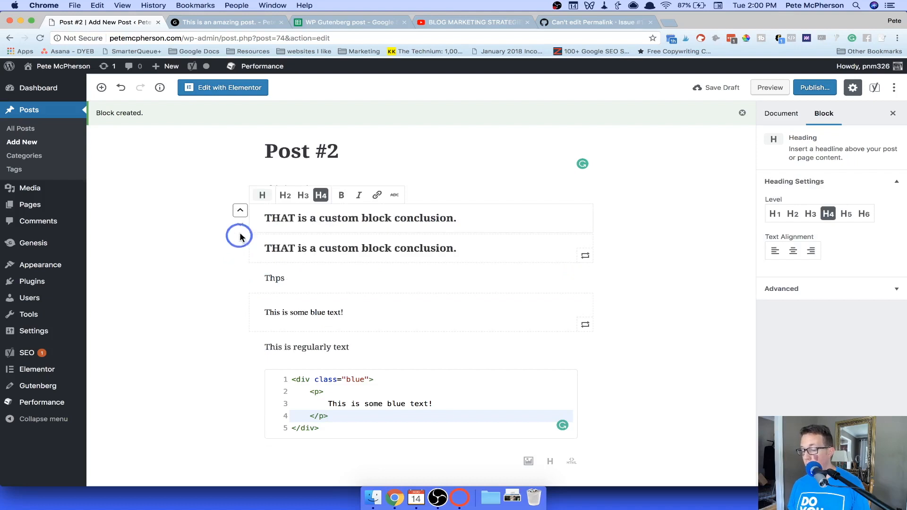
mouse_move(239, 220)
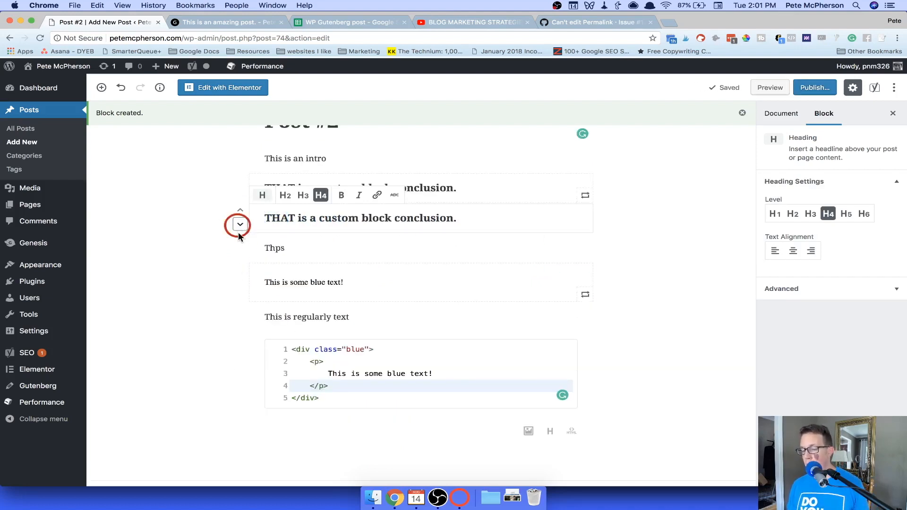
Scroll down the post toward the 'This is regularly text' paragraph
scroll("down", 3)
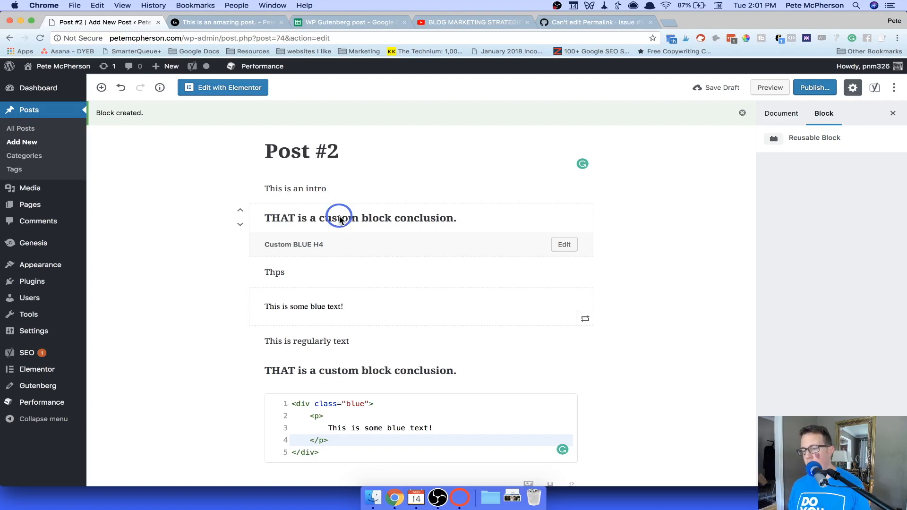
scroll("down", 3)
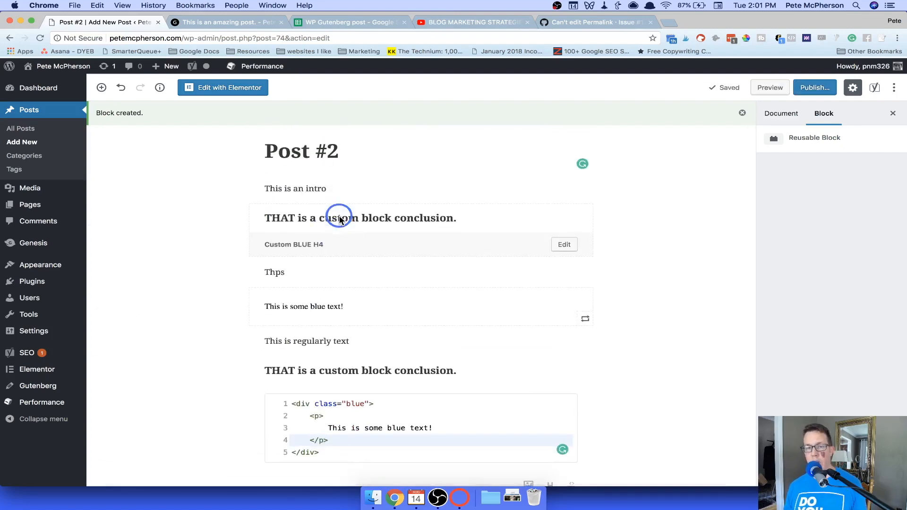
scroll("down", 3)
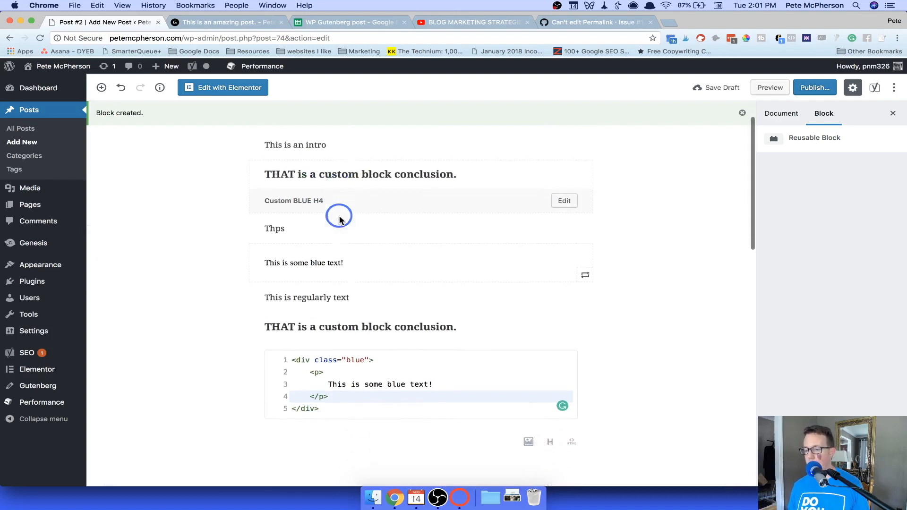
scroll("down", 3)
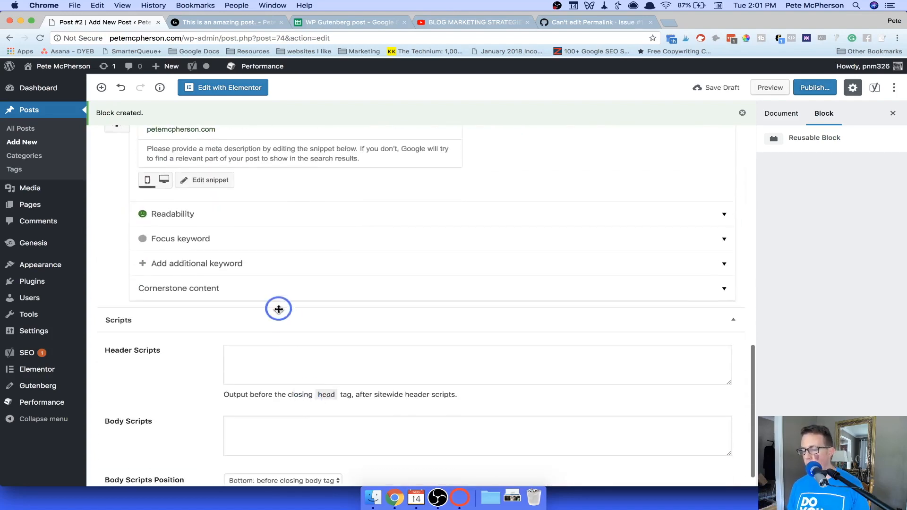
scroll("down", 3)
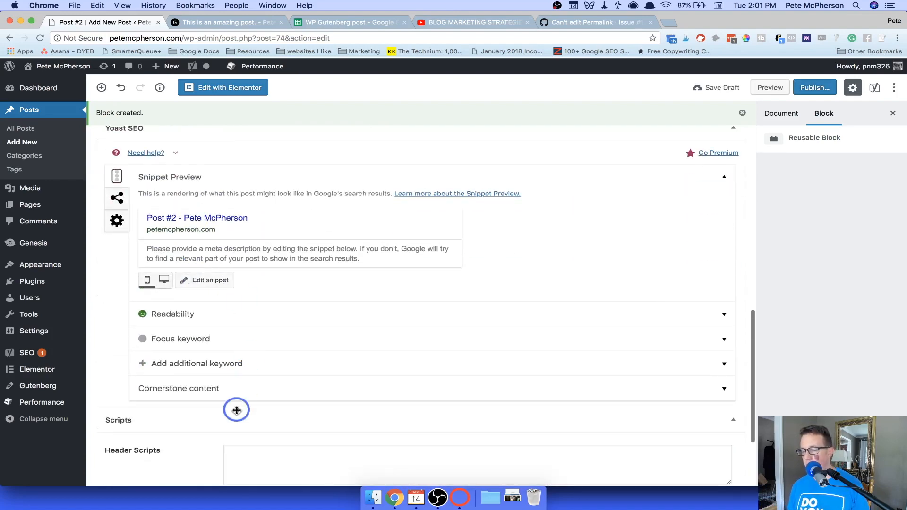
scroll("up", 3)
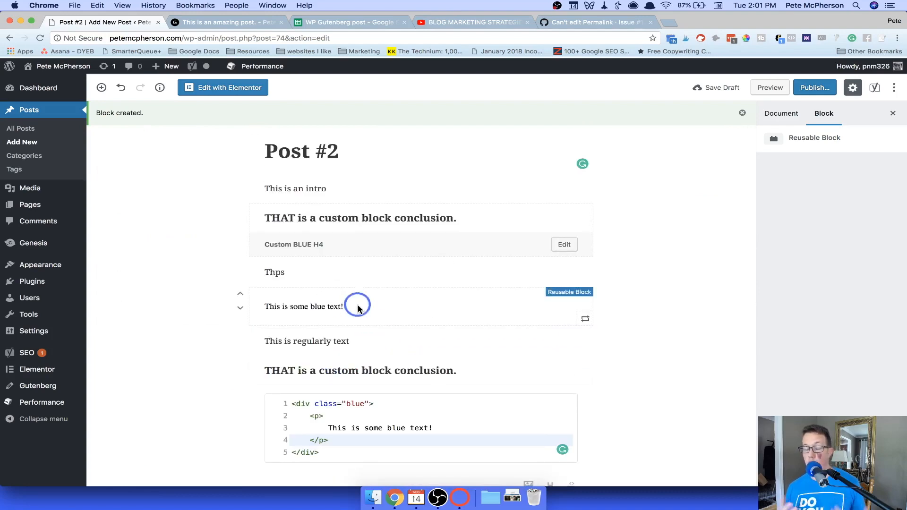